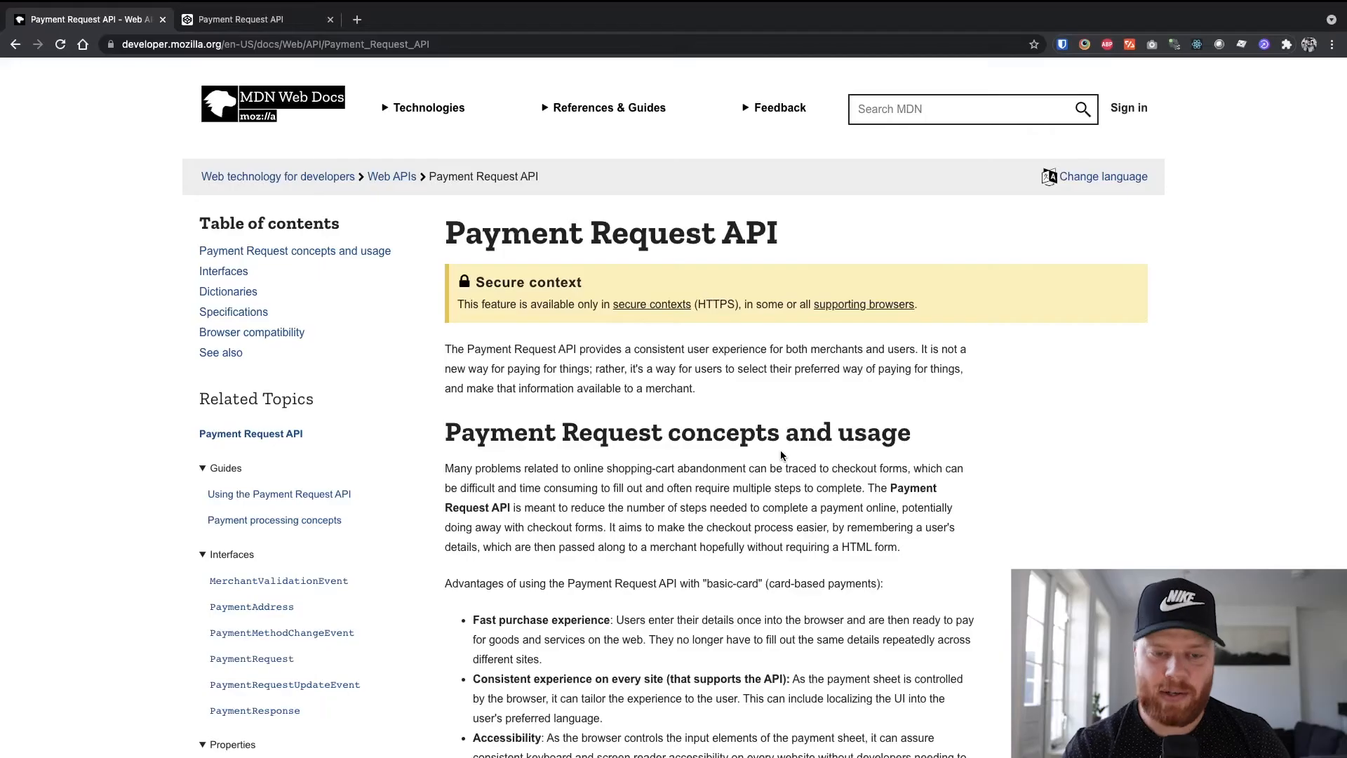
pyautogui.moveTo(695, 432)
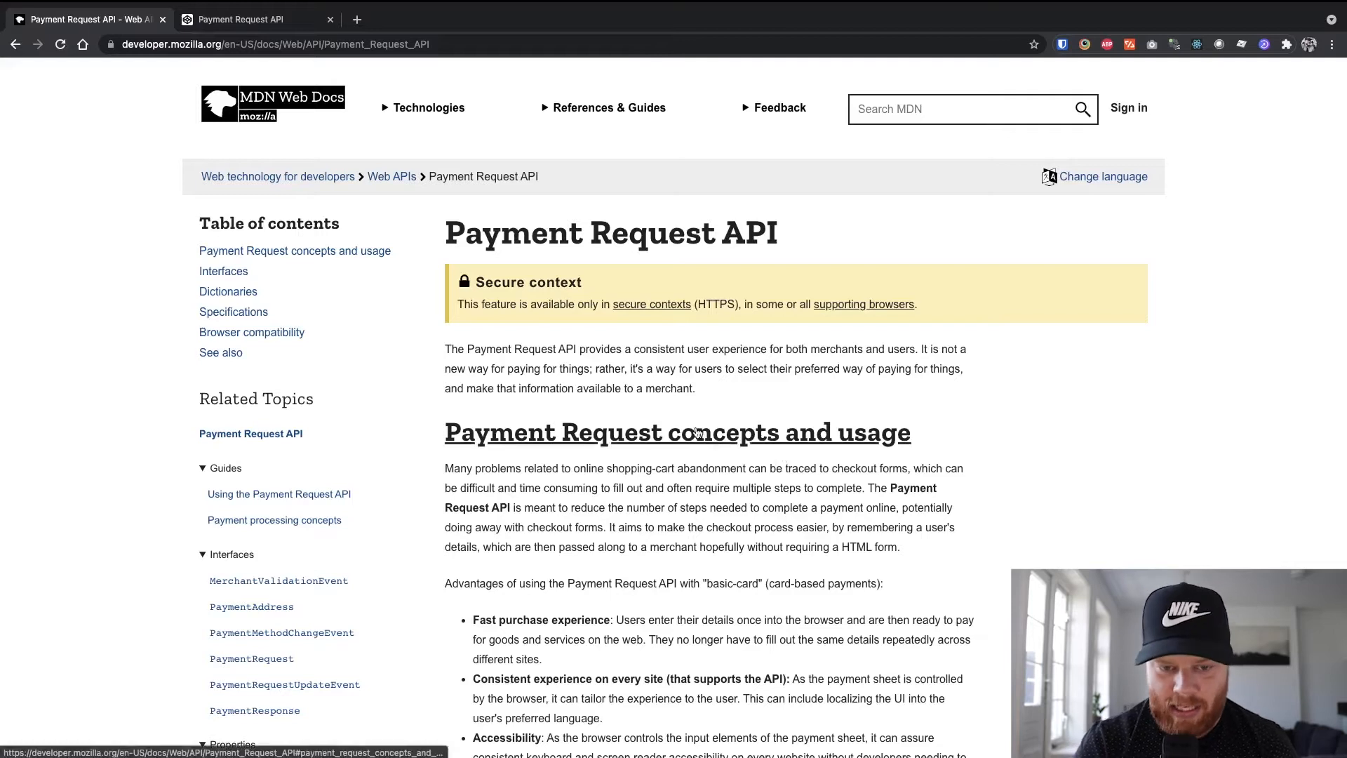
# - Scroll the MDN Payment Request API page through Interfaces and Dictionaries down to Specifications
pyautogui.scroll(-3)
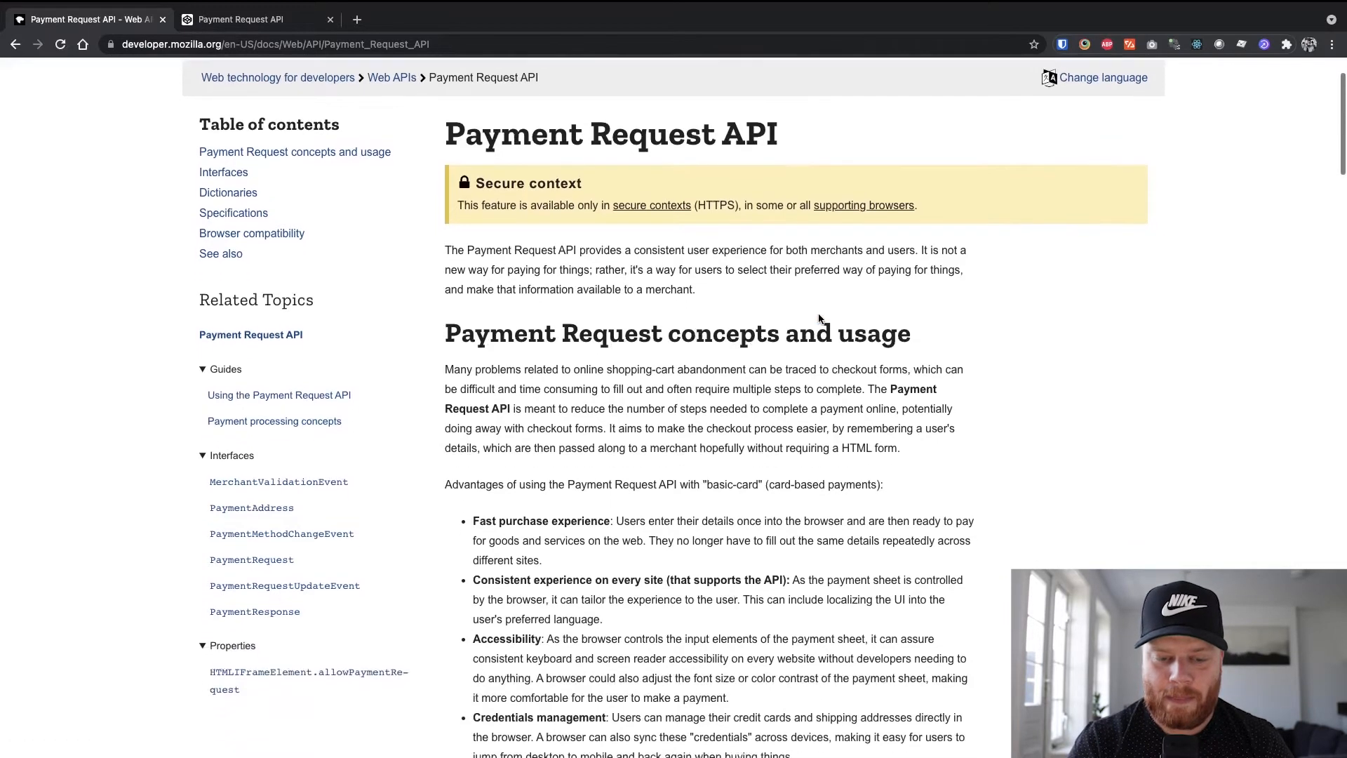
pyautogui.scroll(-3)
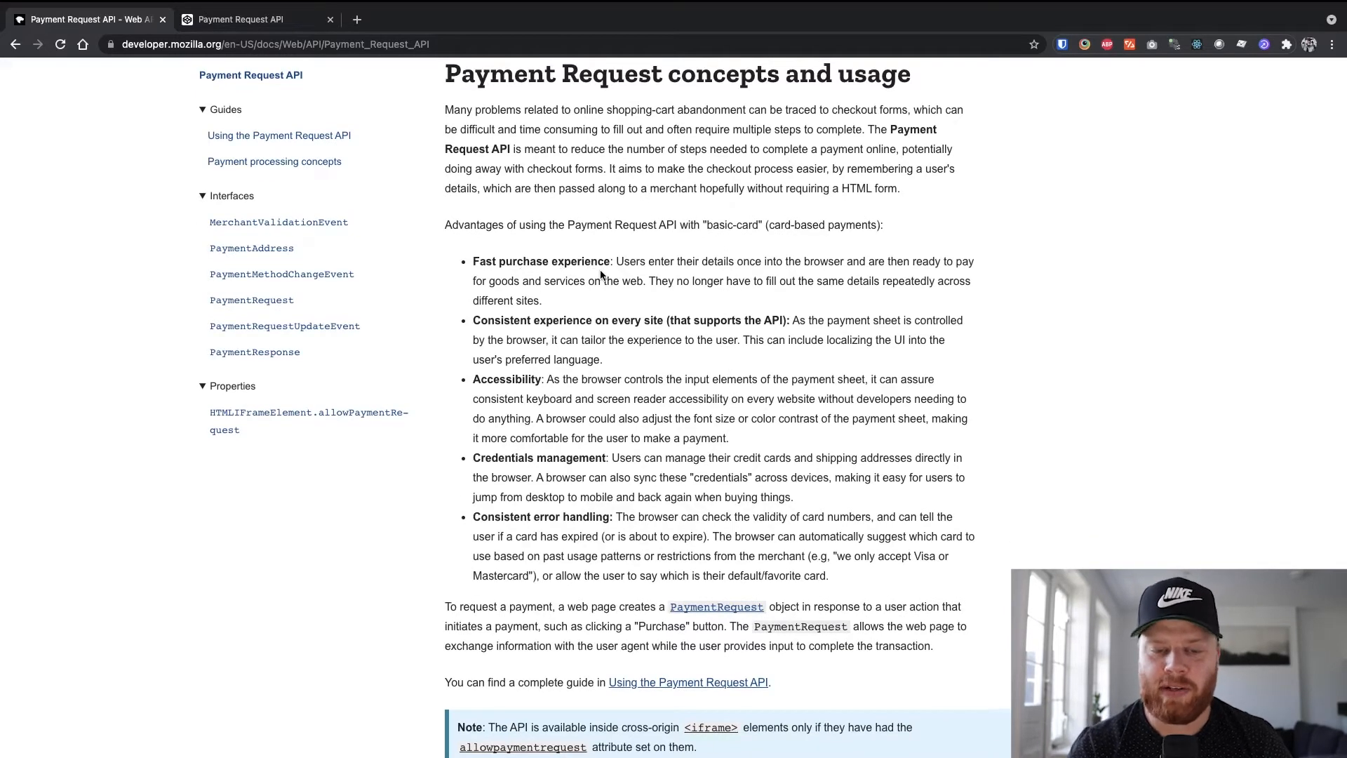
pyautogui.moveTo(1088, 296)
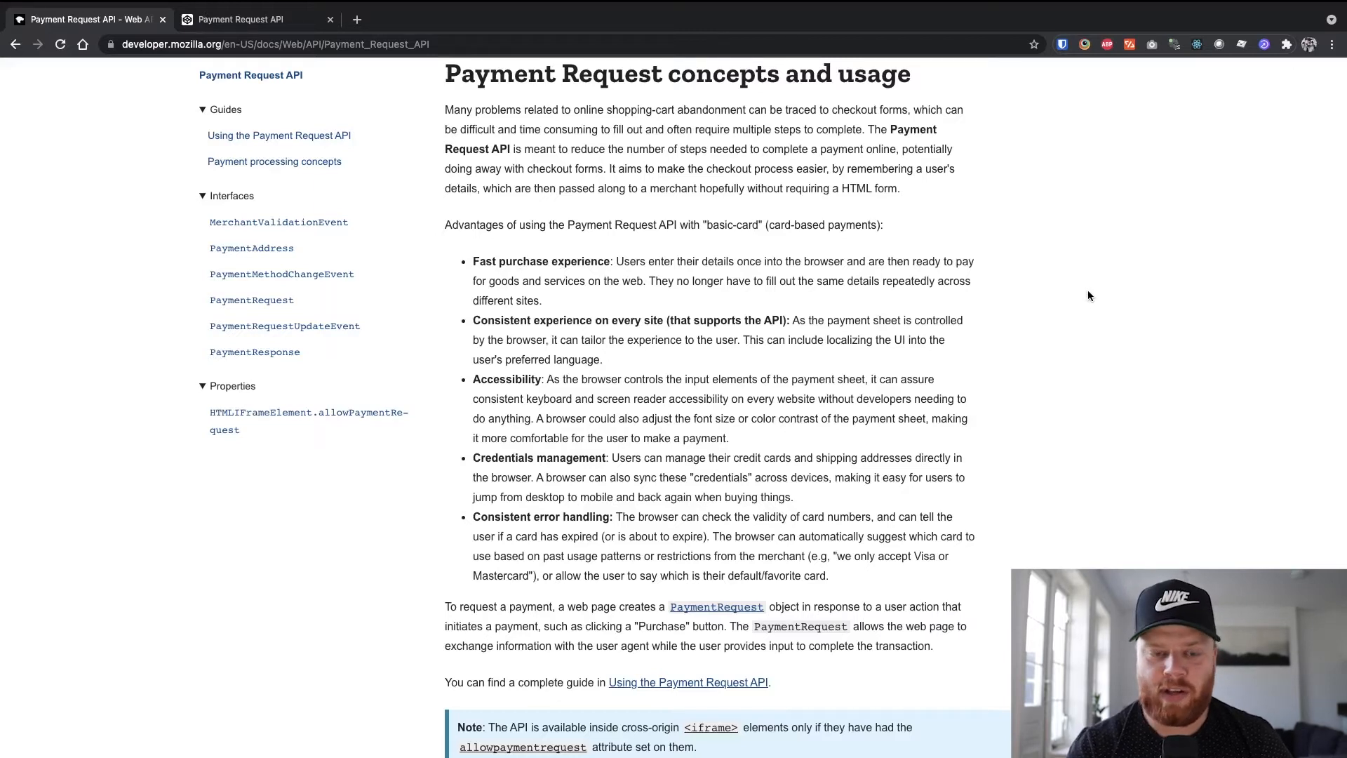
pyautogui.moveTo(720, 371)
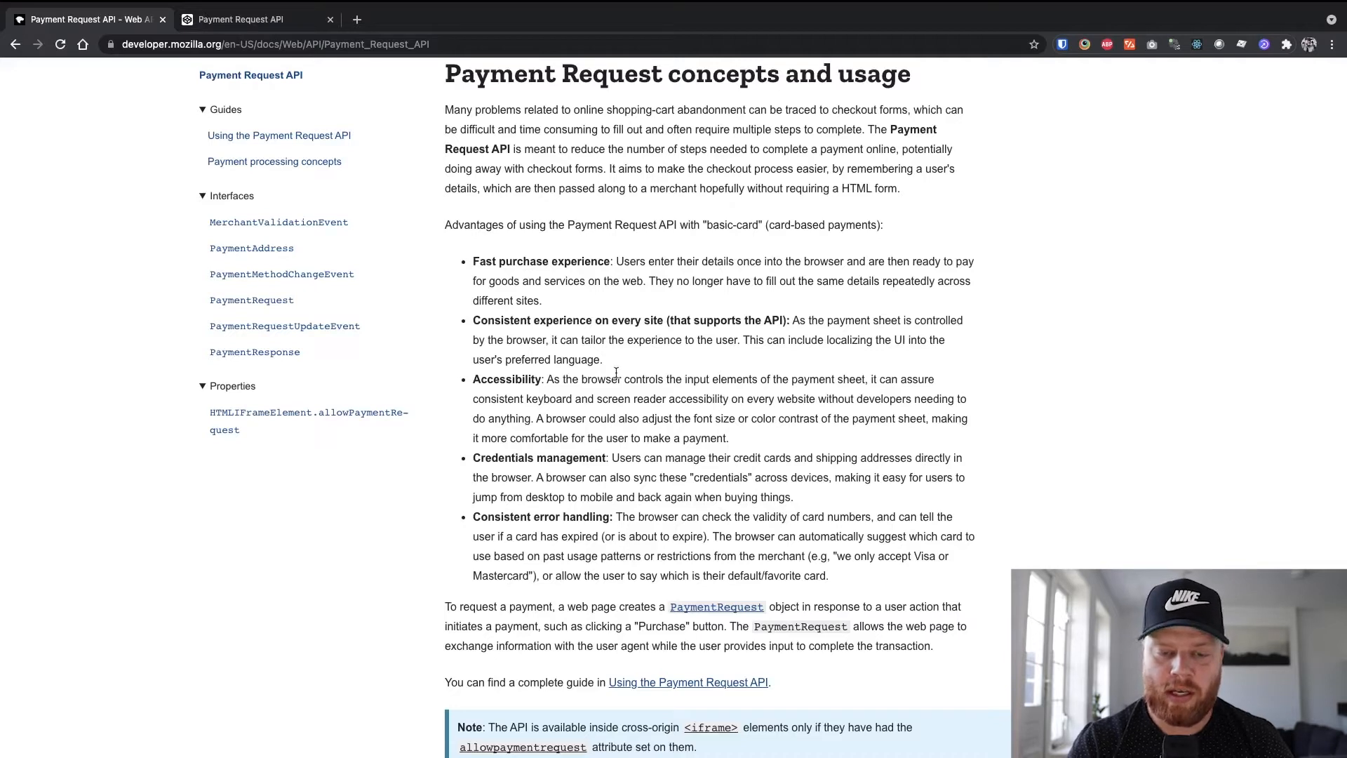
pyautogui.moveTo(632, 335)
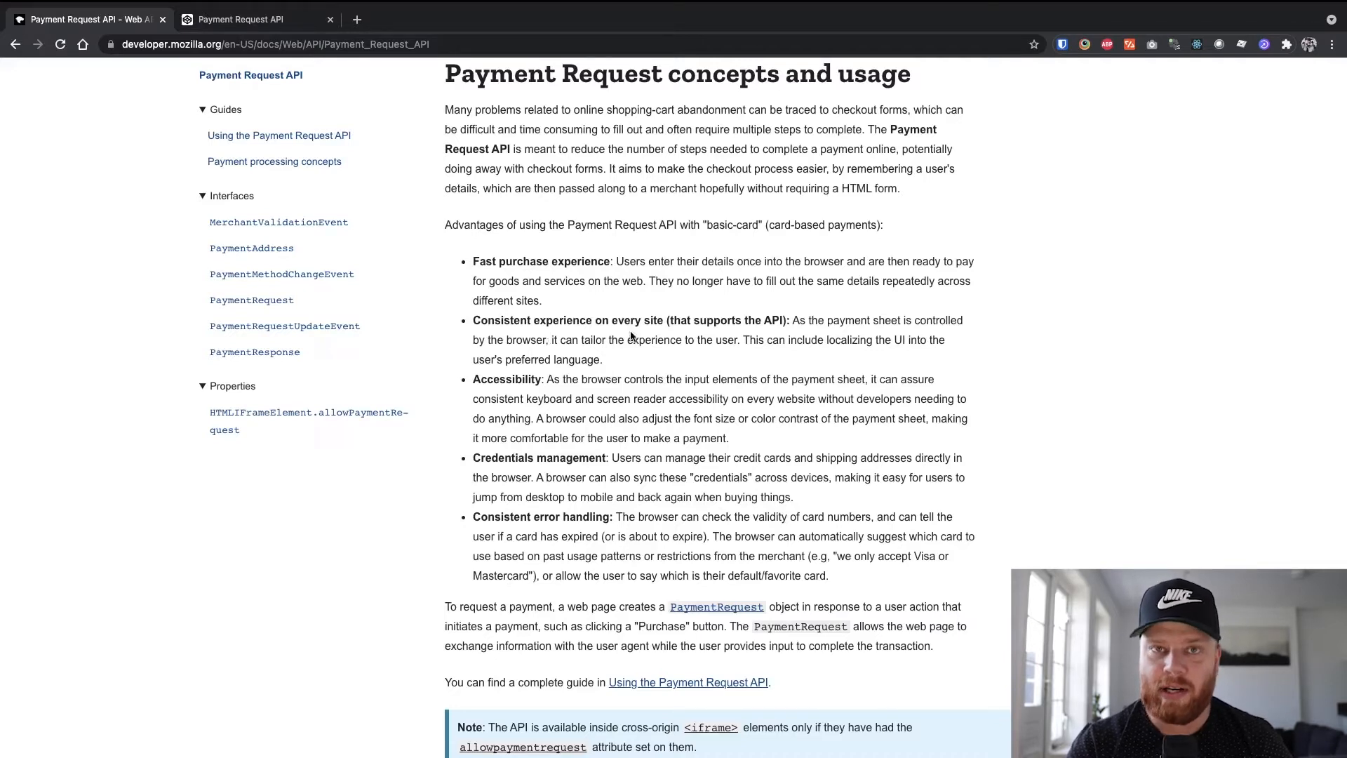
pyautogui.moveTo(580, 400)
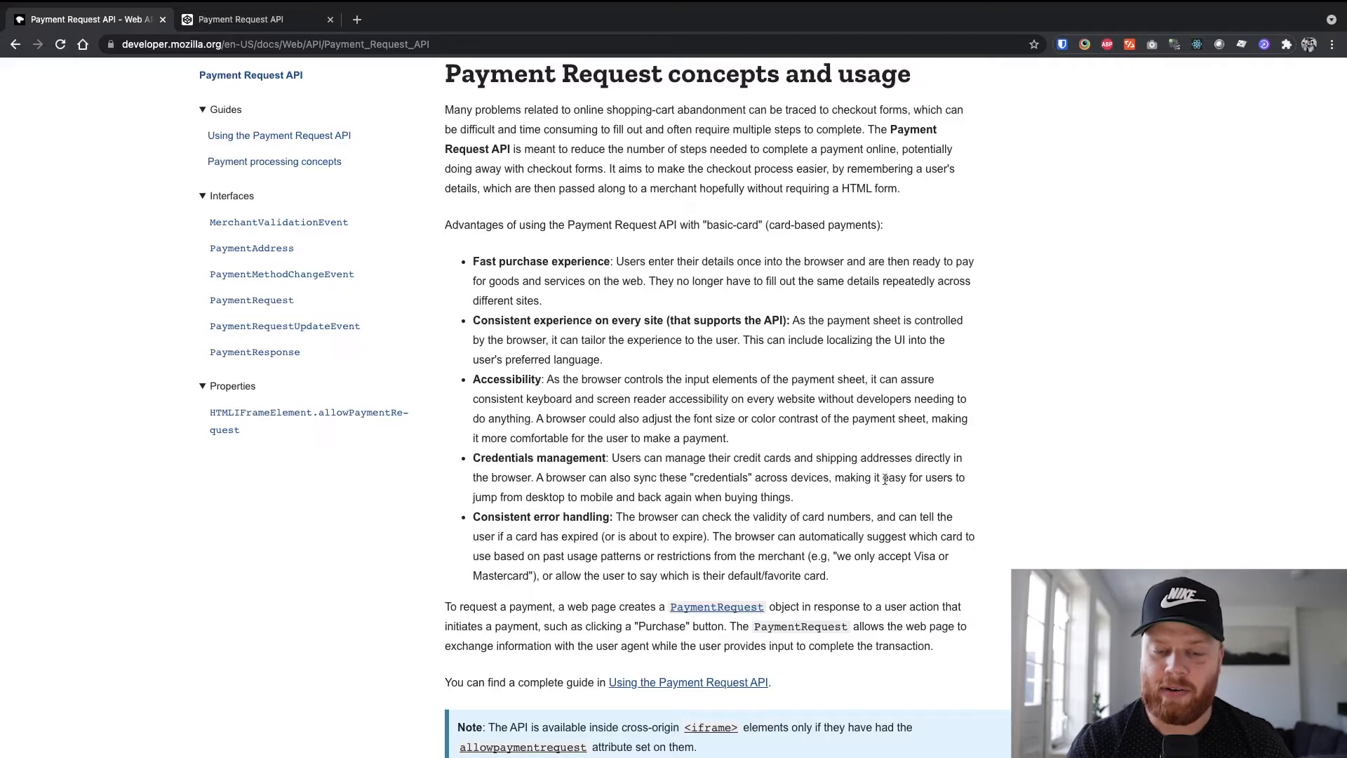
pyautogui.scroll(-3)
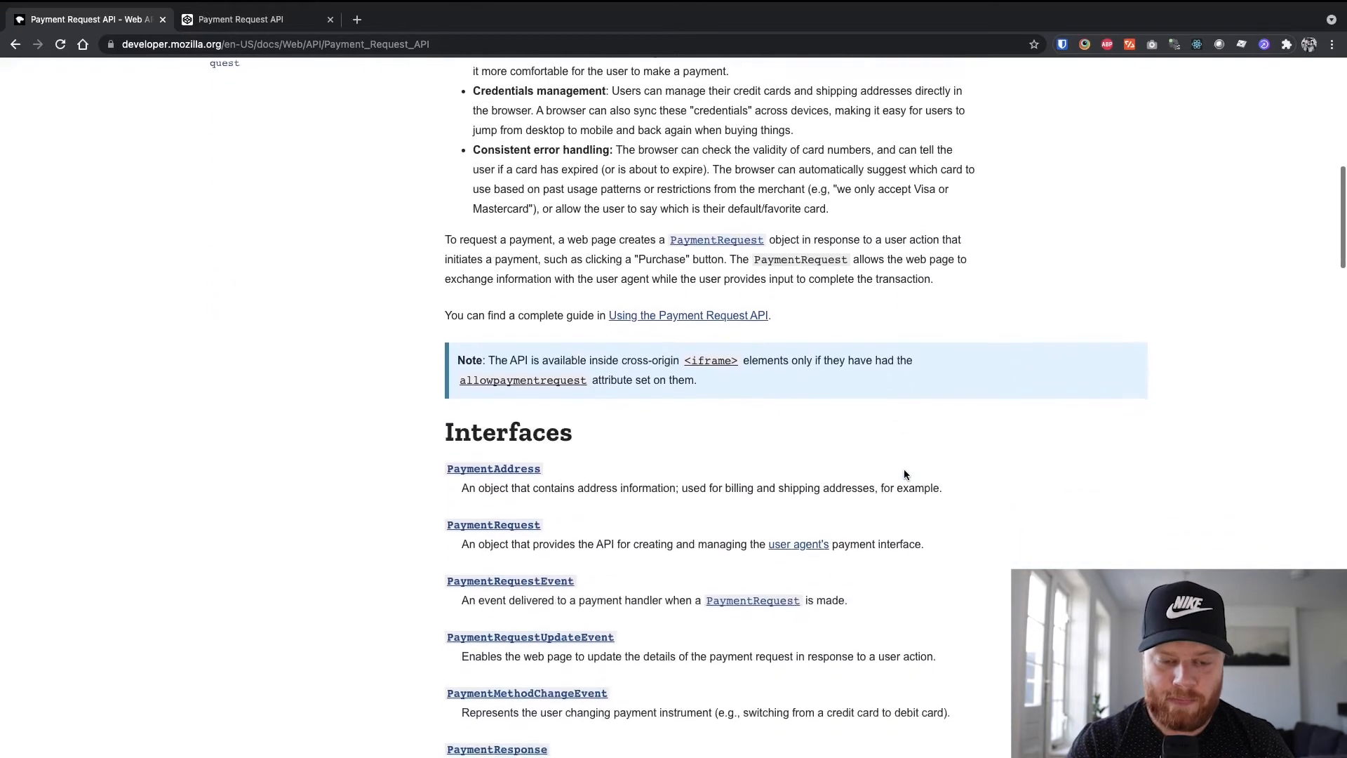
pyautogui.scroll(-3)
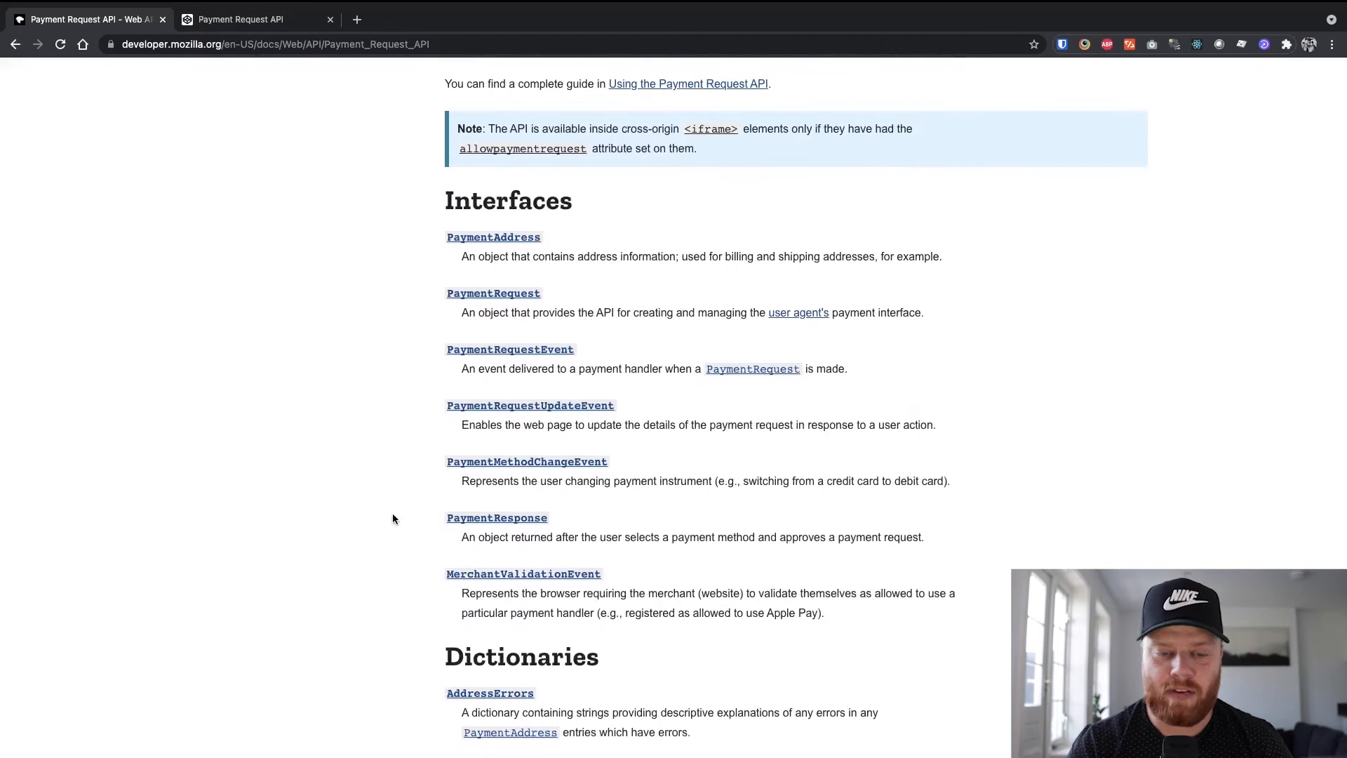
pyautogui.moveTo(635, 592)
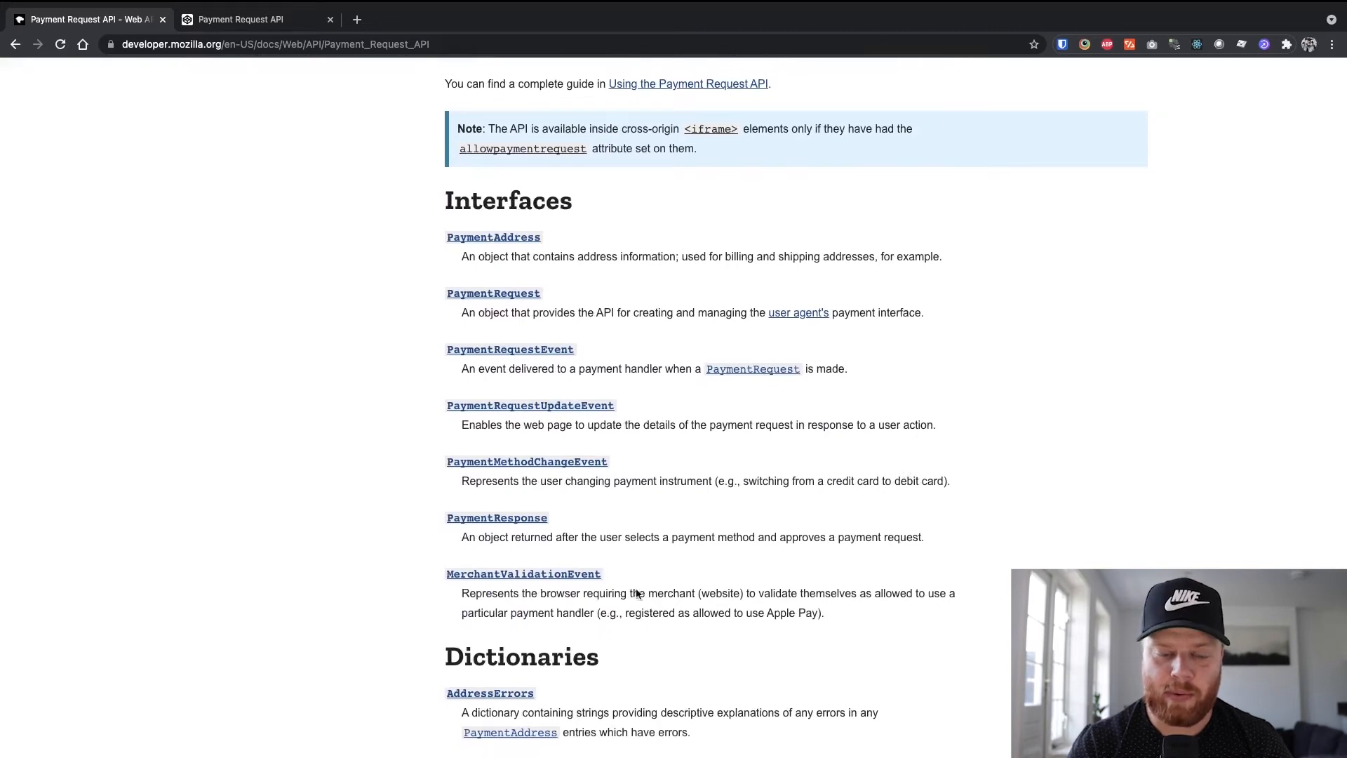
pyautogui.scroll(-3)
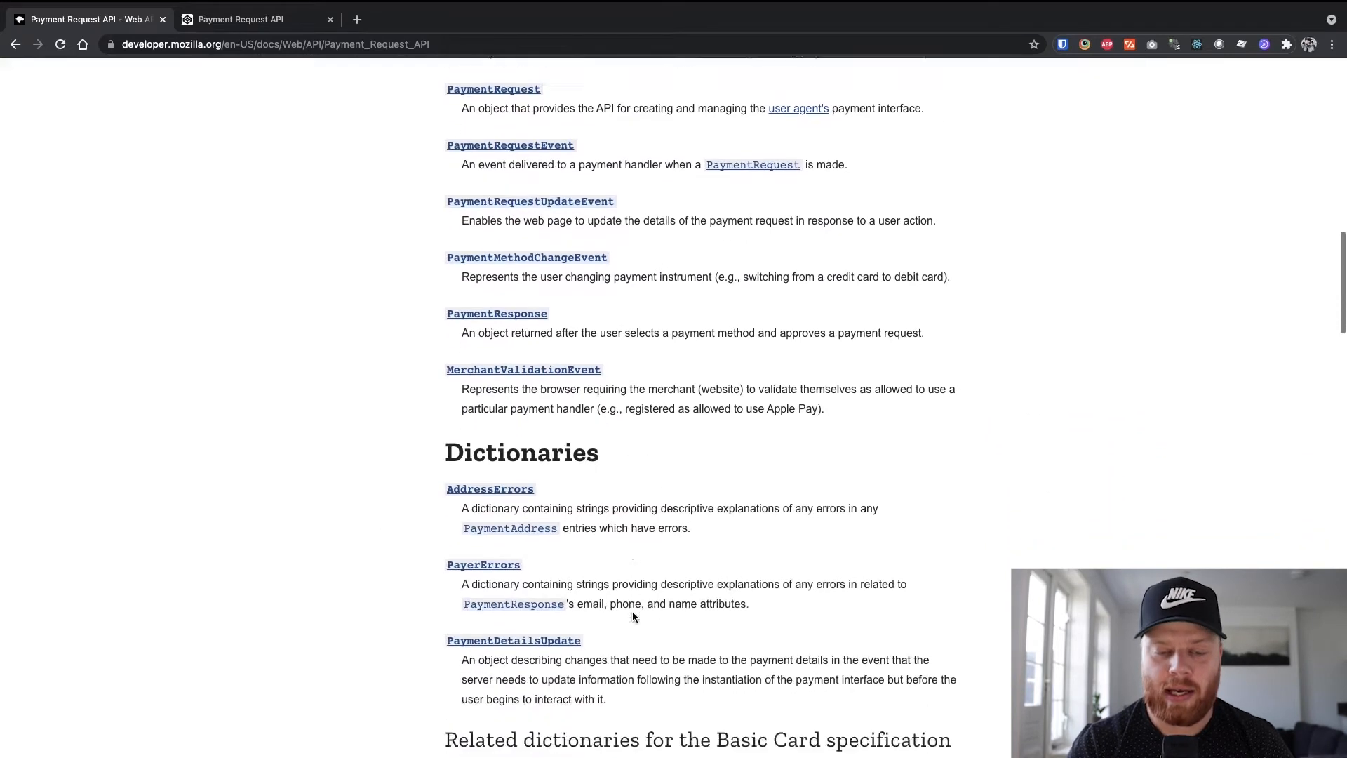
pyautogui.scroll(-3)
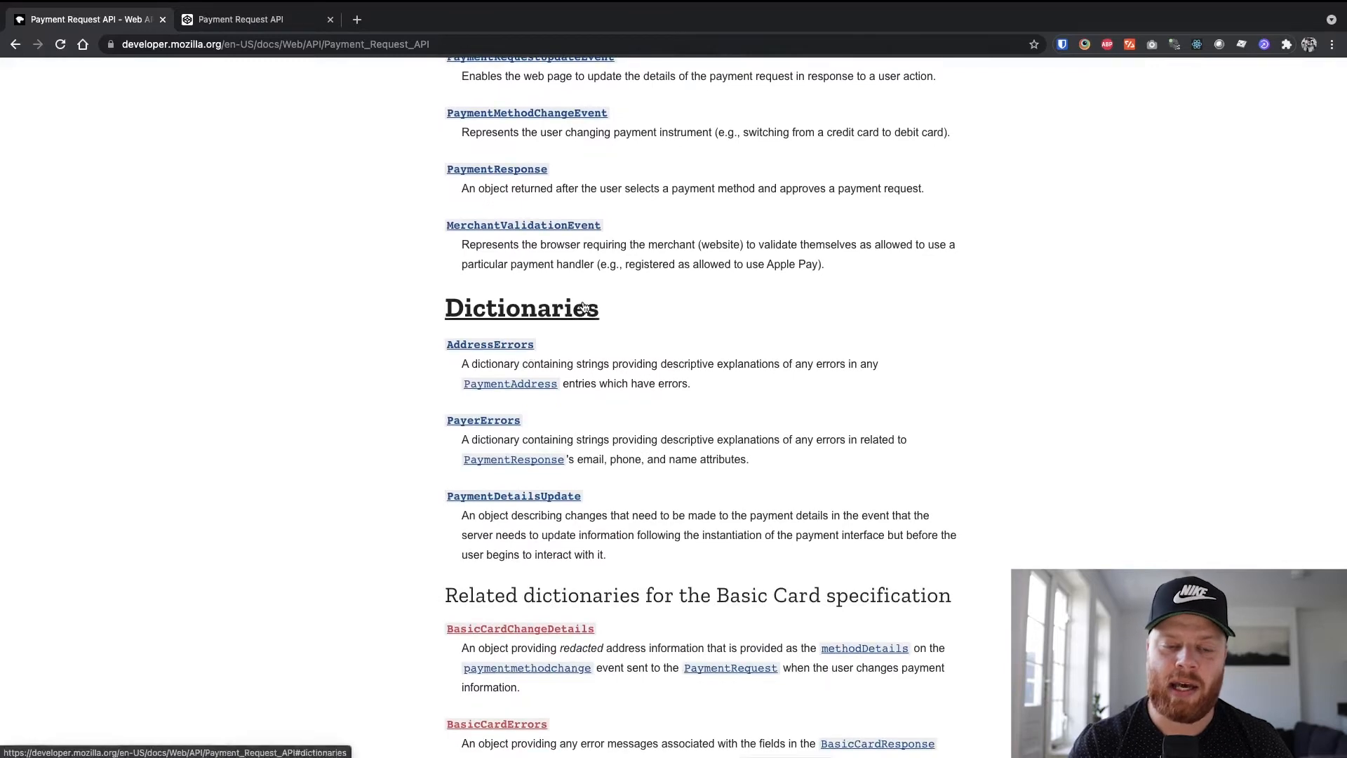
pyautogui.moveTo(634, 341)
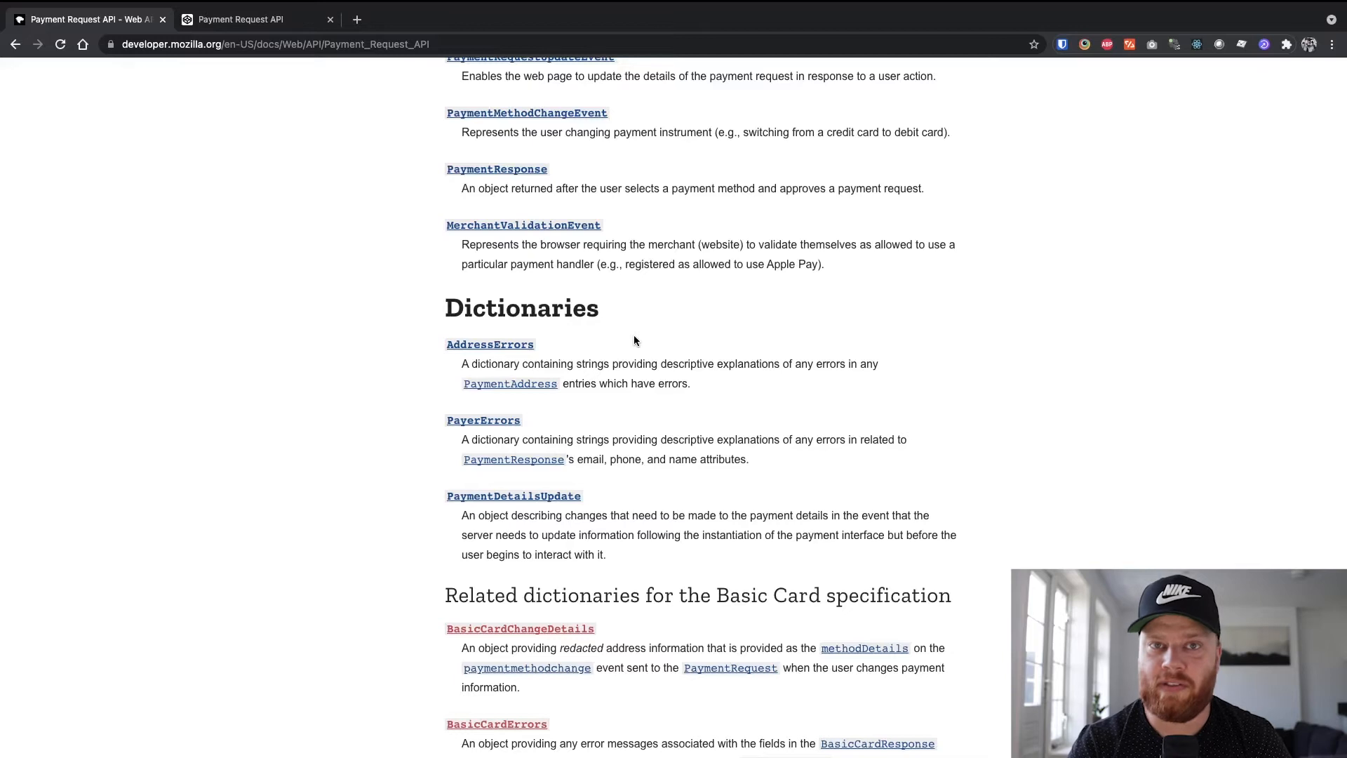
pyautogui.scroll(-3)
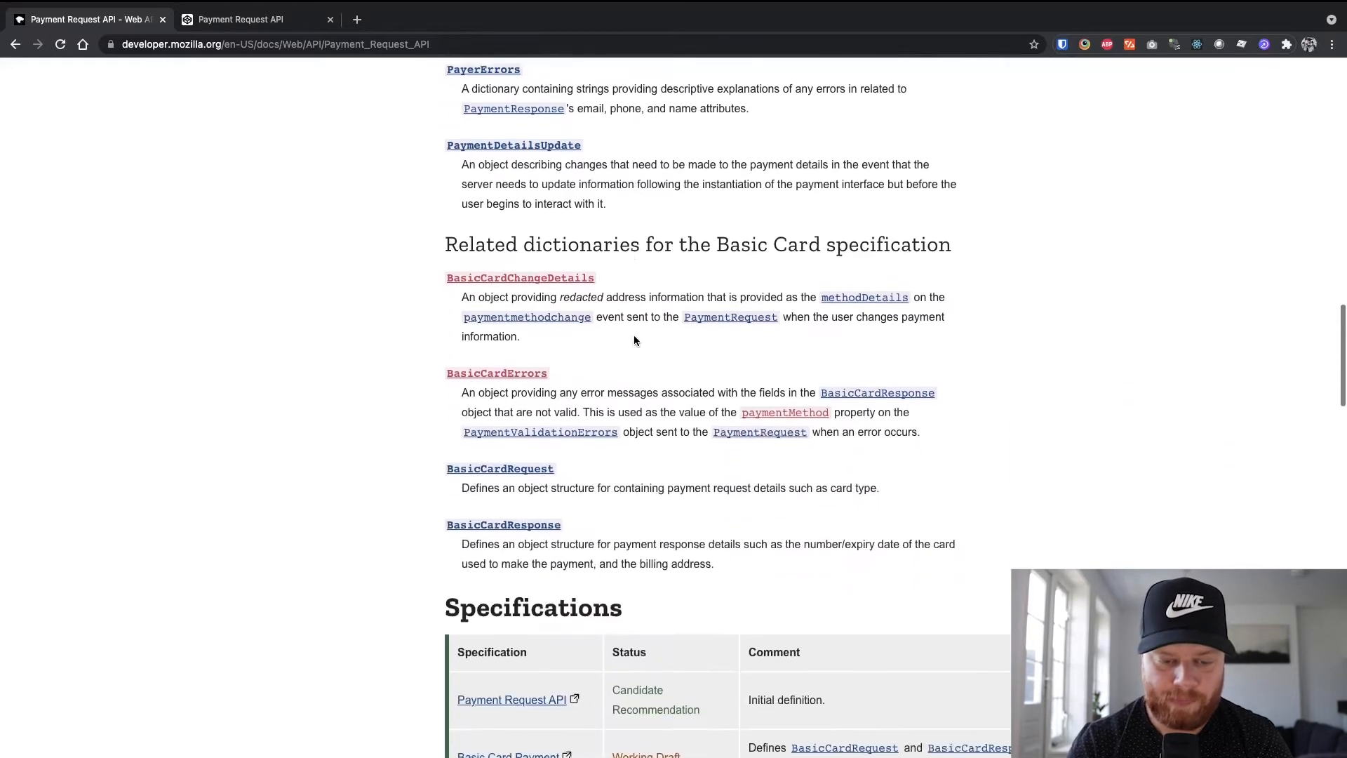
# - Scroll to the Browser compatibility table, then switch to the CodePen Payment Request API pen
pyautogui.scroll(-3)
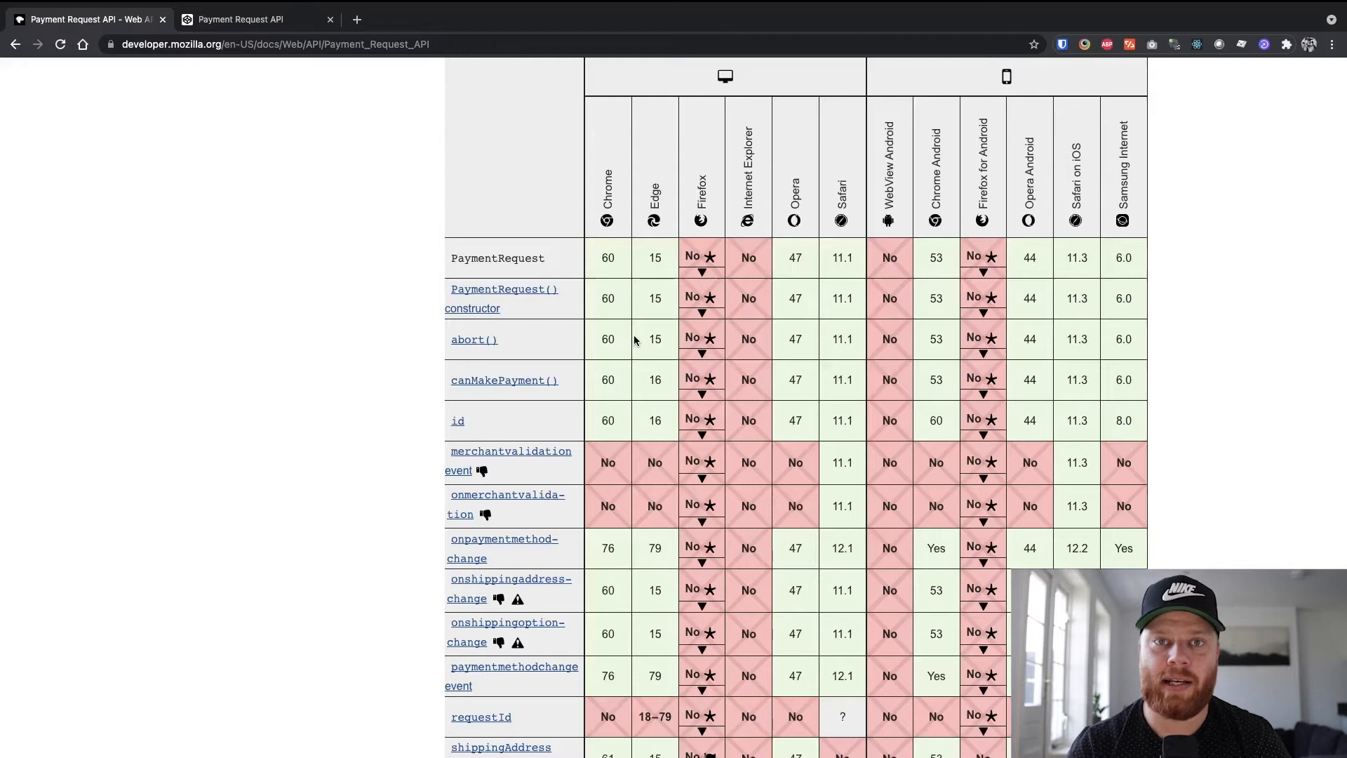
pyautogui.moveTo(328, 294)
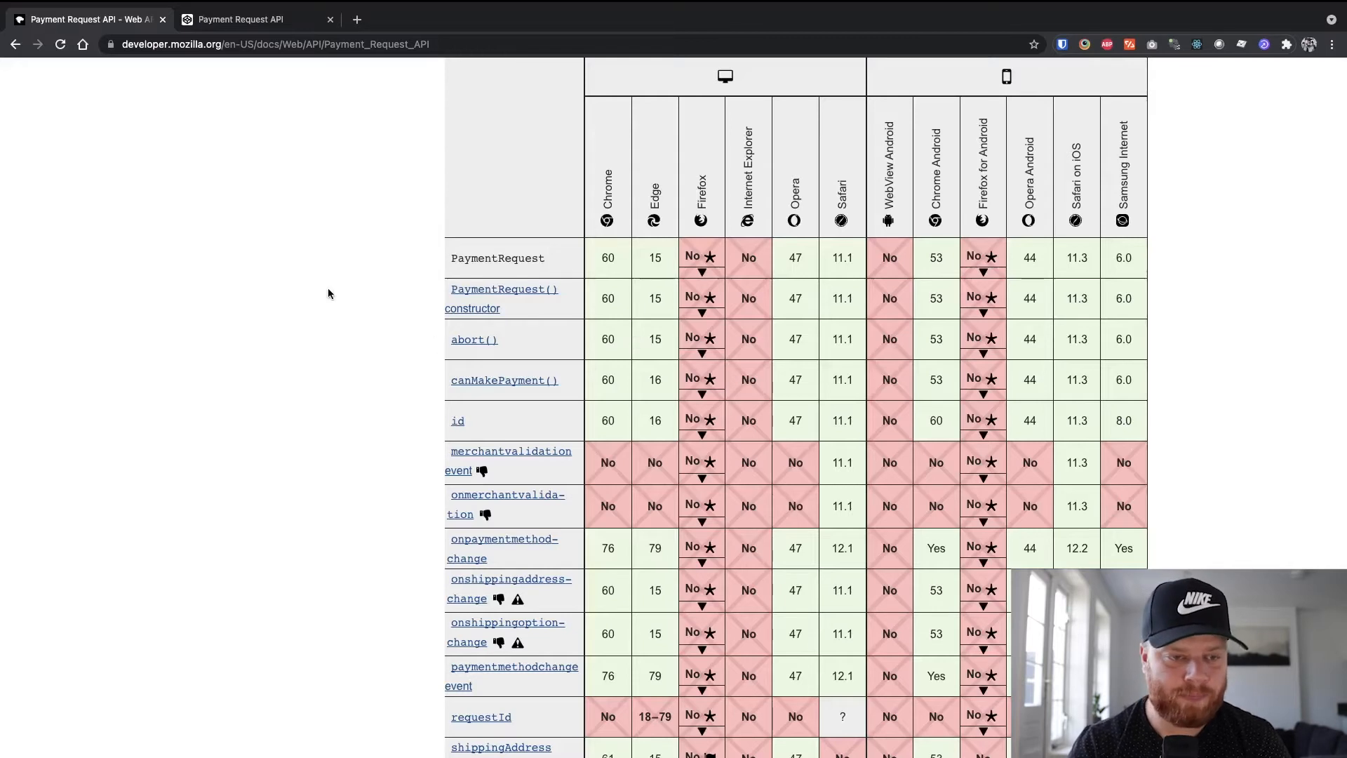
pyautogui.click(254, 19)
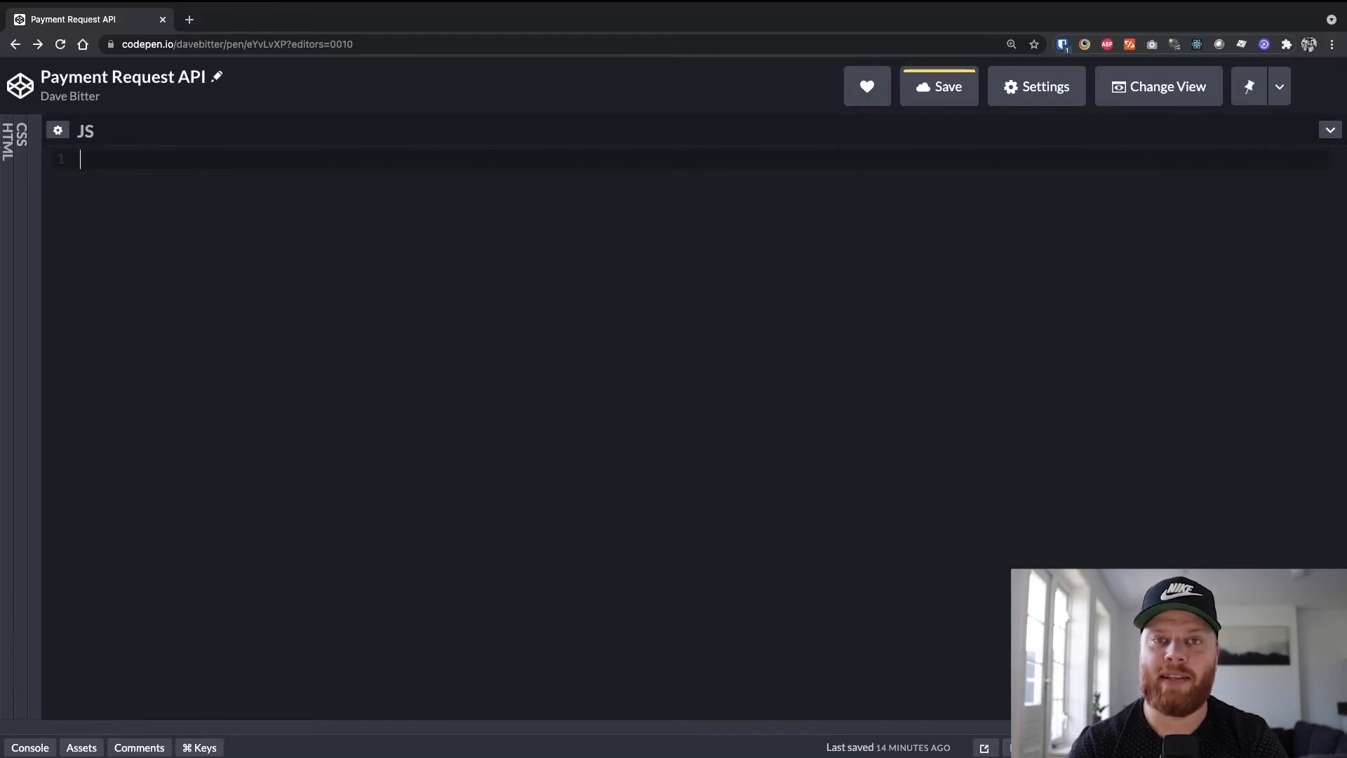
# - Declare const methodsConfiguration for basic-card with visa/mastercard networks and debit/credit types, and save
pyautogui.write('co')
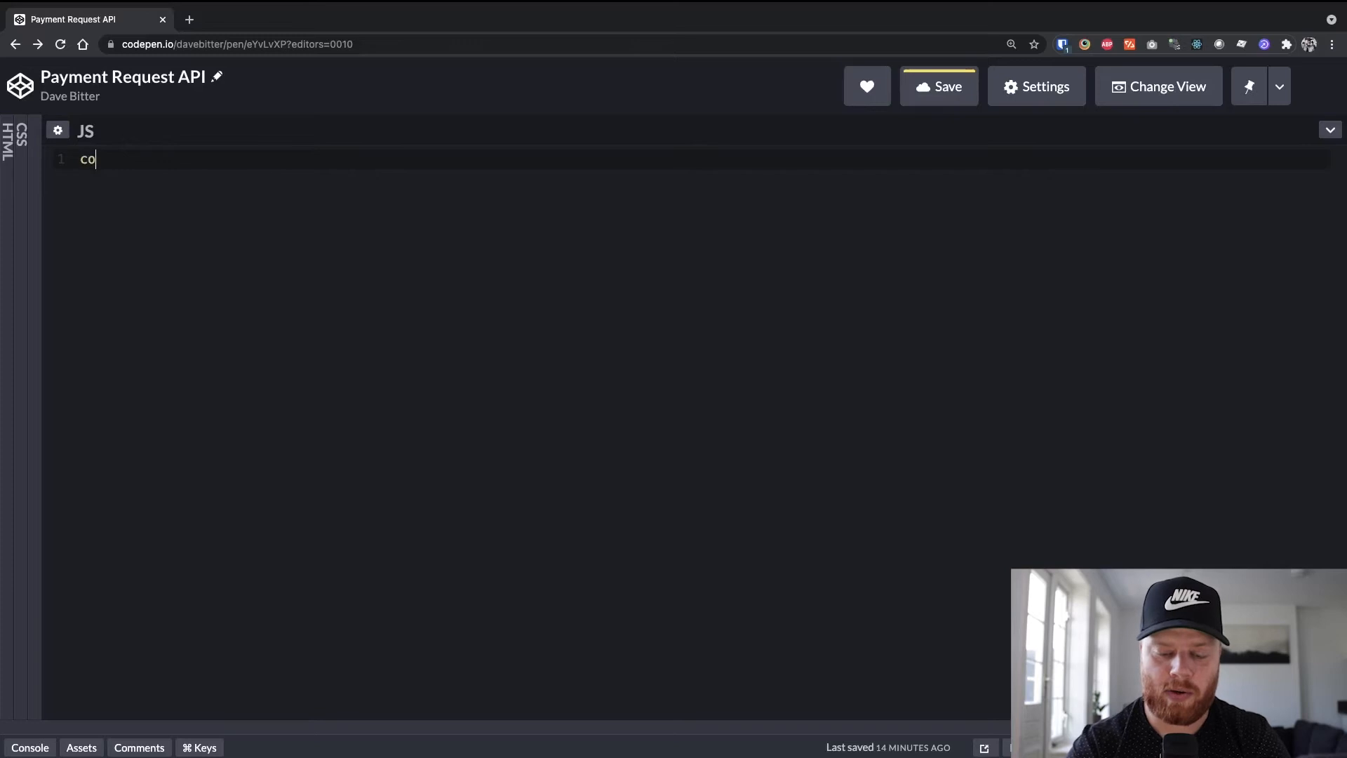
pyautogui.write('nst')
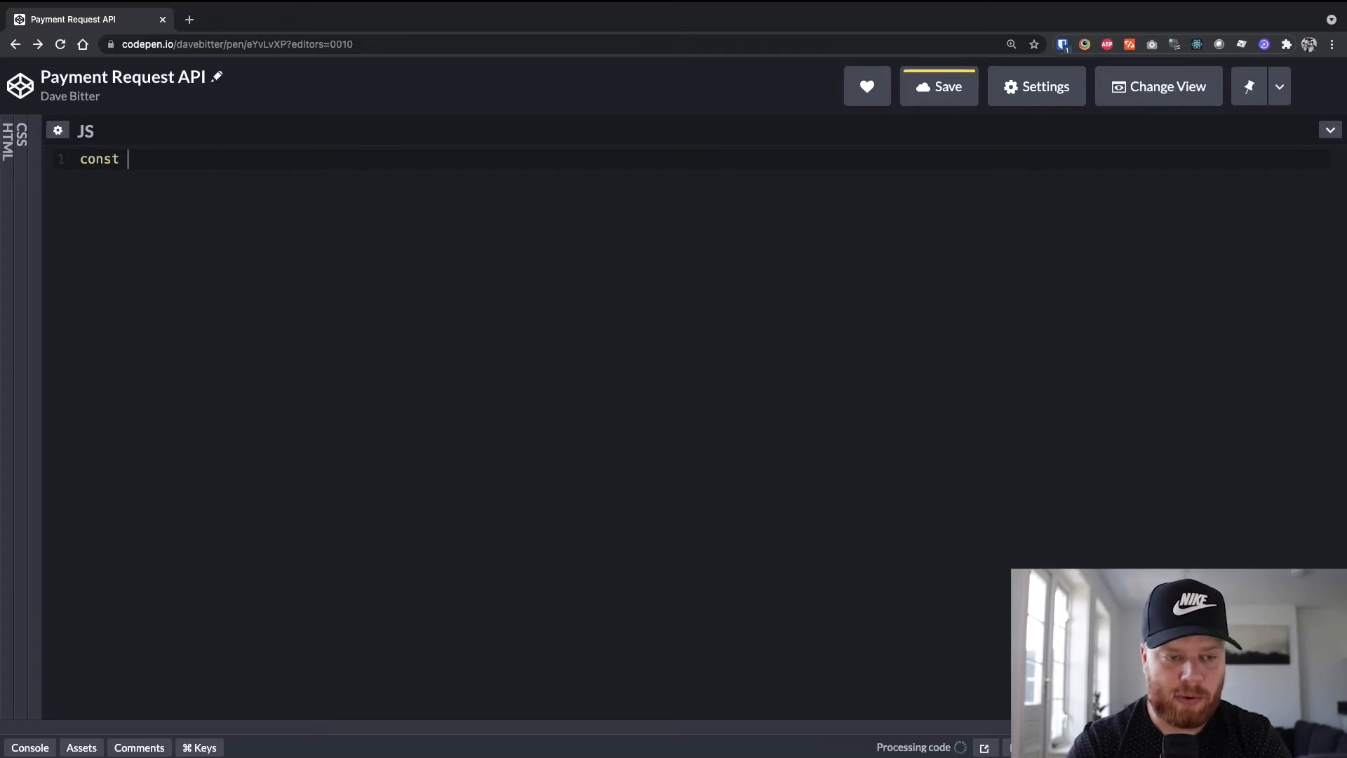
pyautogui.write('methods')
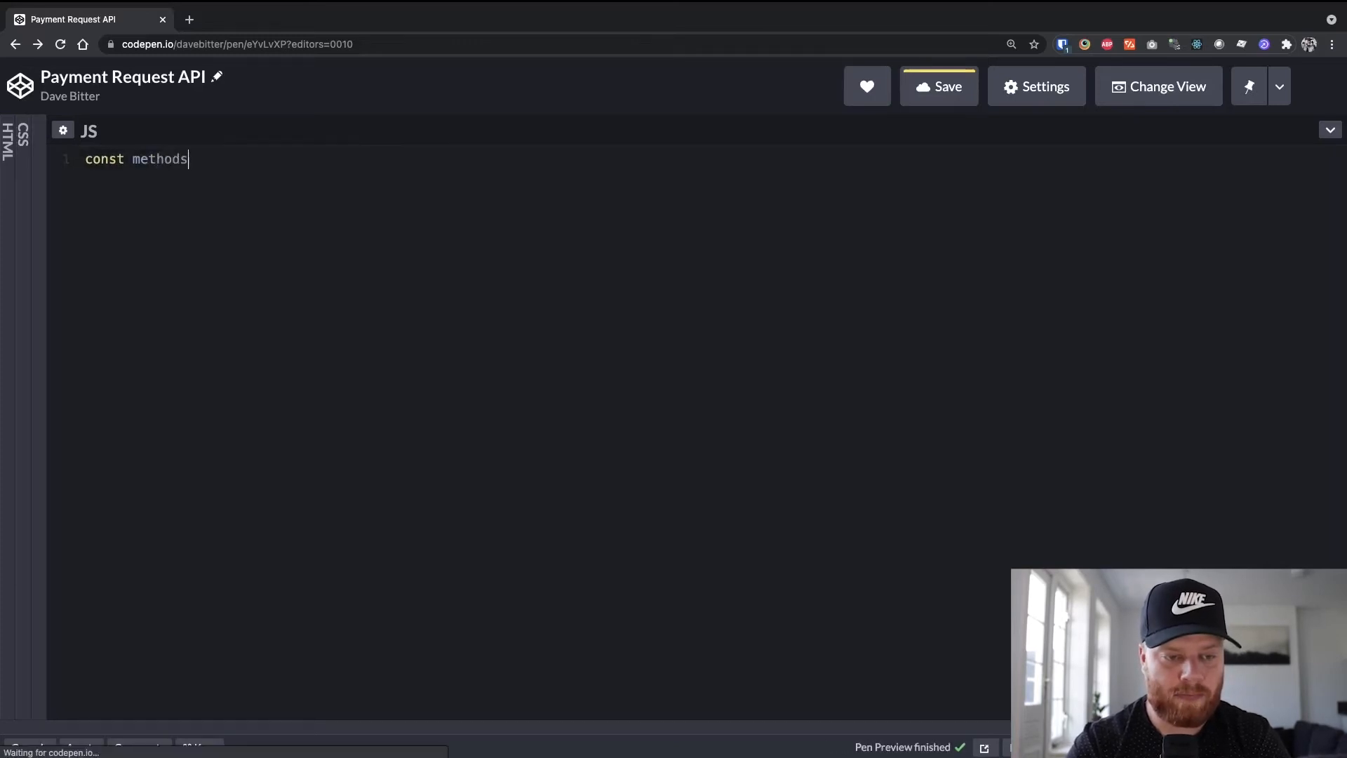
pyautogui.write('Config')
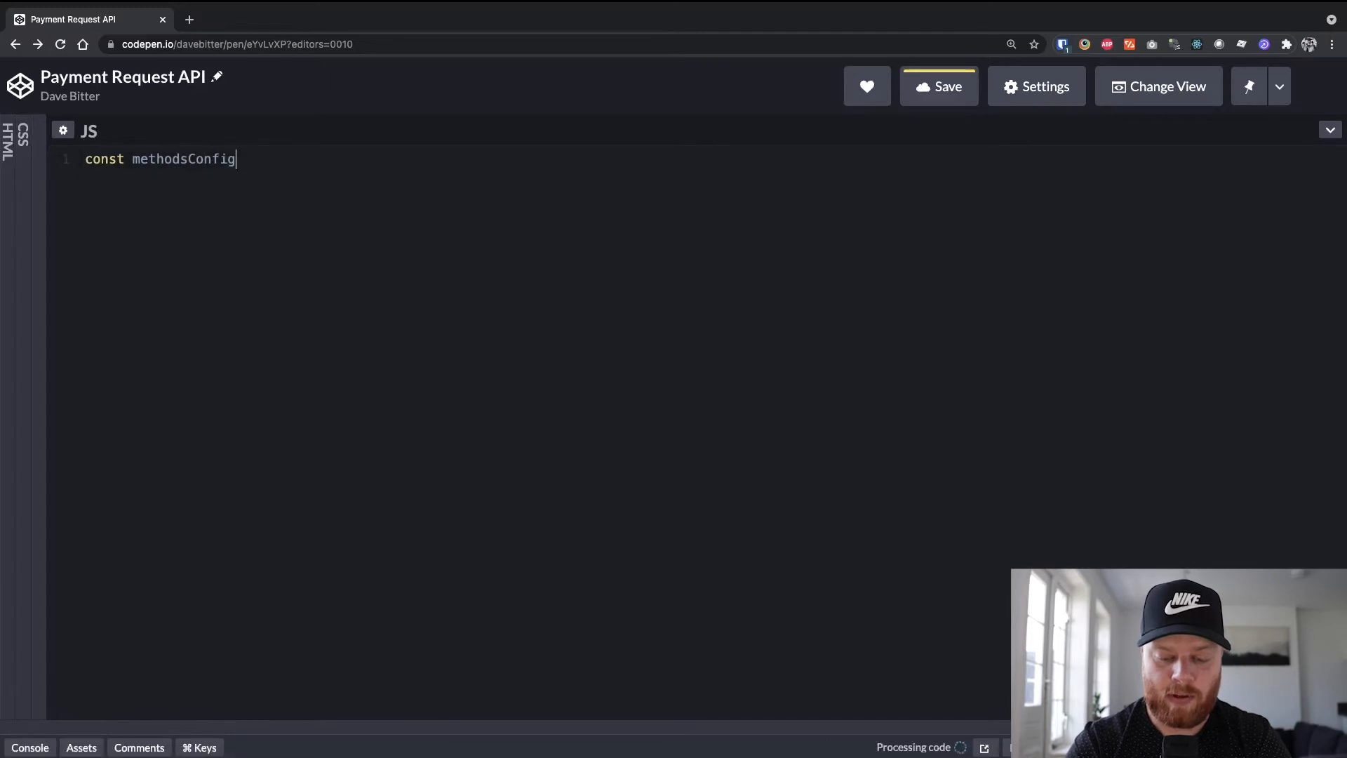
pyautogui.write('uration = [{')
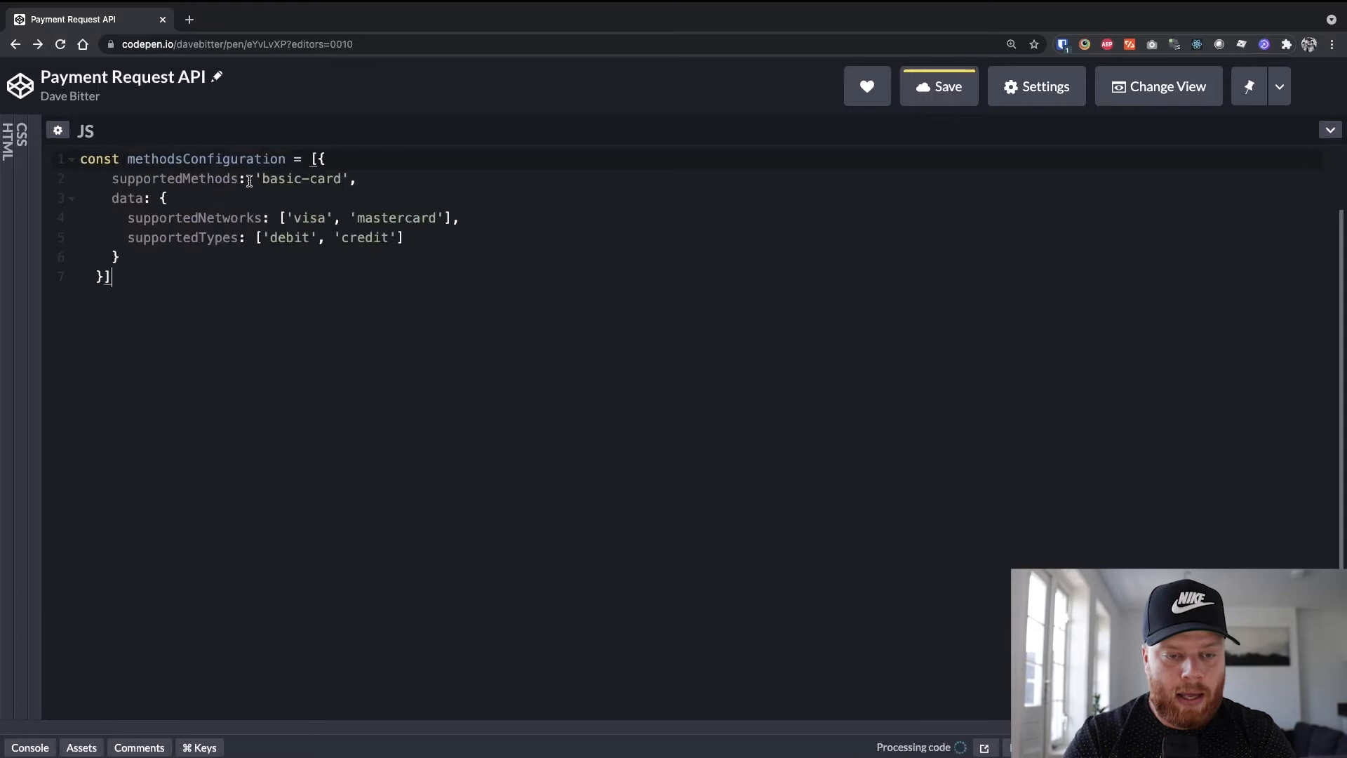
pyautogui.press('ctrl+s')
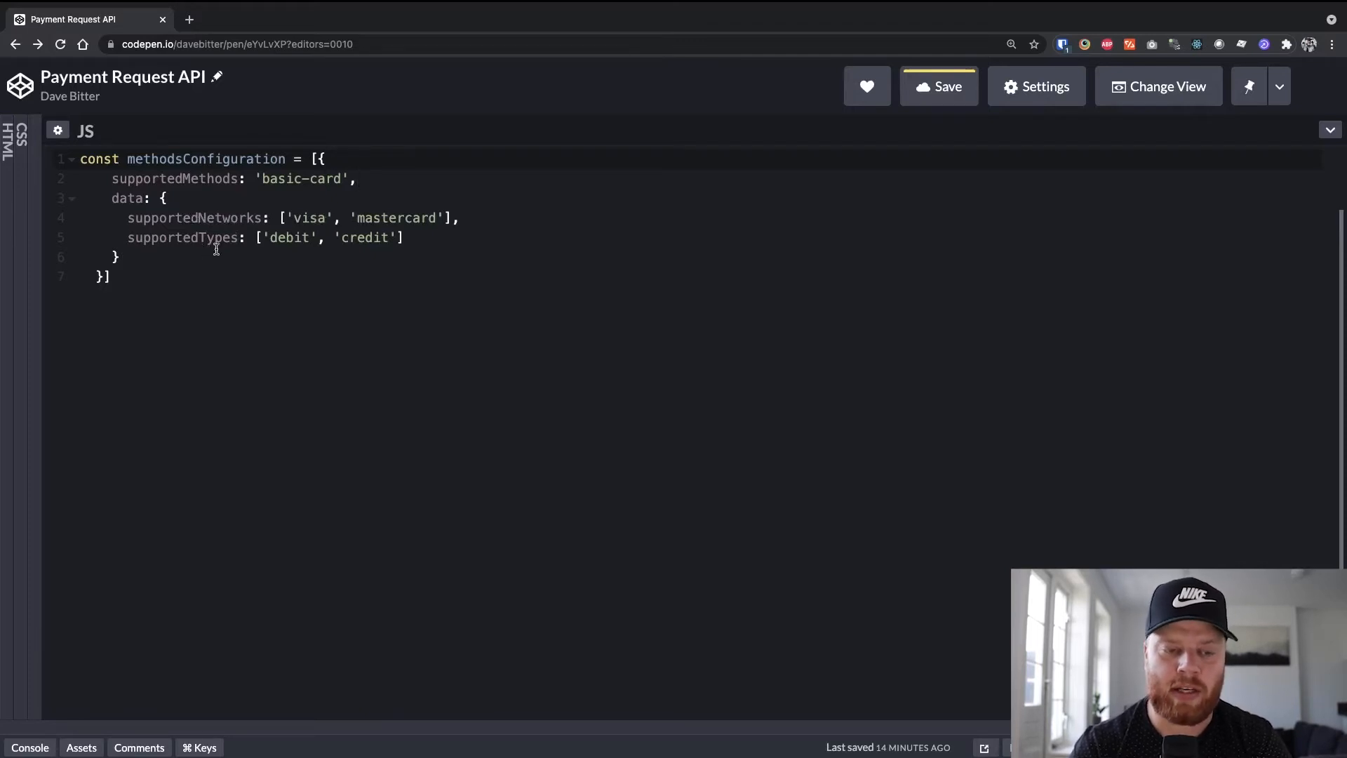
pyautogui.moveTo(255, 267)
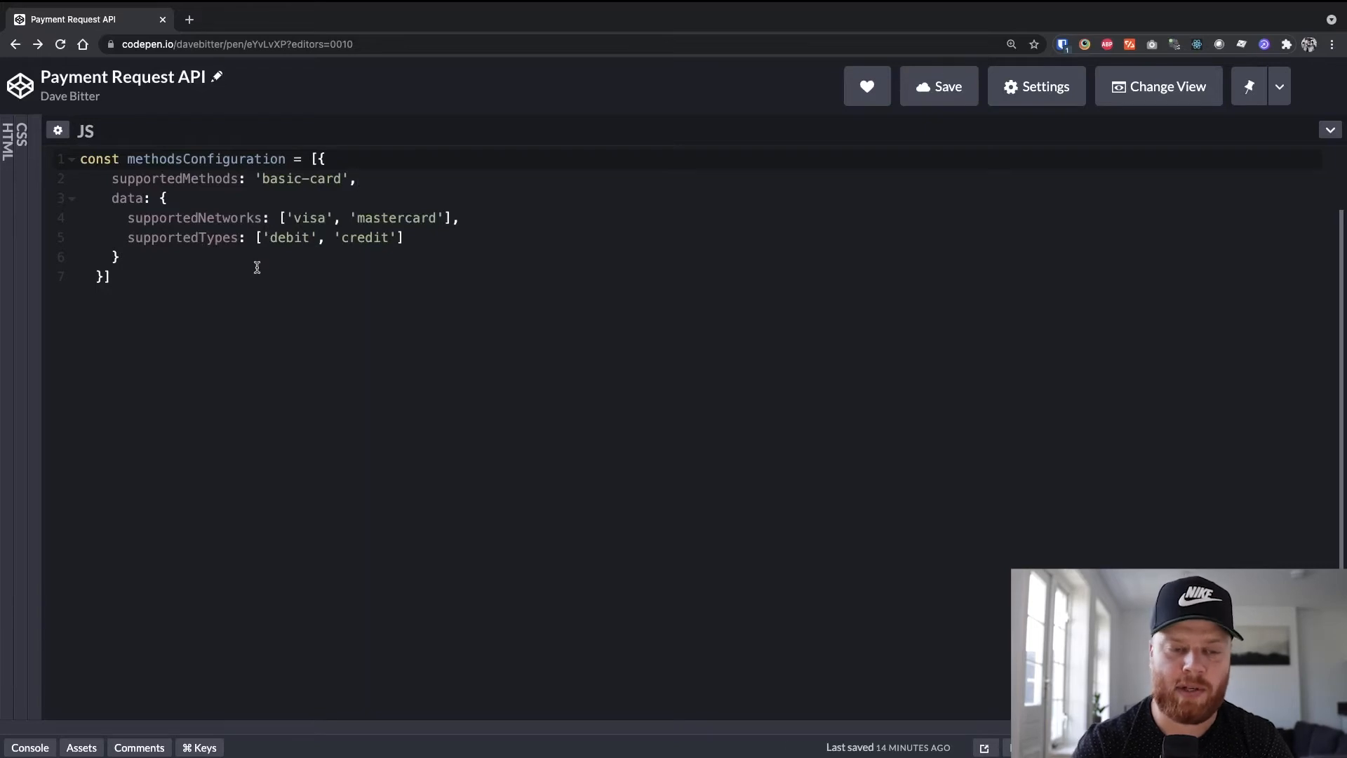
# - End the array with a semicolon and declare const shoppingCardItems with order-123, an Example item and 1.00 USD total
pyautogui.click(939, 86)
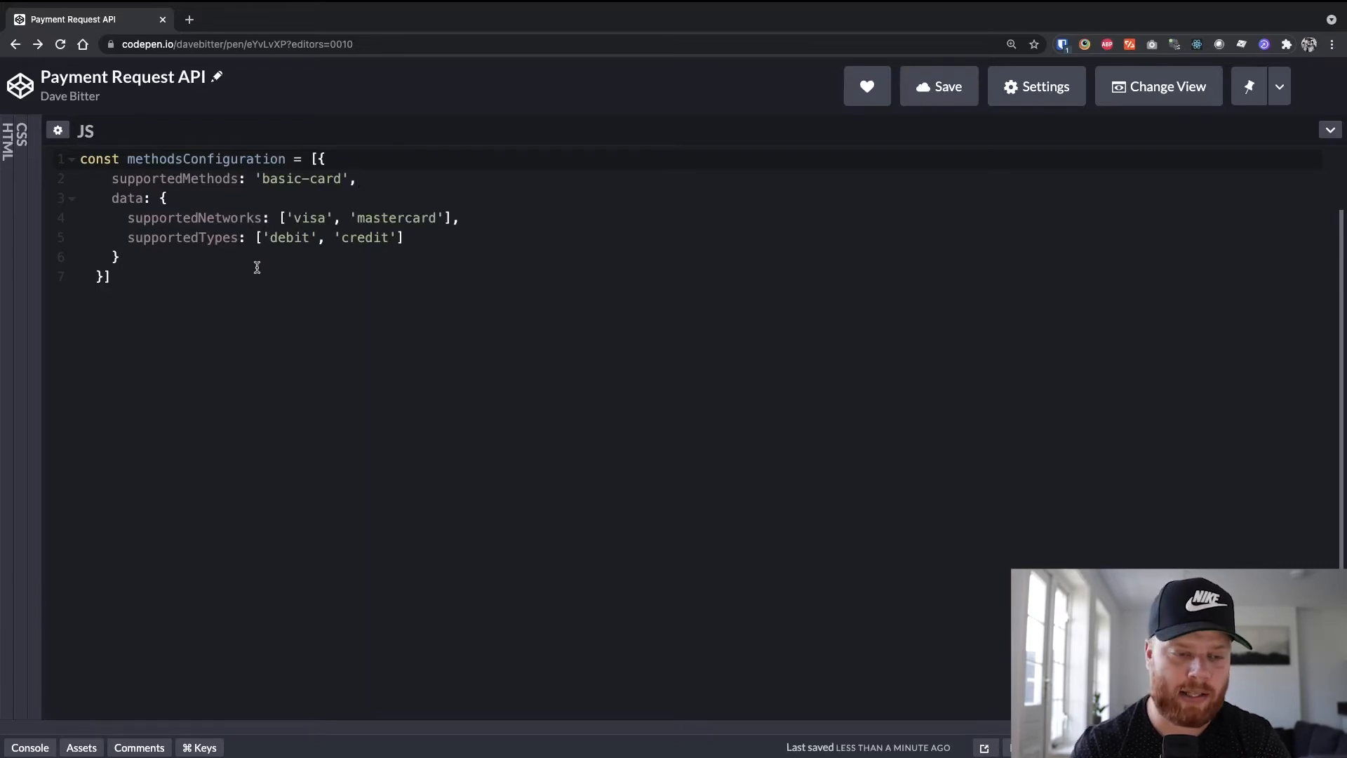
pyautogui.write(';')
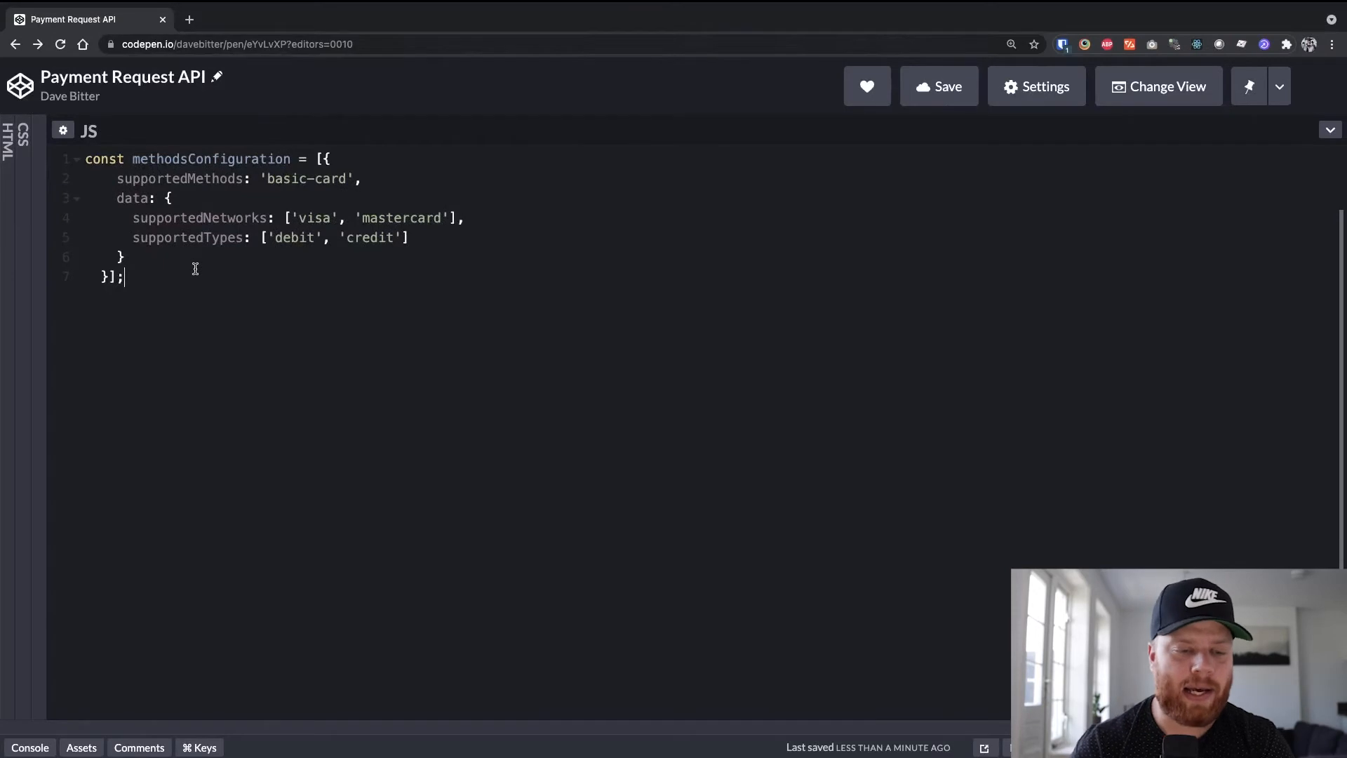
pyautogui.press('Return')
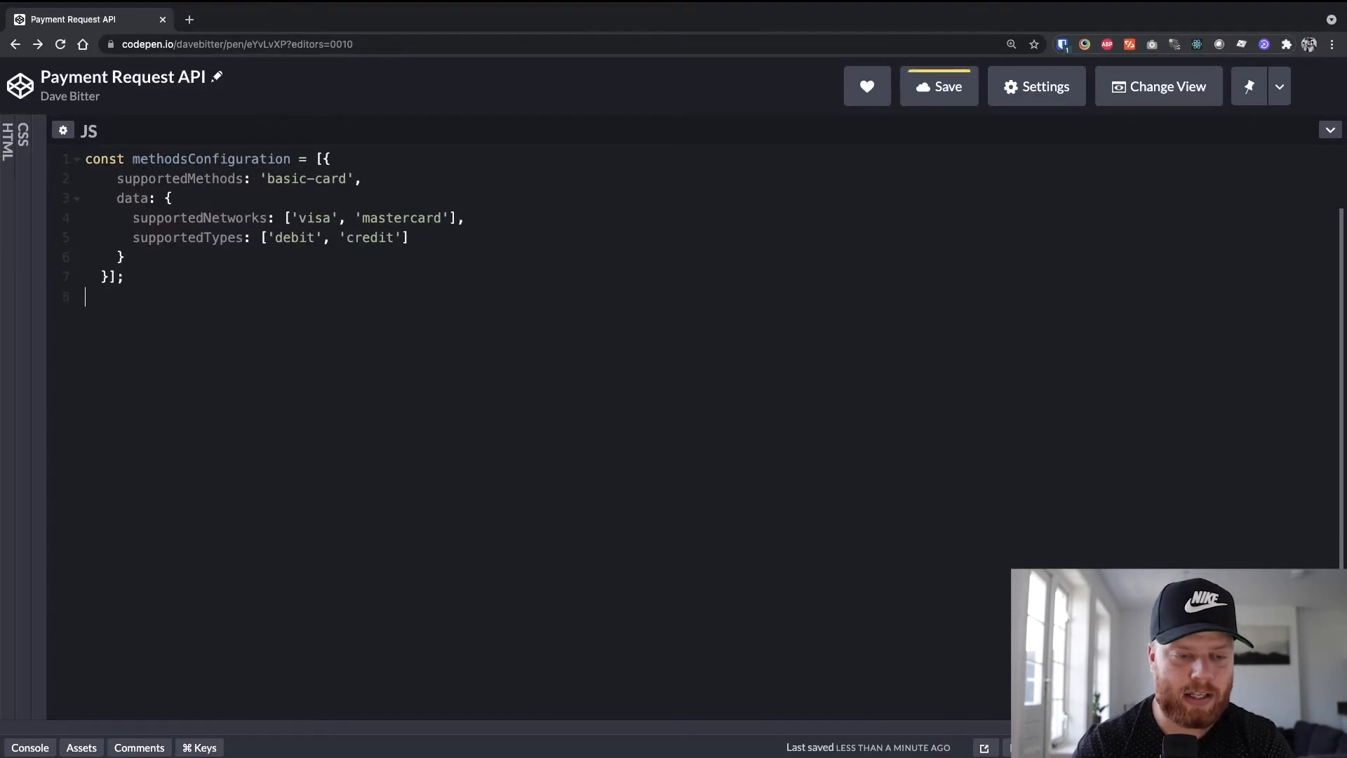
pyautogui.write('const')
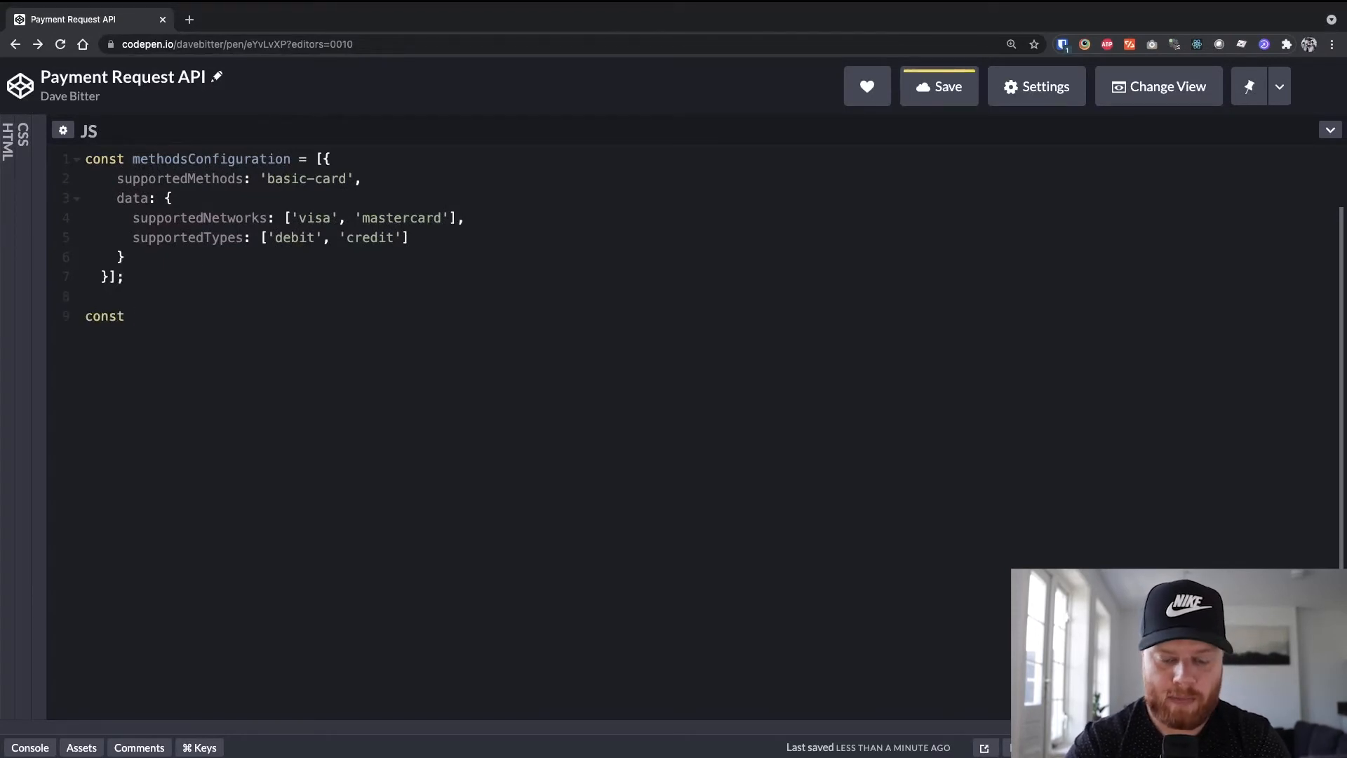
pyautogui.write('shopping')
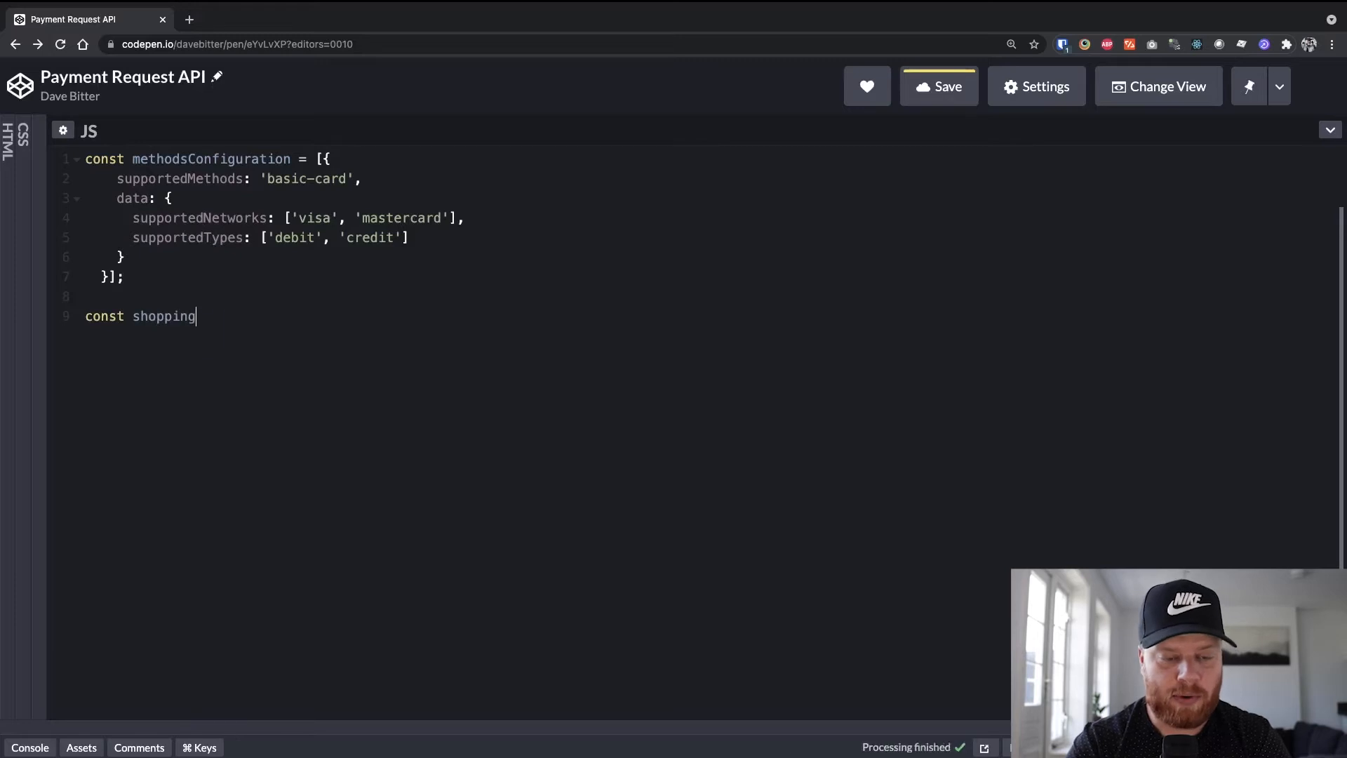
pyautogui.write('CardIte')
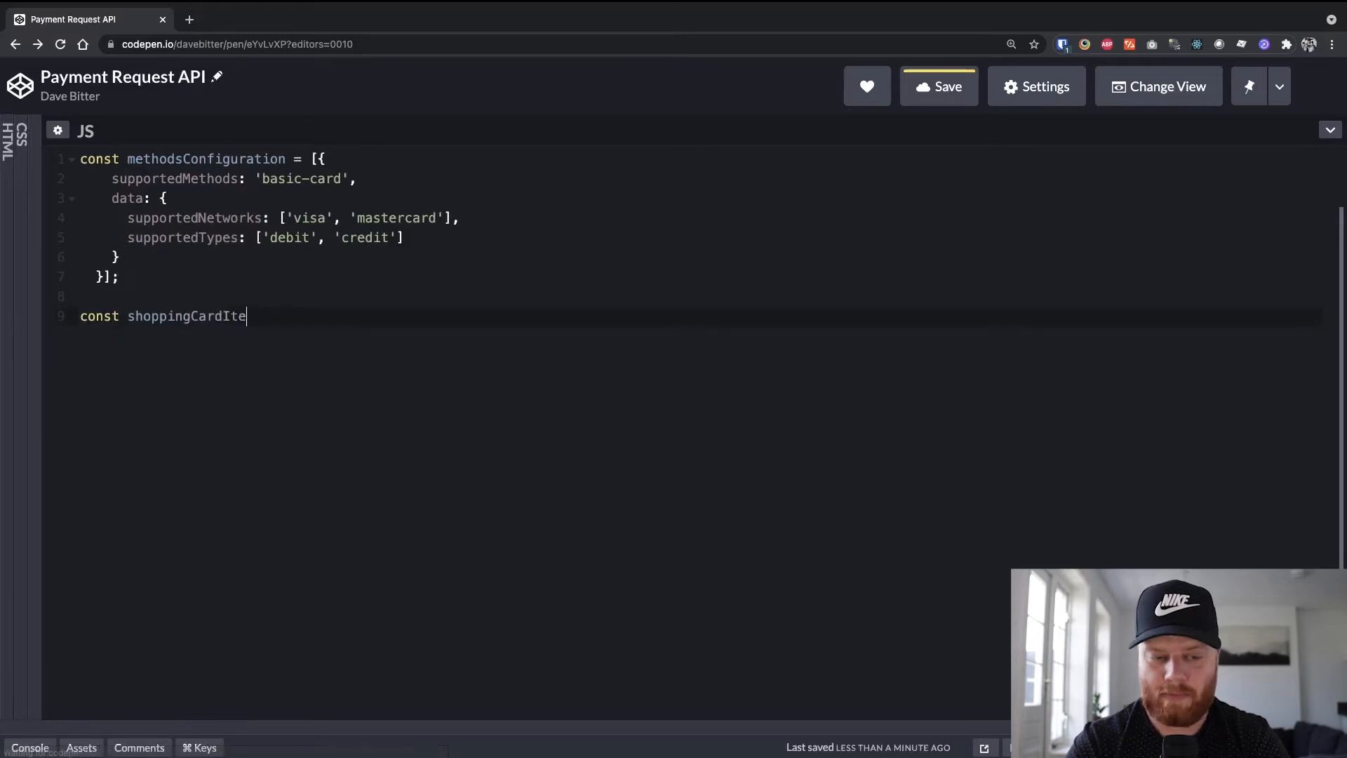
pyautogui.write('ms = {')
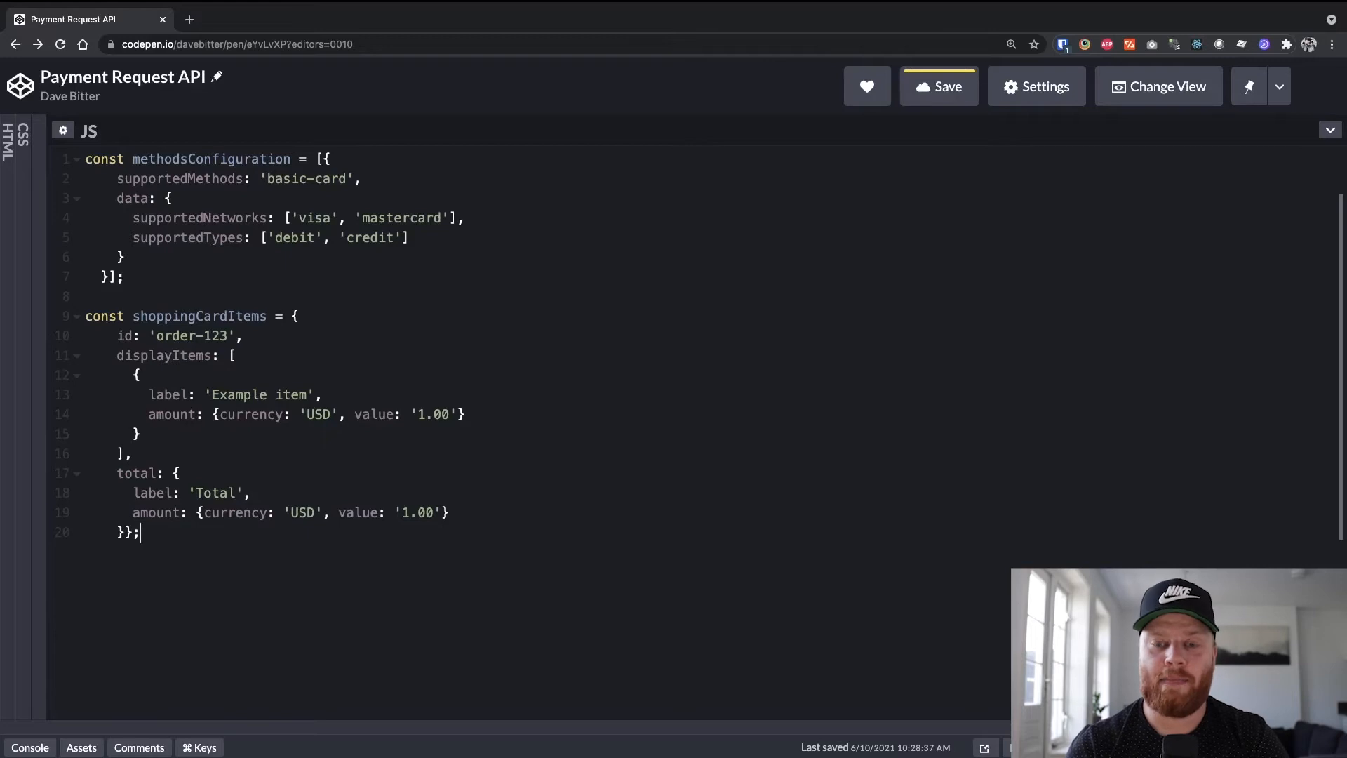
# - Write const request = new PaymentRequest(methodsConfiguration, shoppingCardItems)
pyautogui.write('co')
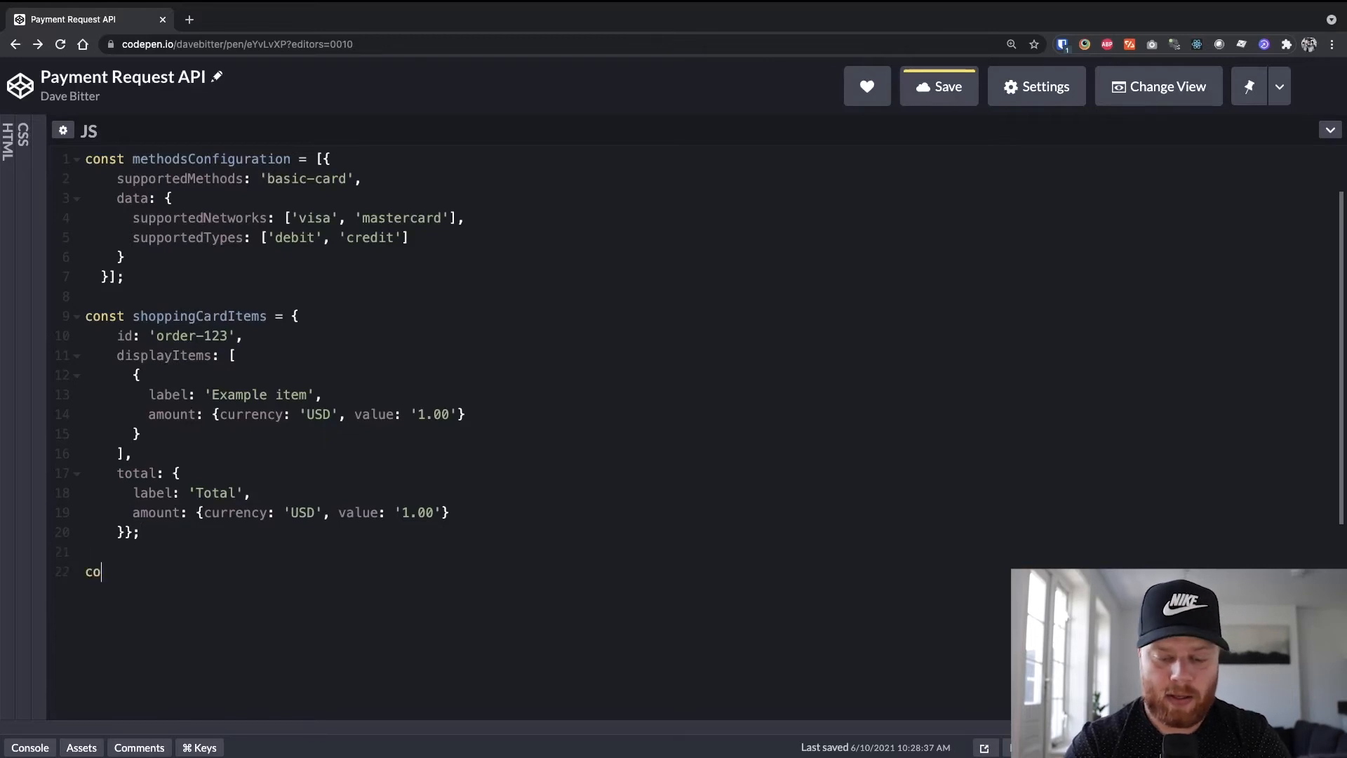
pyautogui.write('nst requ')
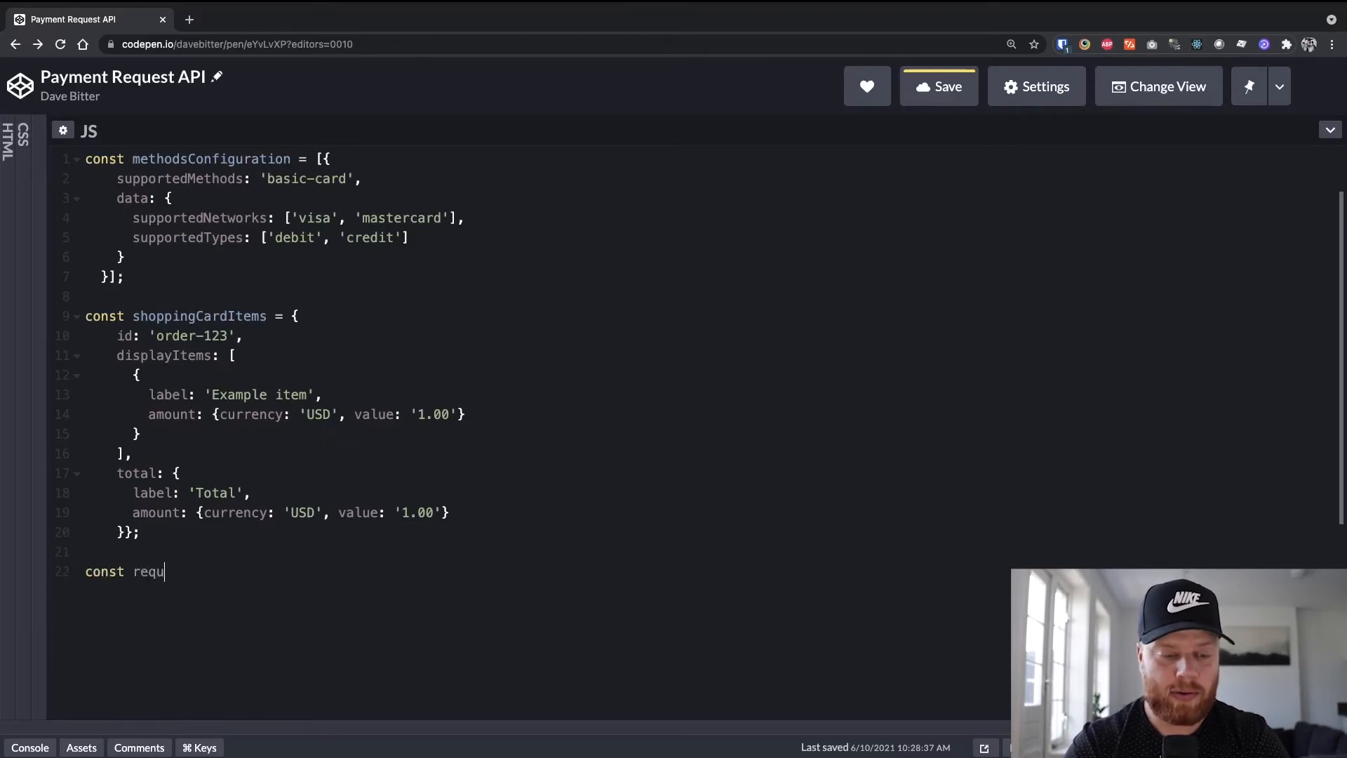
pyautogui.write('est =')
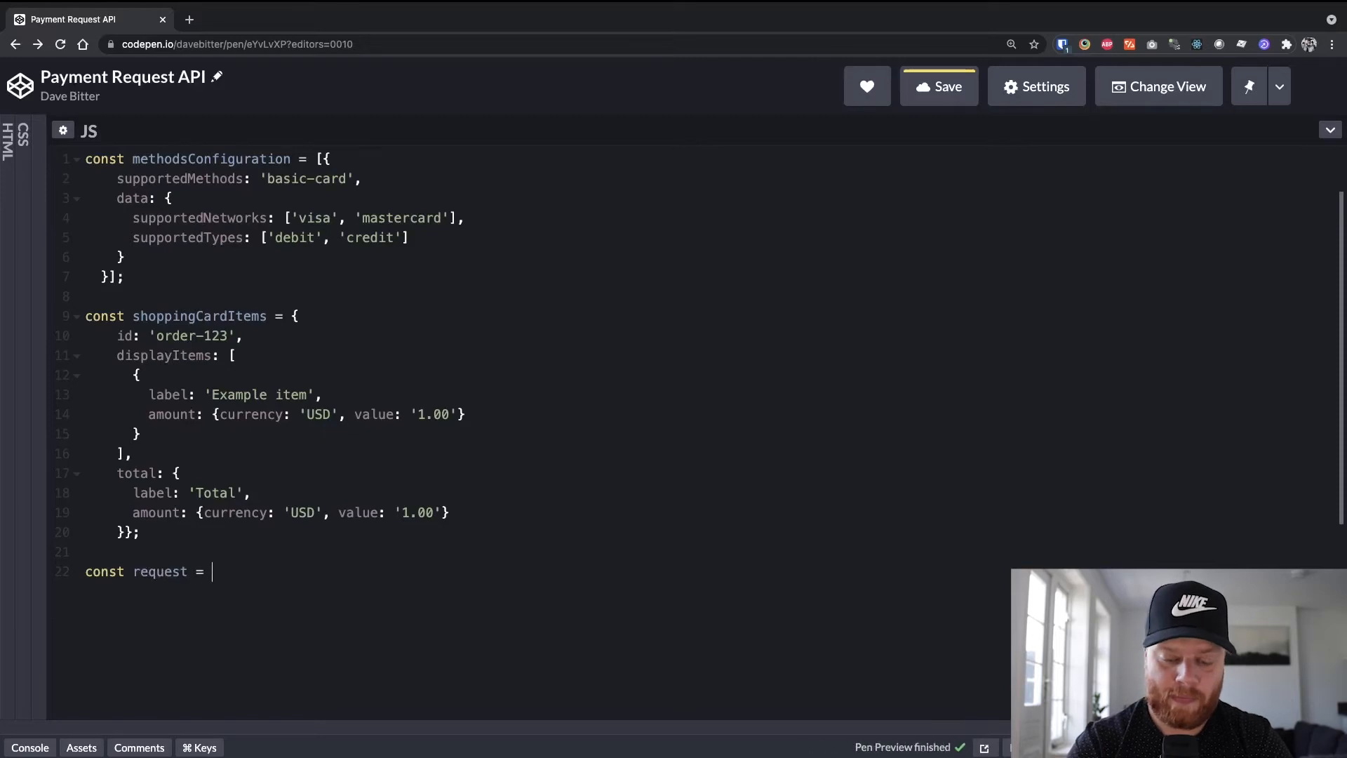
pyautogui.write('new')
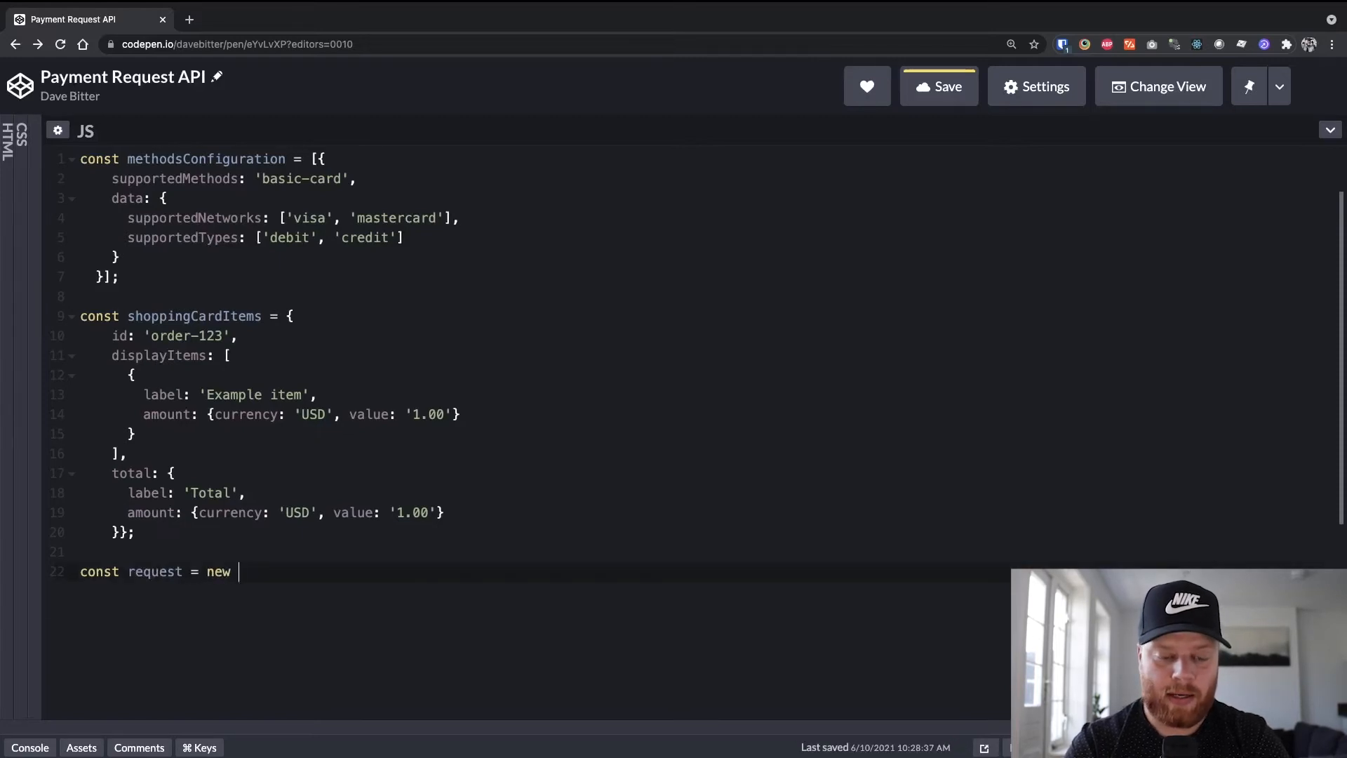
pyautogui.write('P')
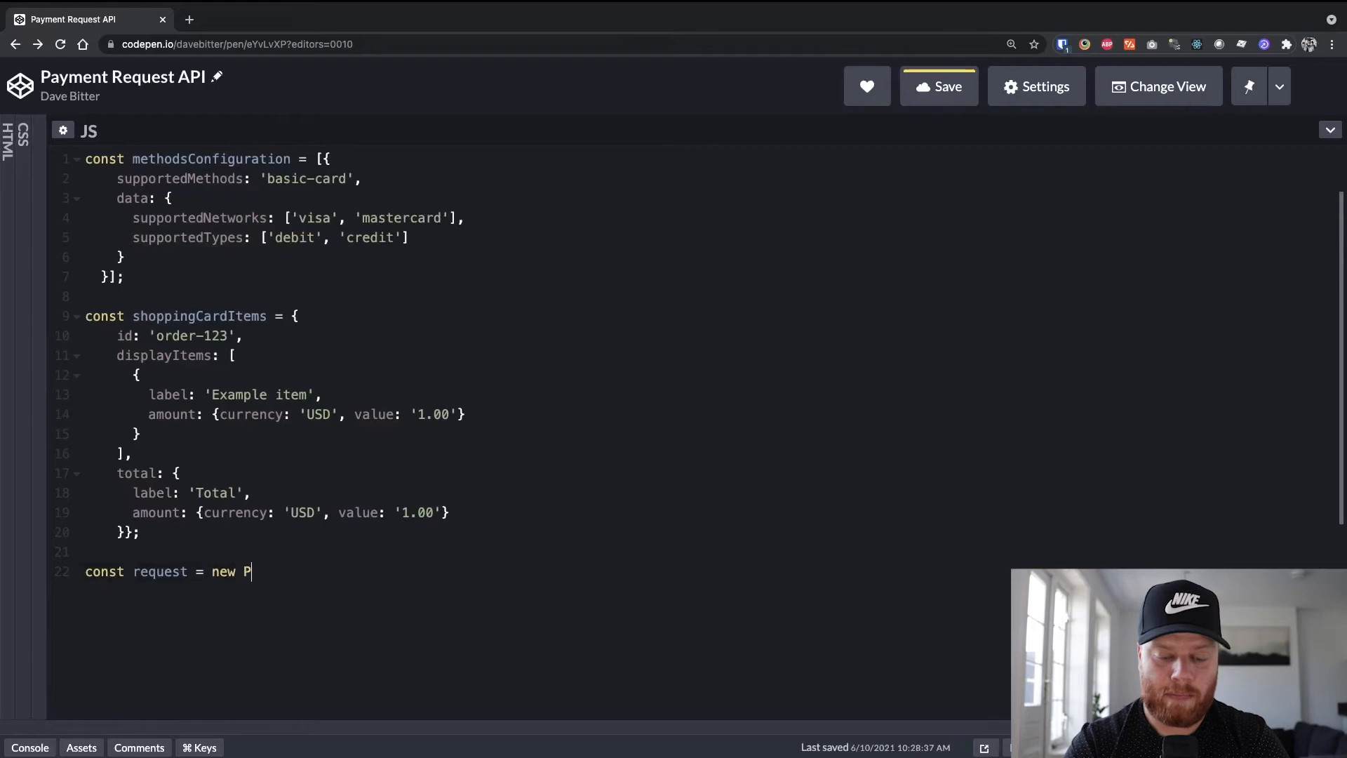
pyautogui.write('aymentReq')
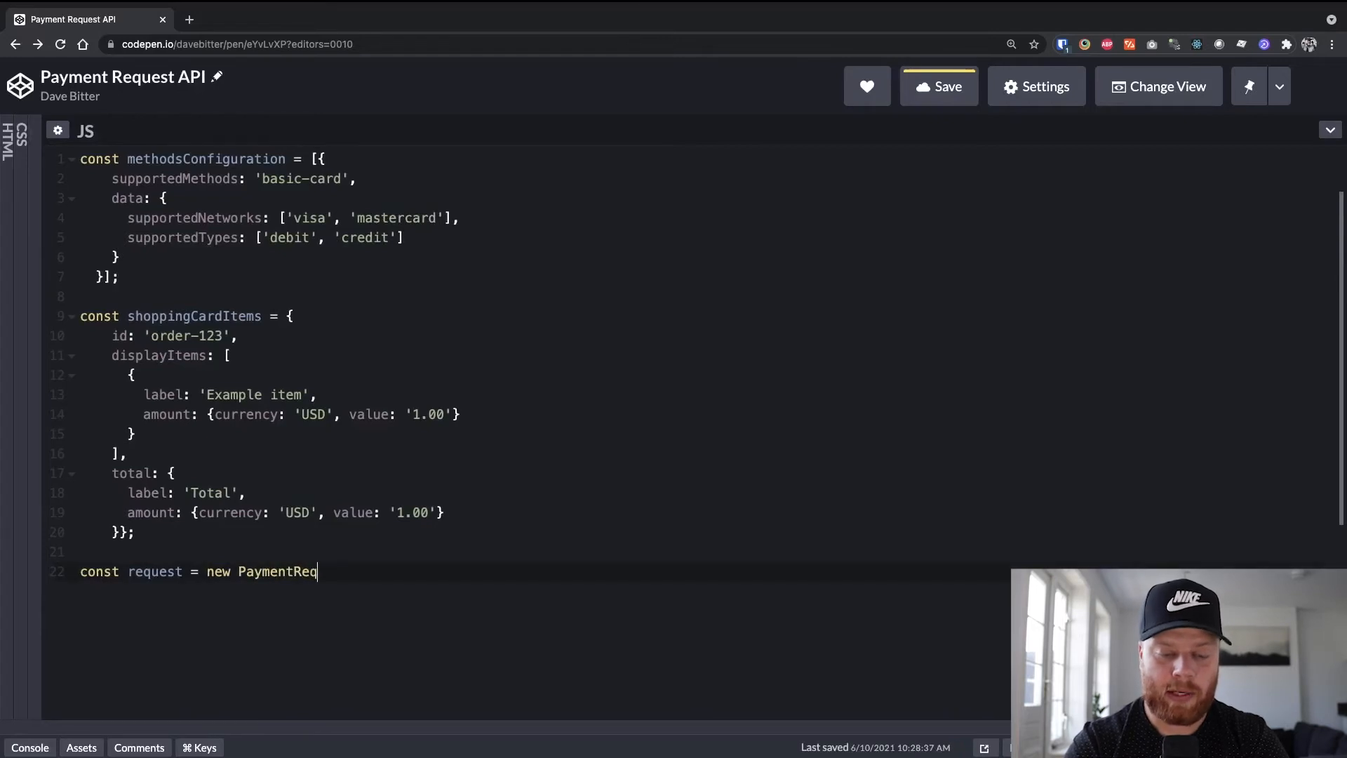
pyautogui.write('uest()')
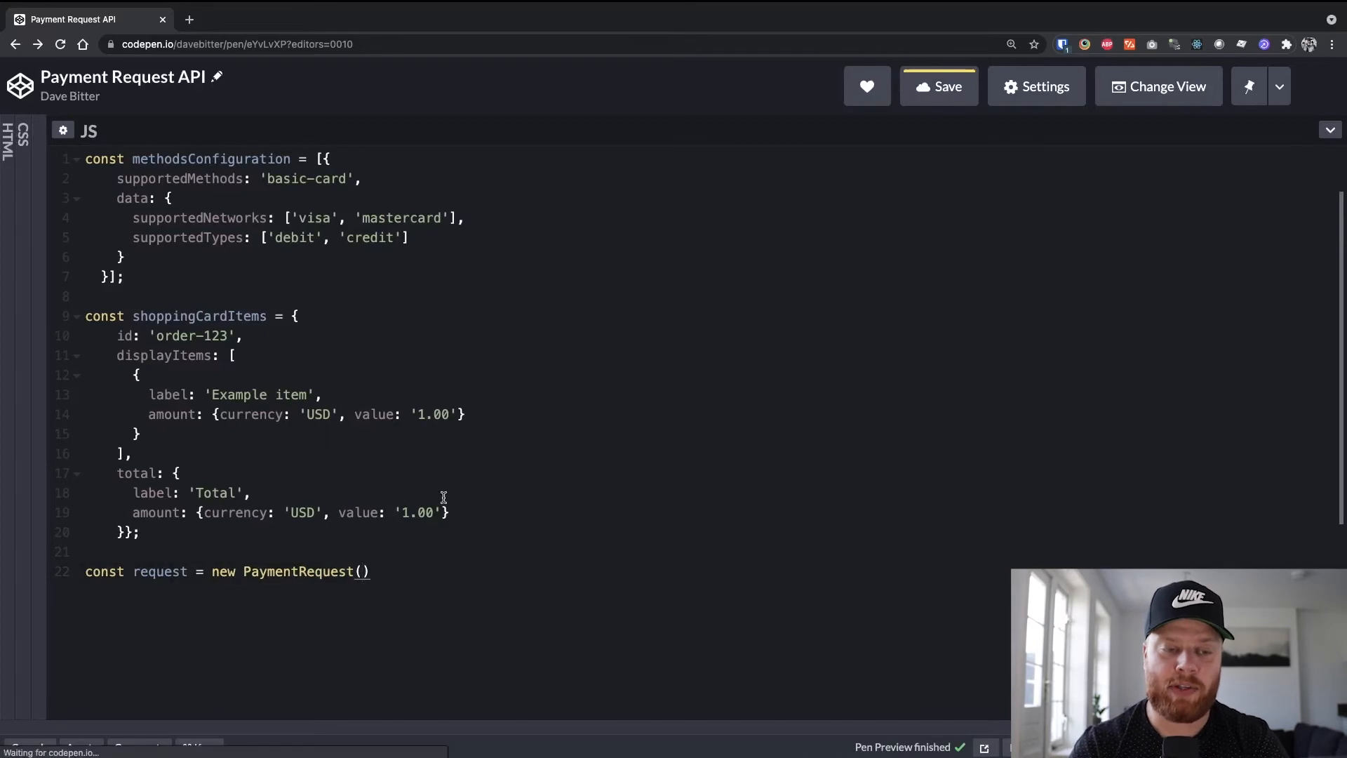
pyautogui.write('methods')
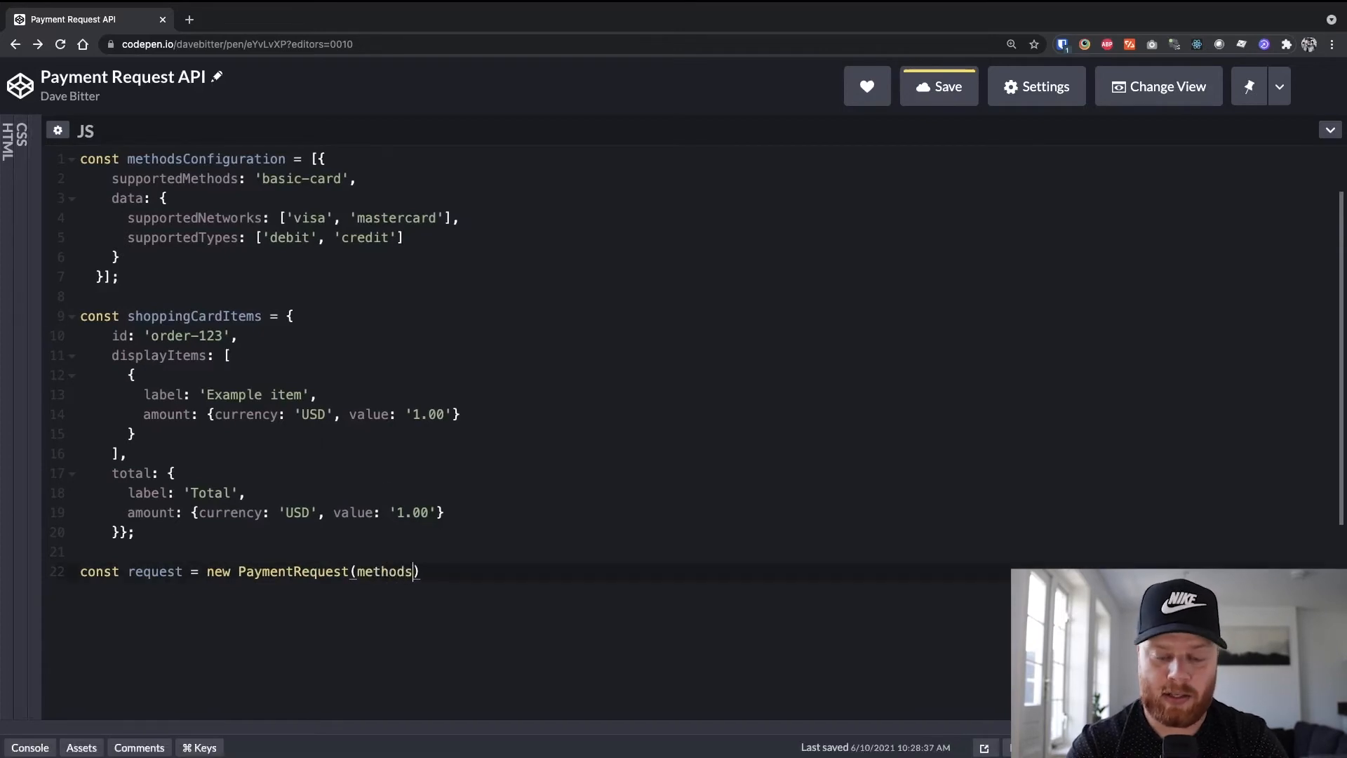
pyautogui.write('Configuration')
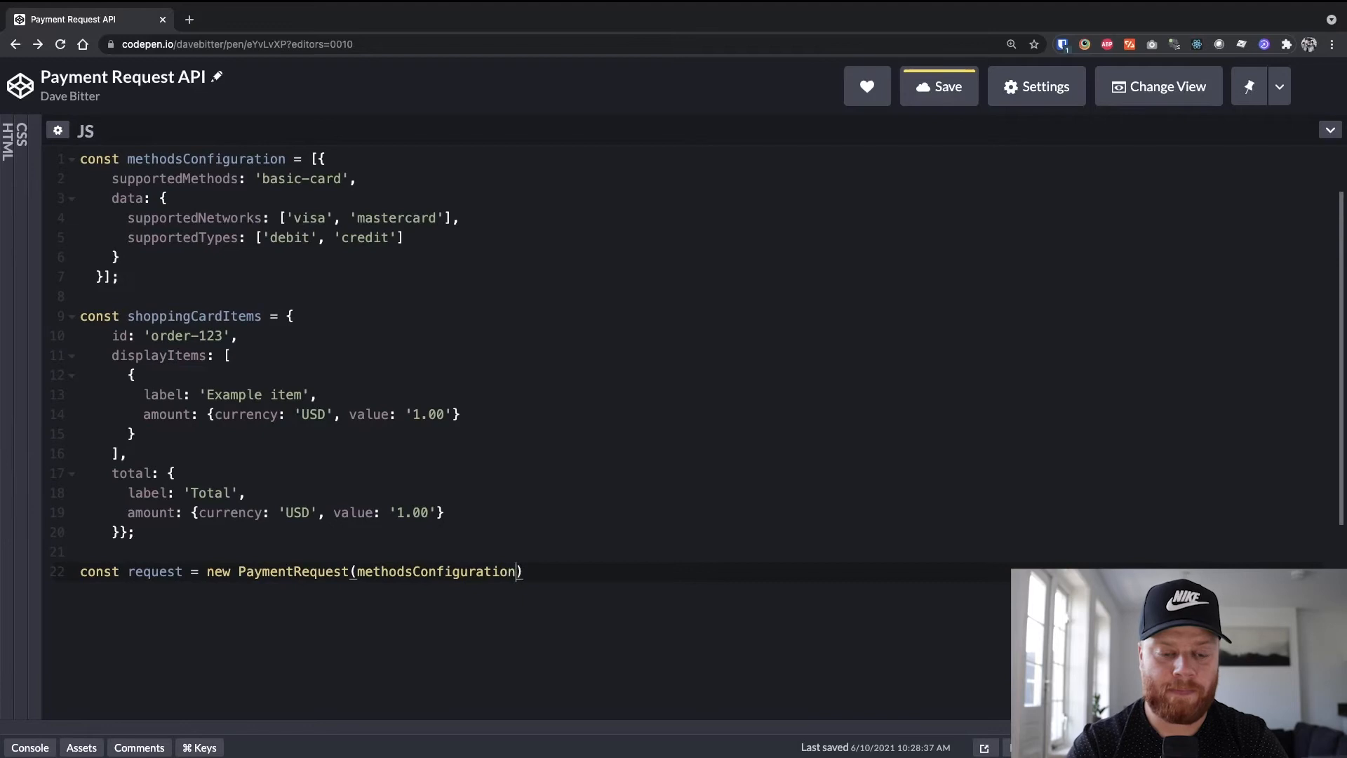
pyautogui.write(', shopp')
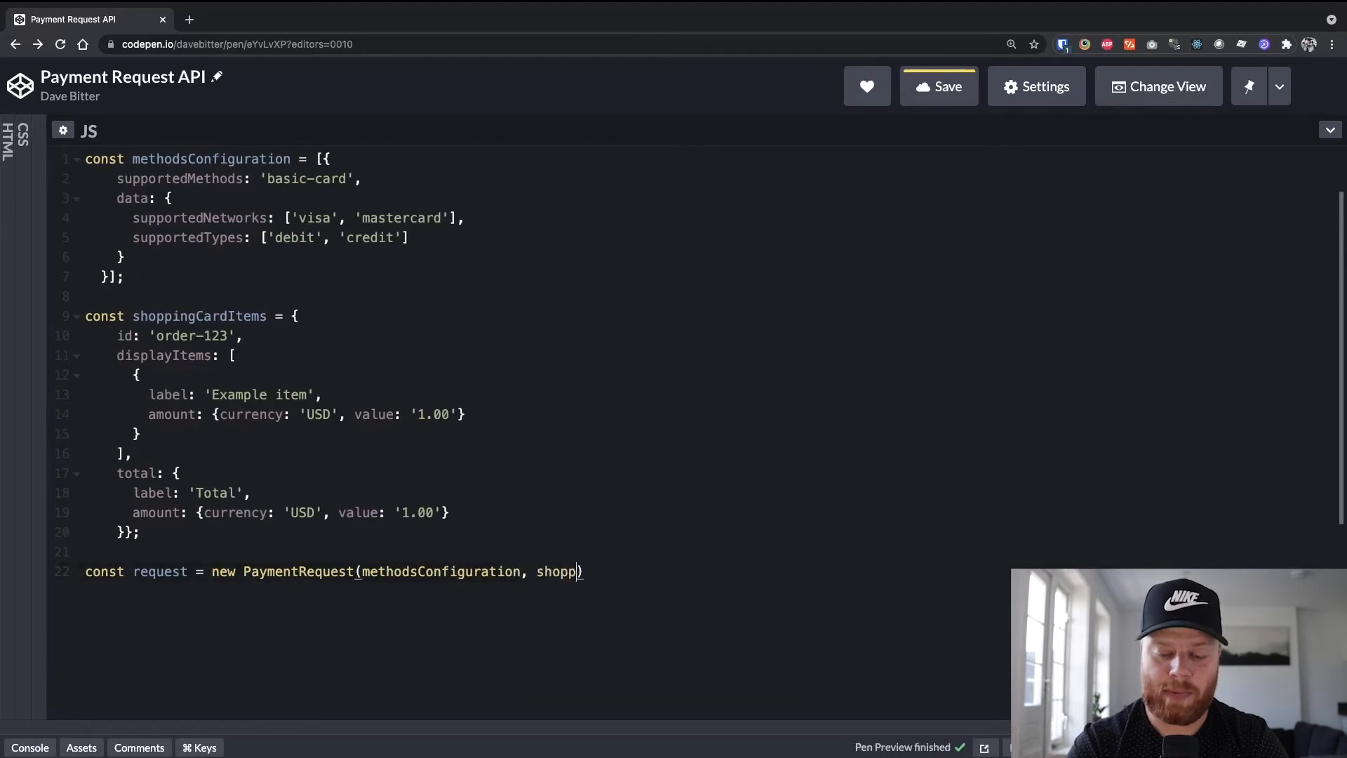
pyautogui.write('ingCardItems')
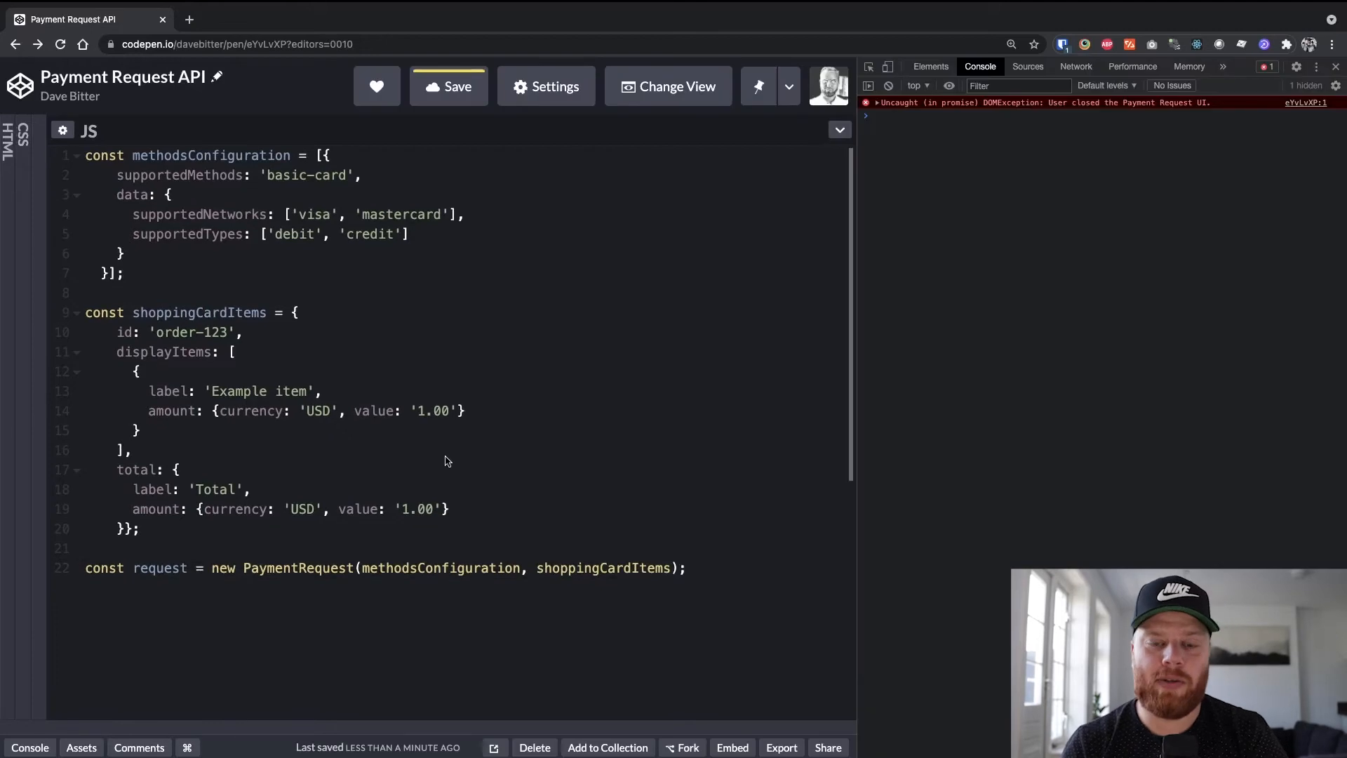
pyautogui.moveTo(647, 515)
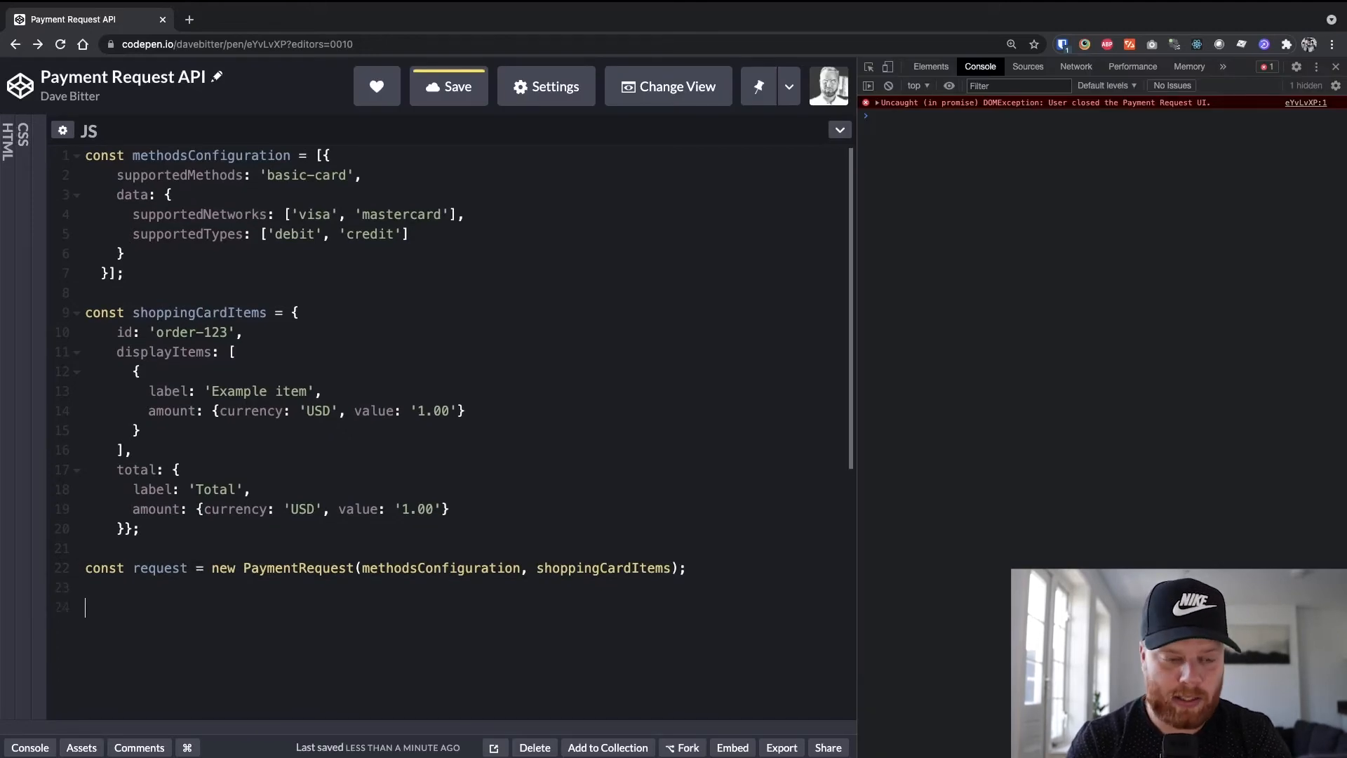
# - Add request.show() so the browser's payment review sheet appears
pyautogui.write('request.s')
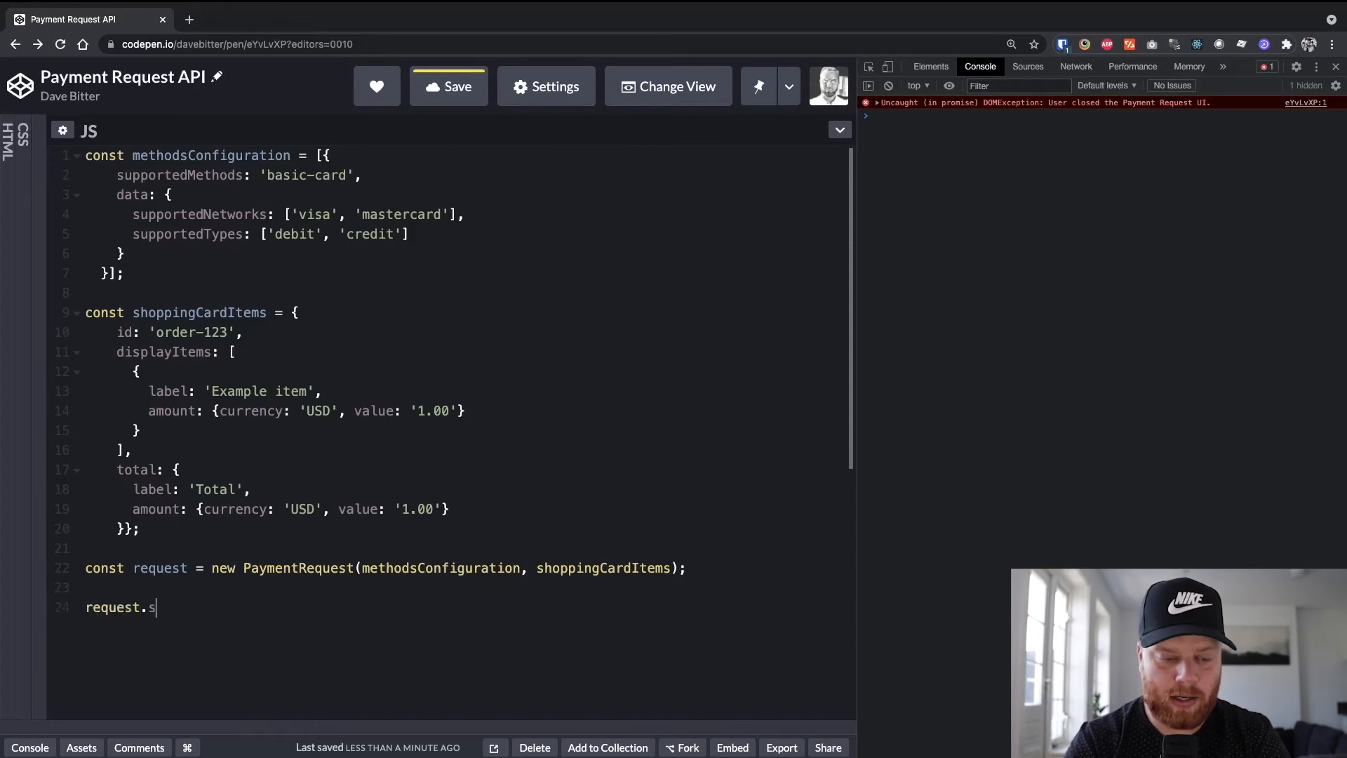
pyautogui.write('how()')
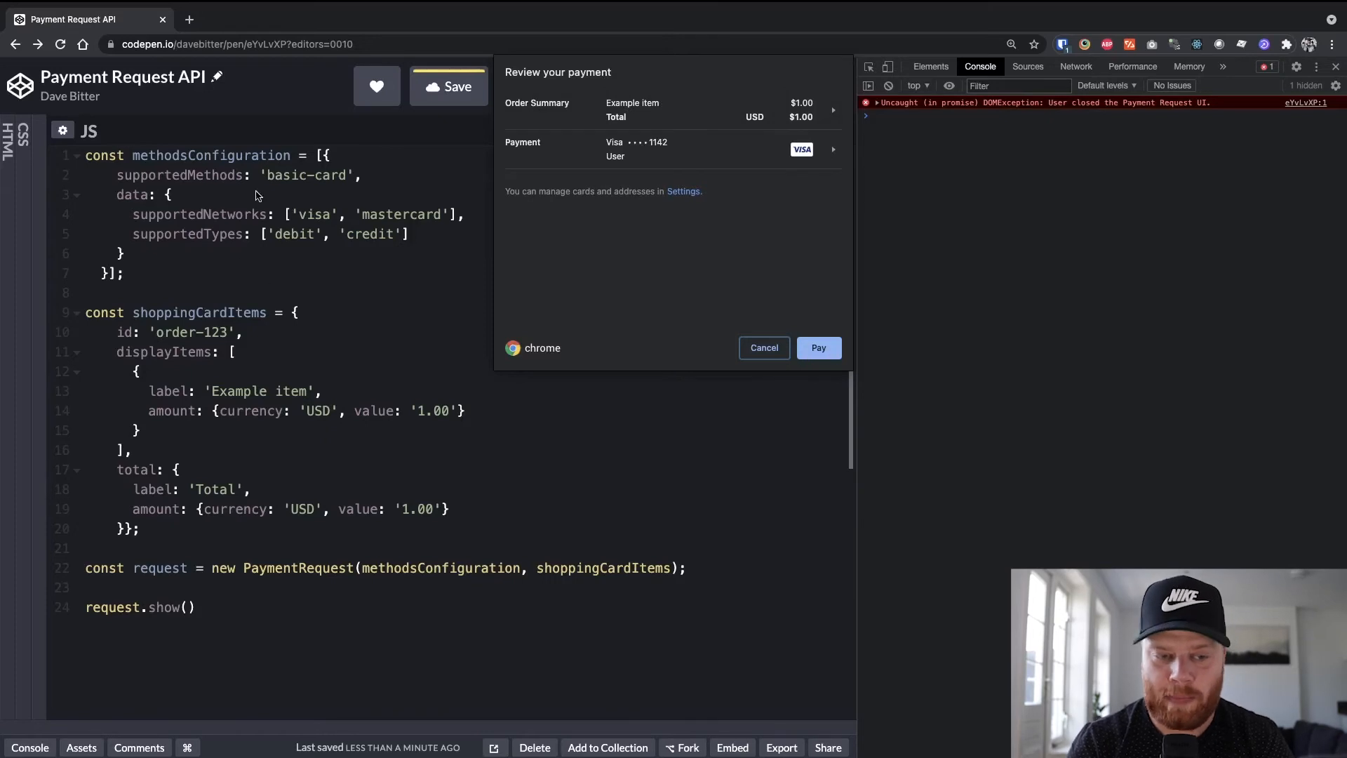
# - Check the order summary in the payment sheet, then choose Pay to reach the CVC prompt
pyautogui.click(831, 109)
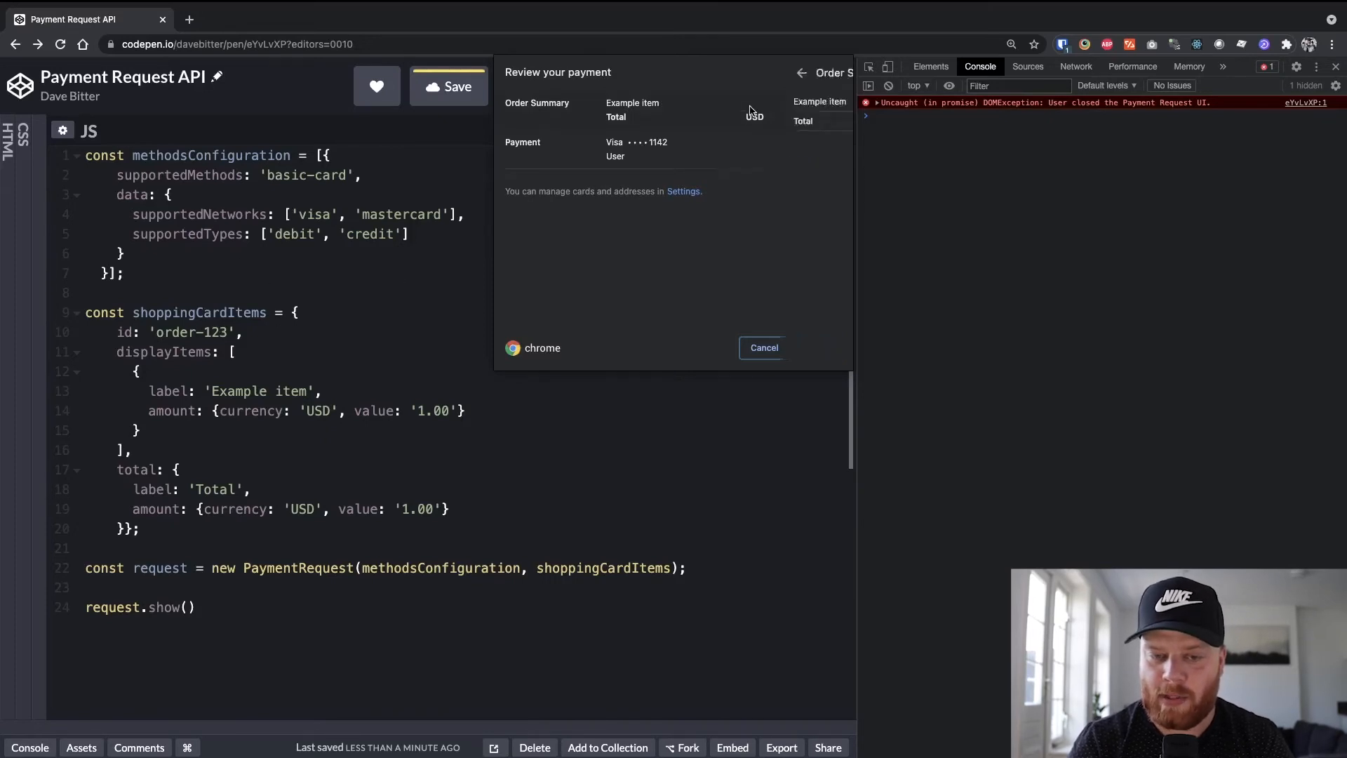
pyautogui.click(799, 71)
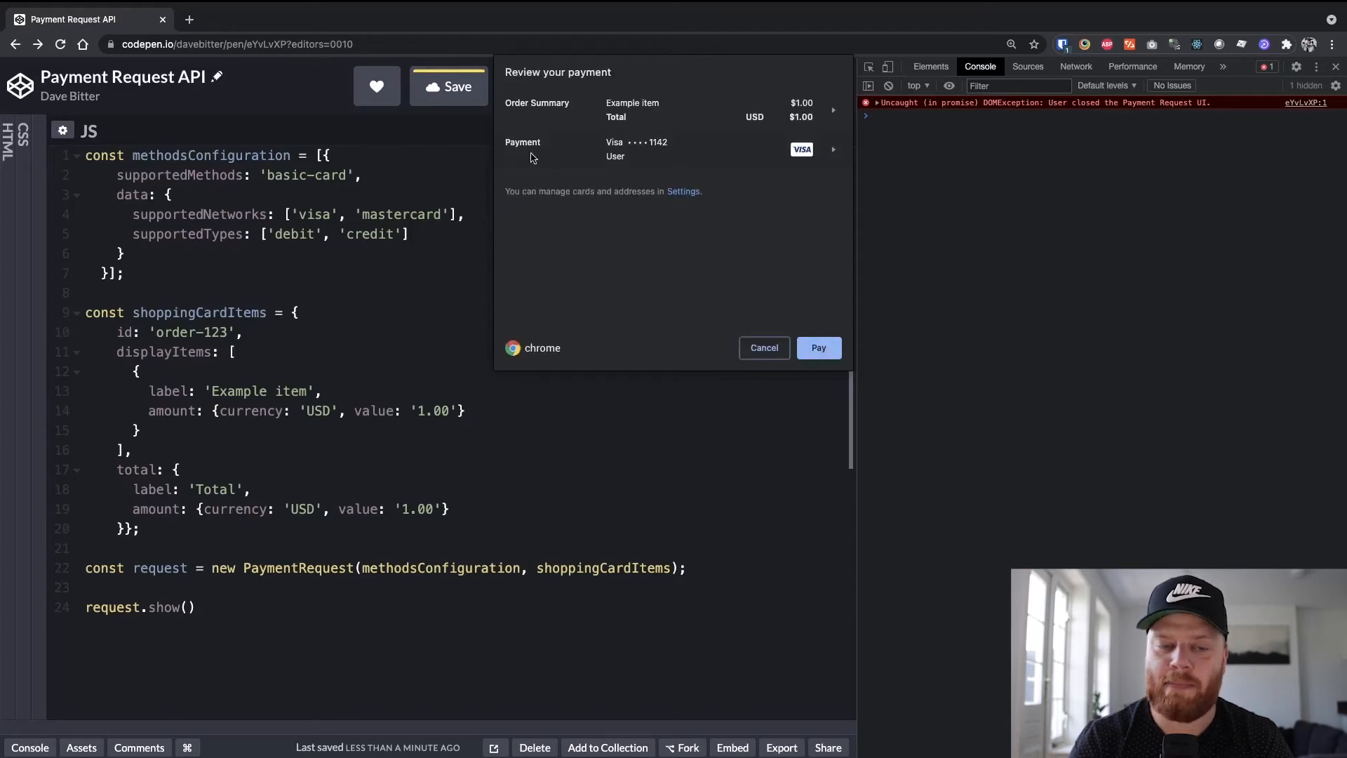
pyautogui.moveTo(631, 162)
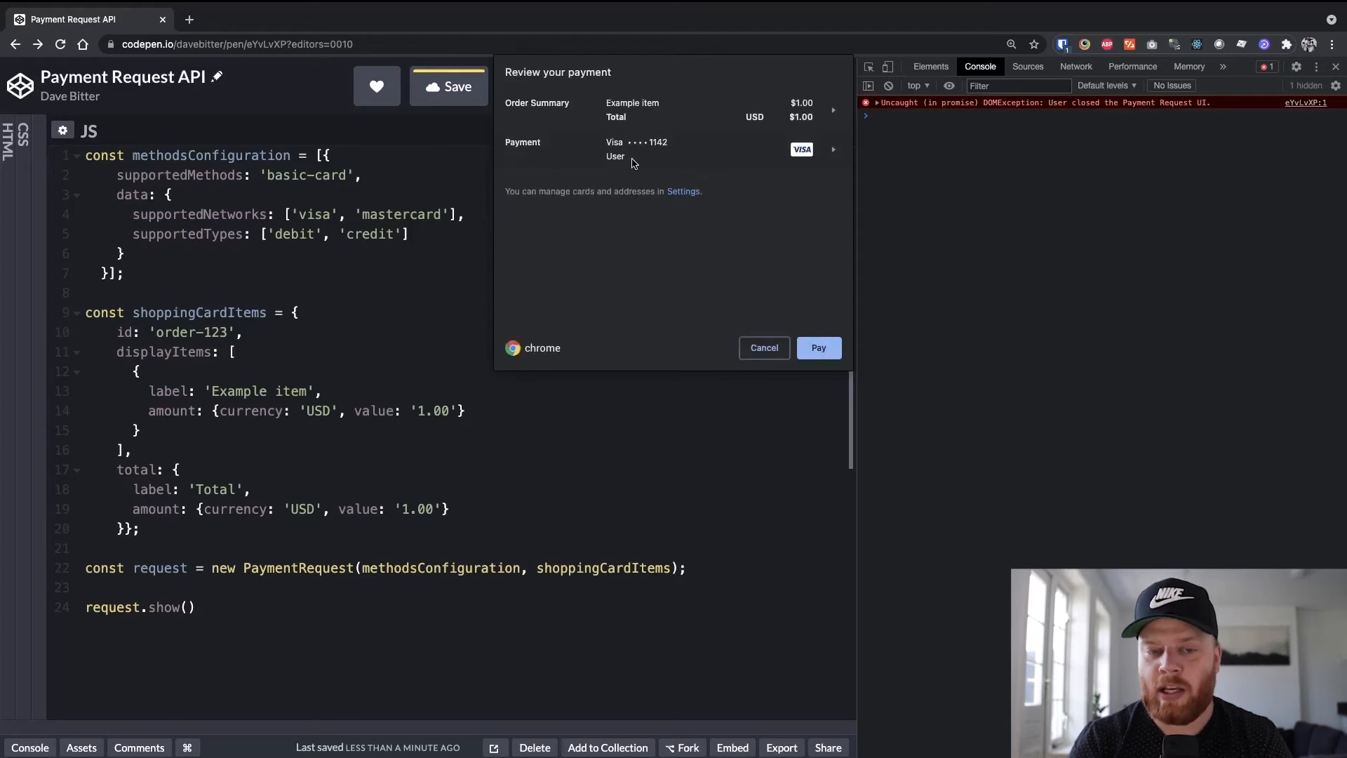
pyautogui.moveTo(708, 228)
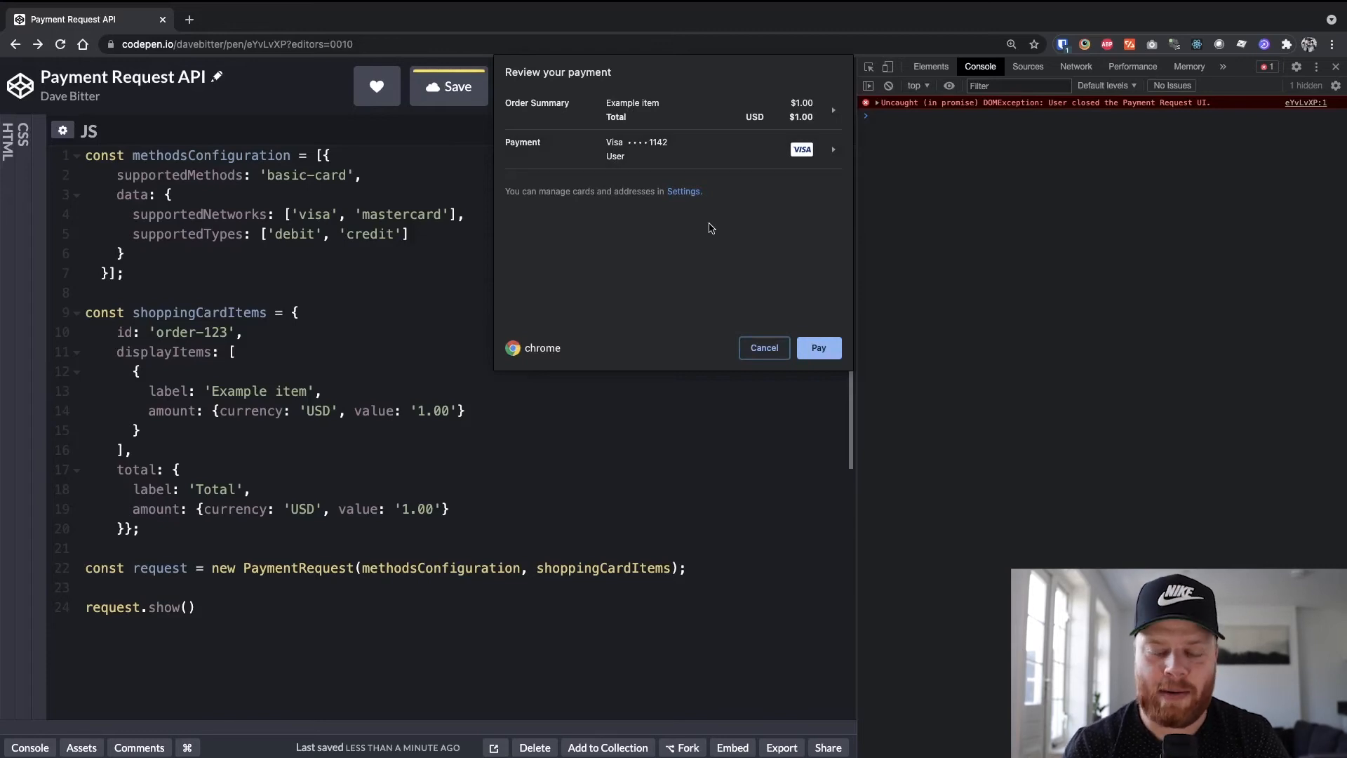
pyautogui.moveTo(706, 278)
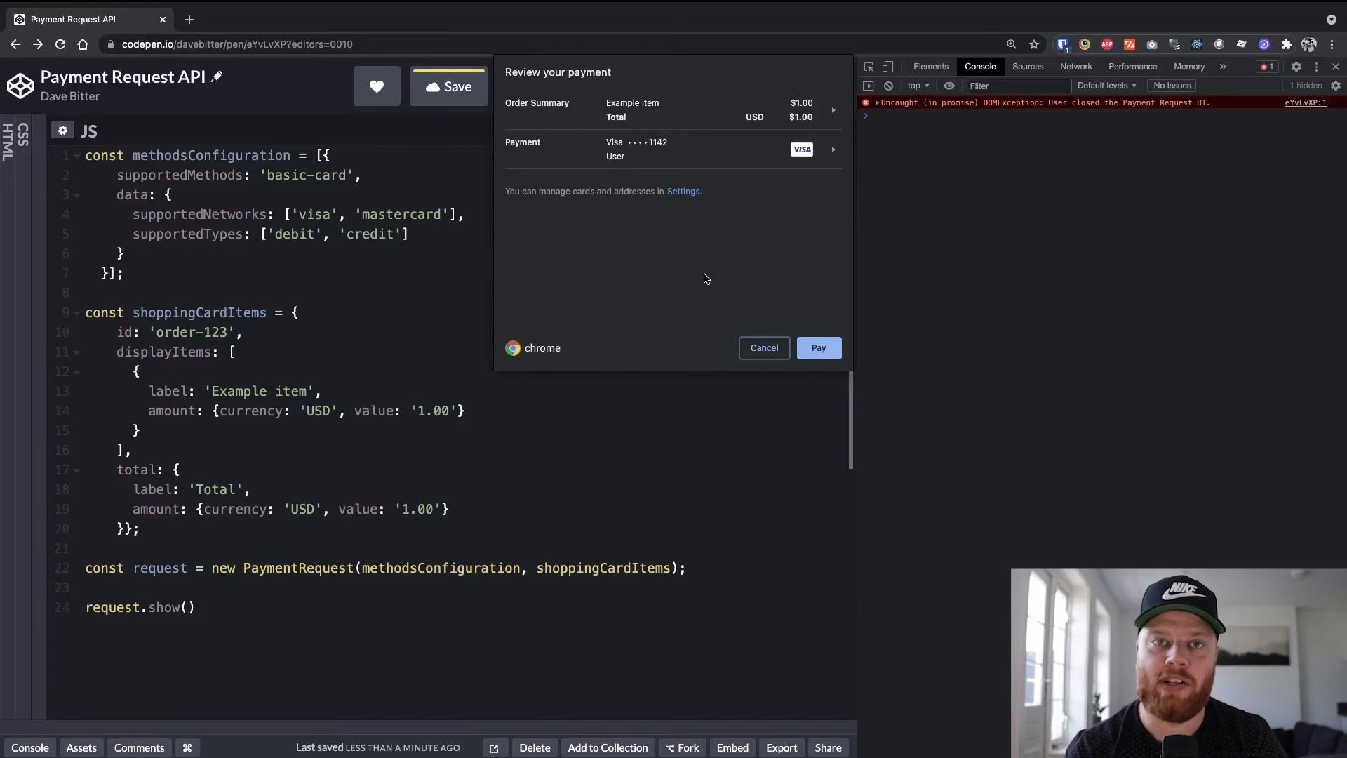
pyautogui.moveTo(767, 304)
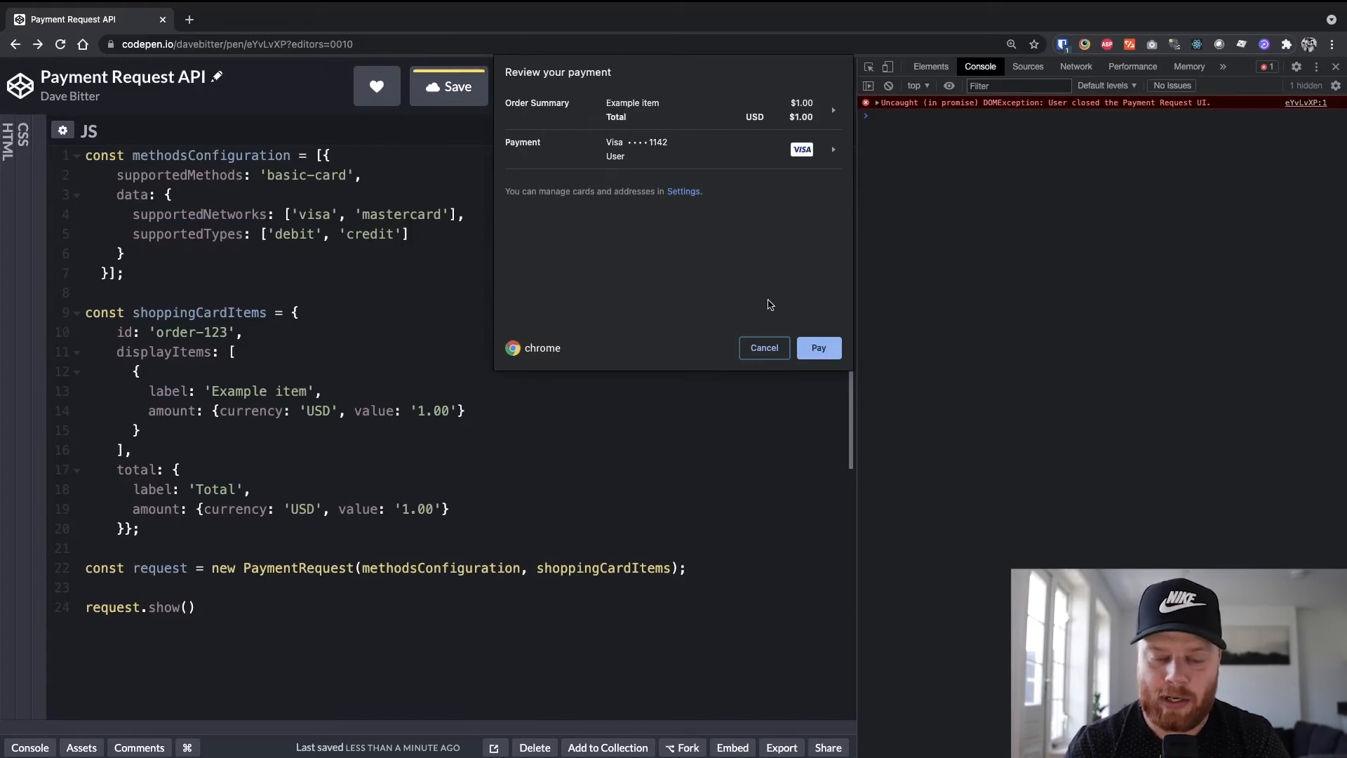
pyautogui.click(816, 346)
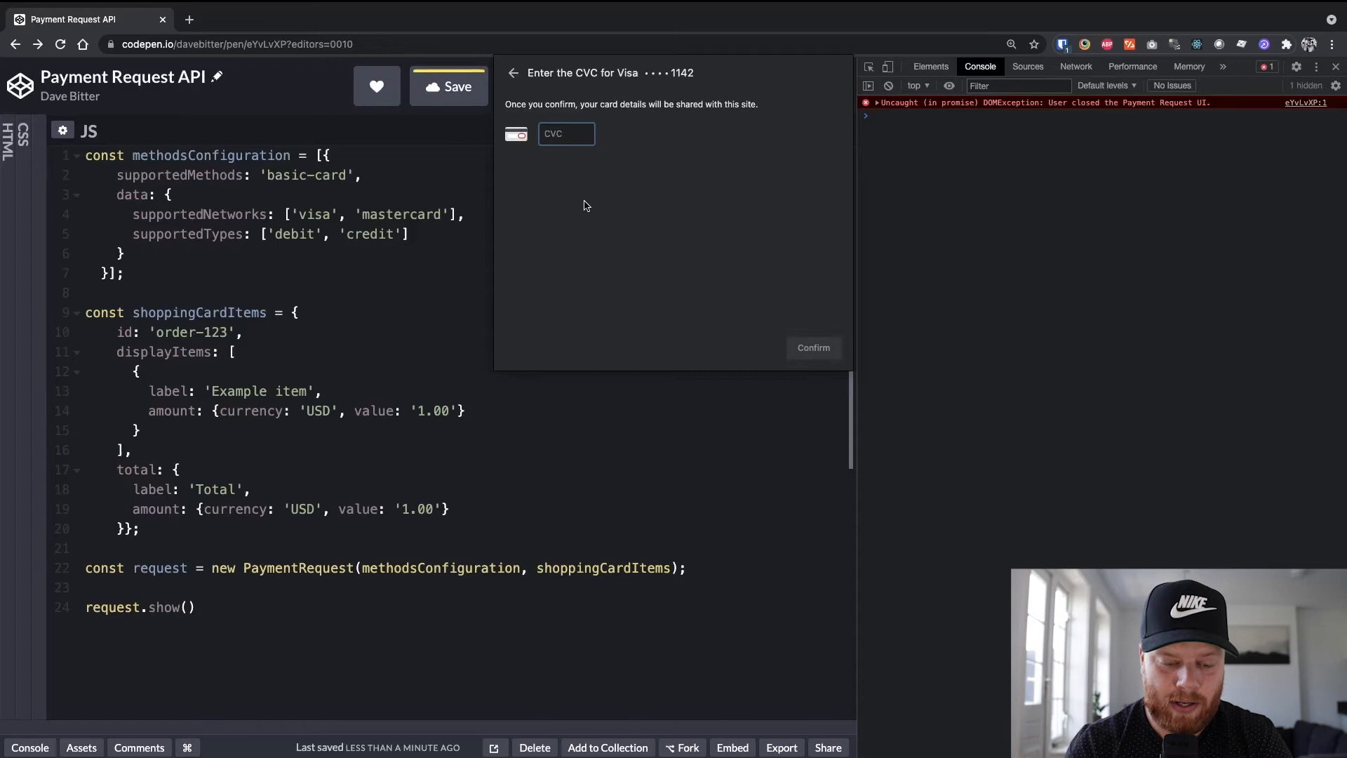
pyautogui.write('373')
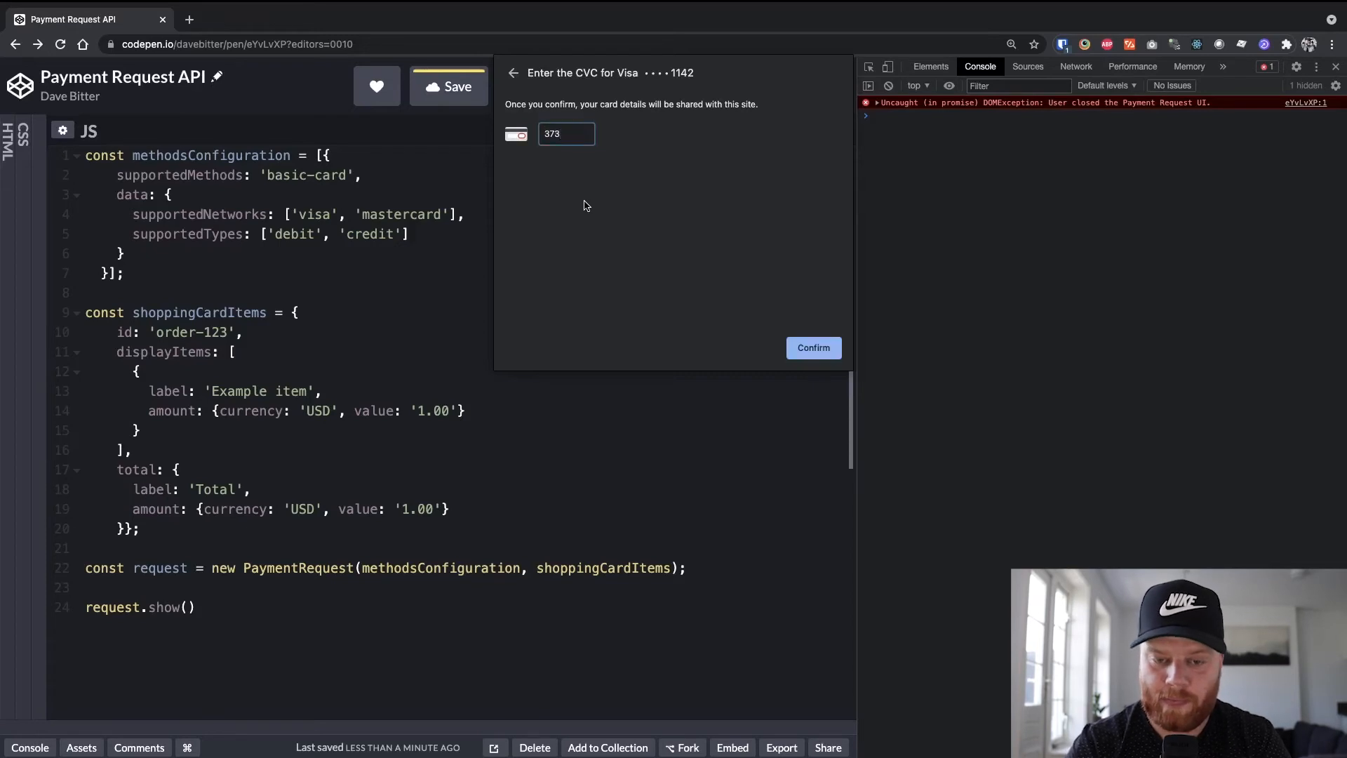
pyautogui.click(812, 347)
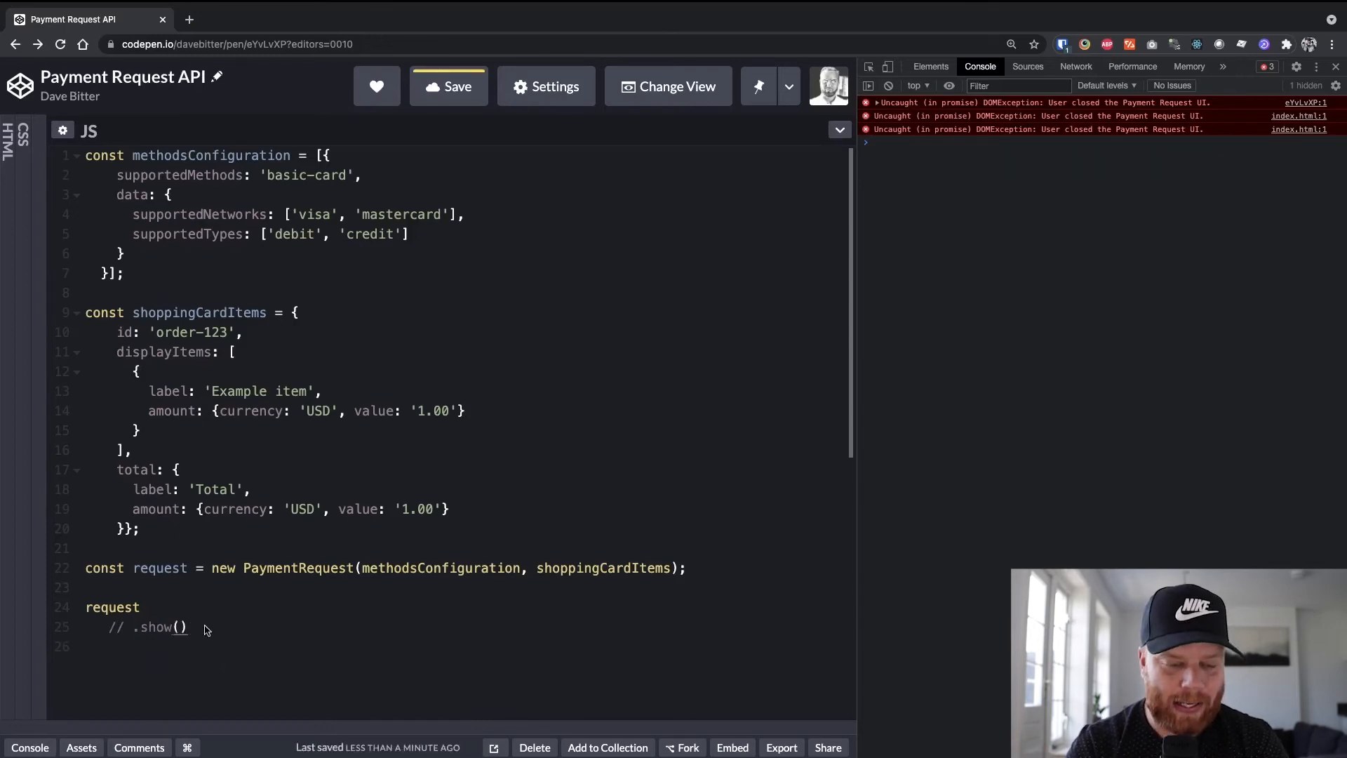
# - Chain .then(paymentRequestInfo => console.log(paymentRequestInfo)) after the show call
pyautogui.press('enter')
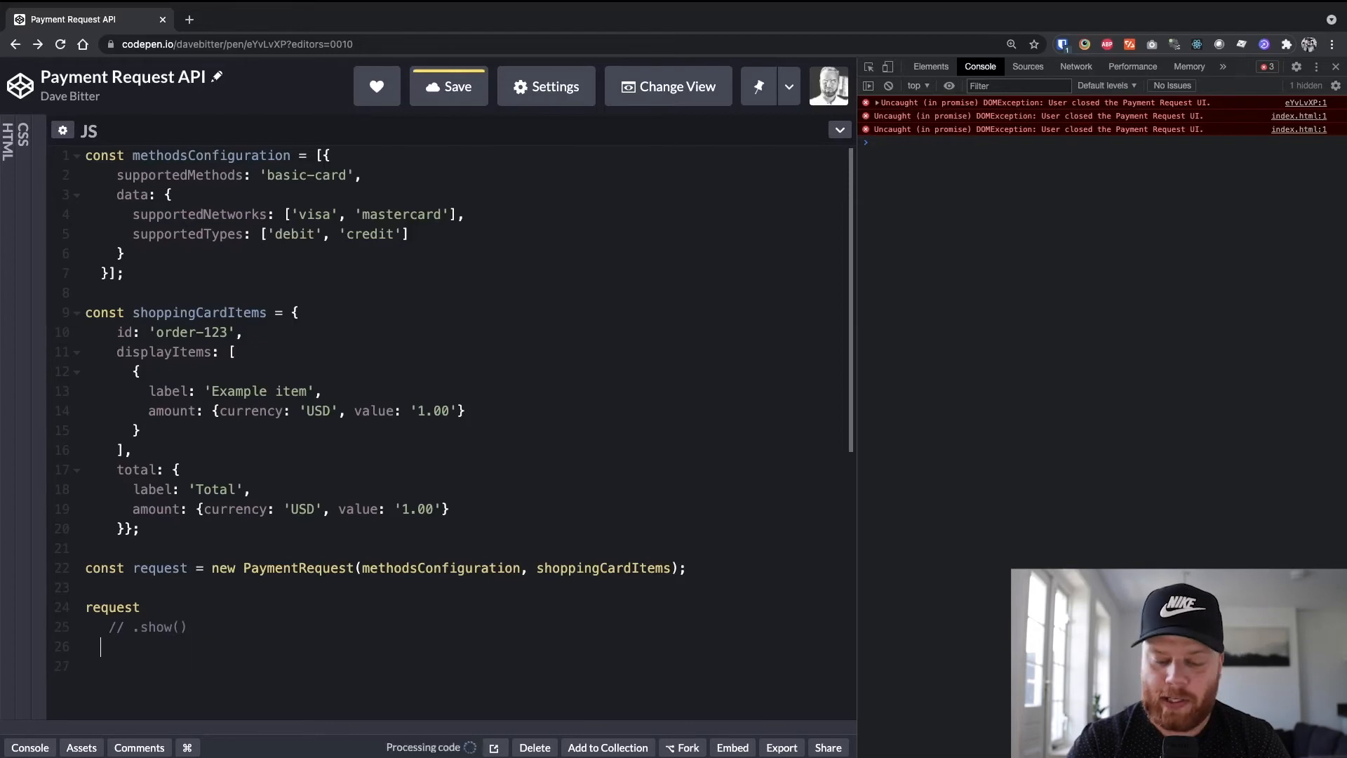
pyautogui.write('.then')
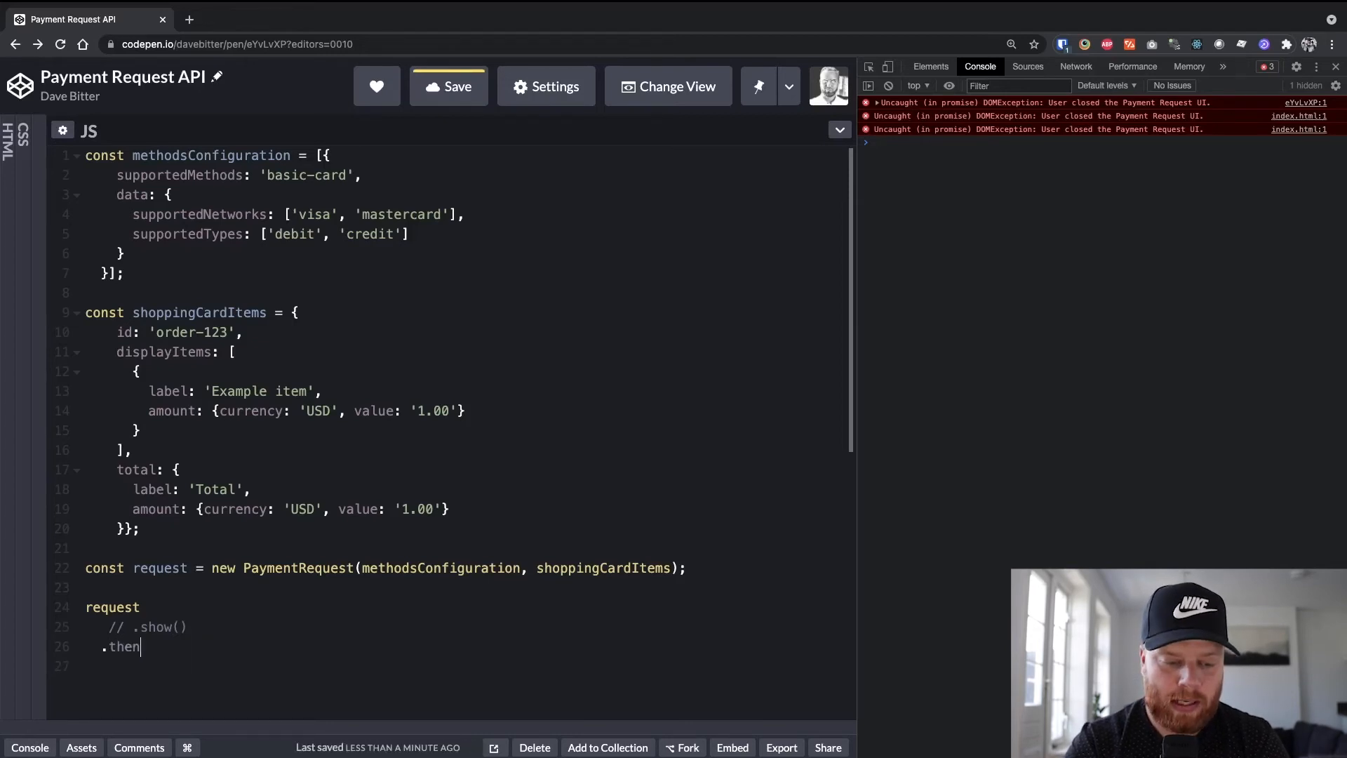
pyautogui.write('(p)')
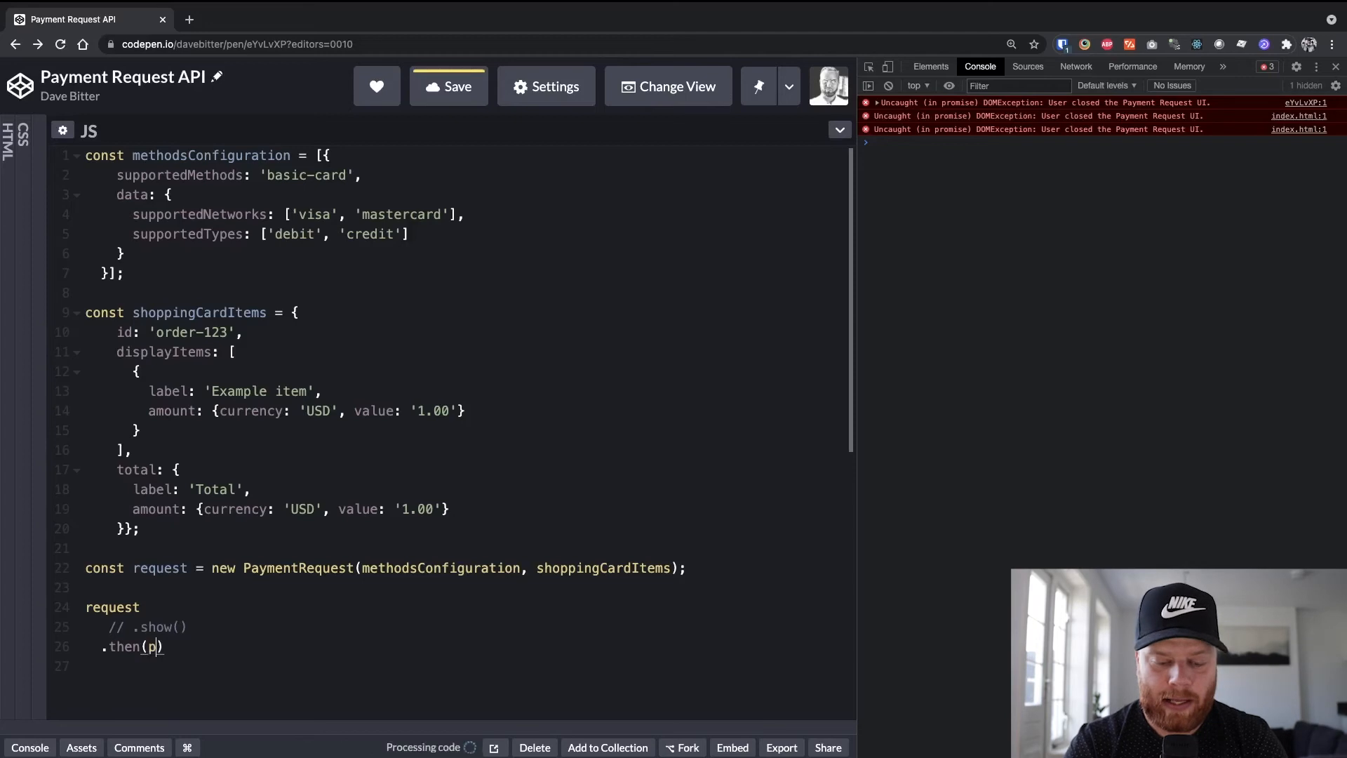
pyautogui.write('aymentRequestIn')
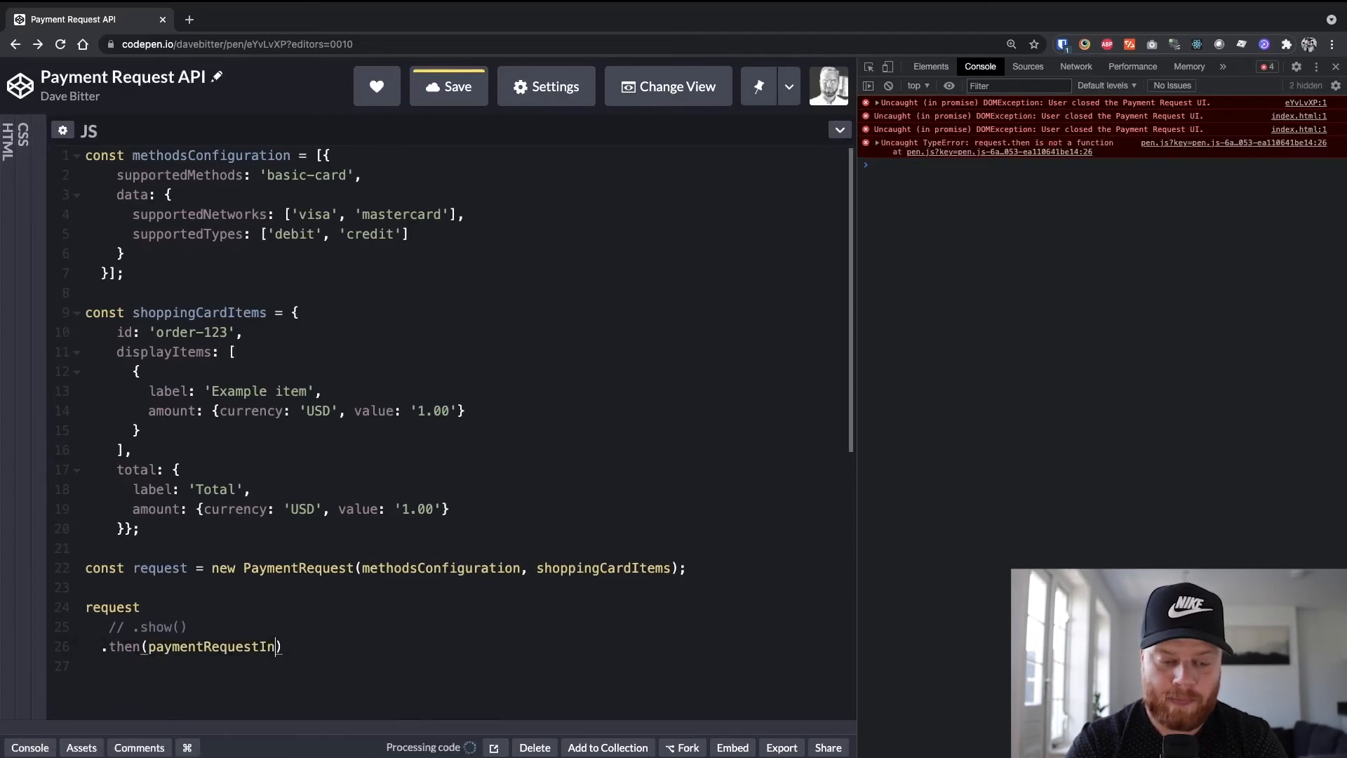
pyautogui.write('fo => {')
pyautogui.click(452, 665)
pyautogui.write('console.log(paymentRequest')
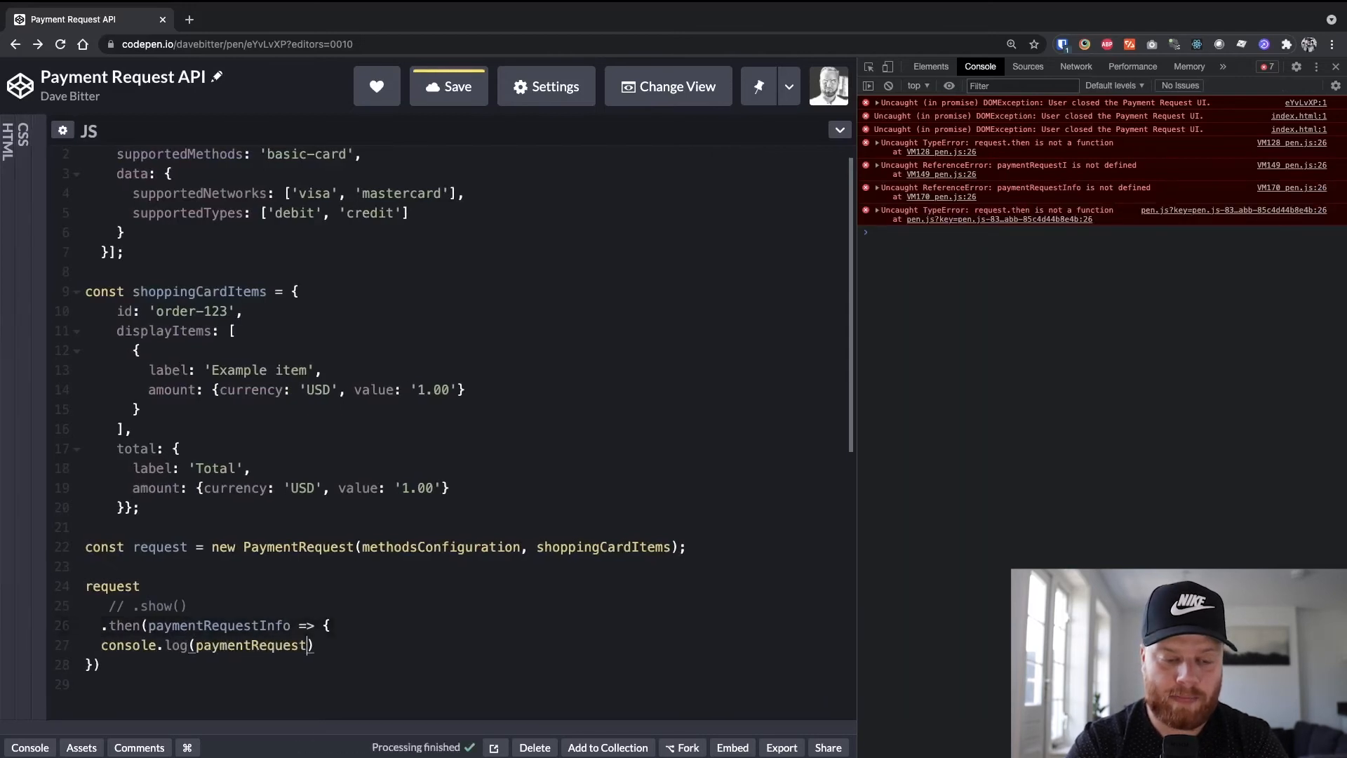
pyautogui.write('Info')
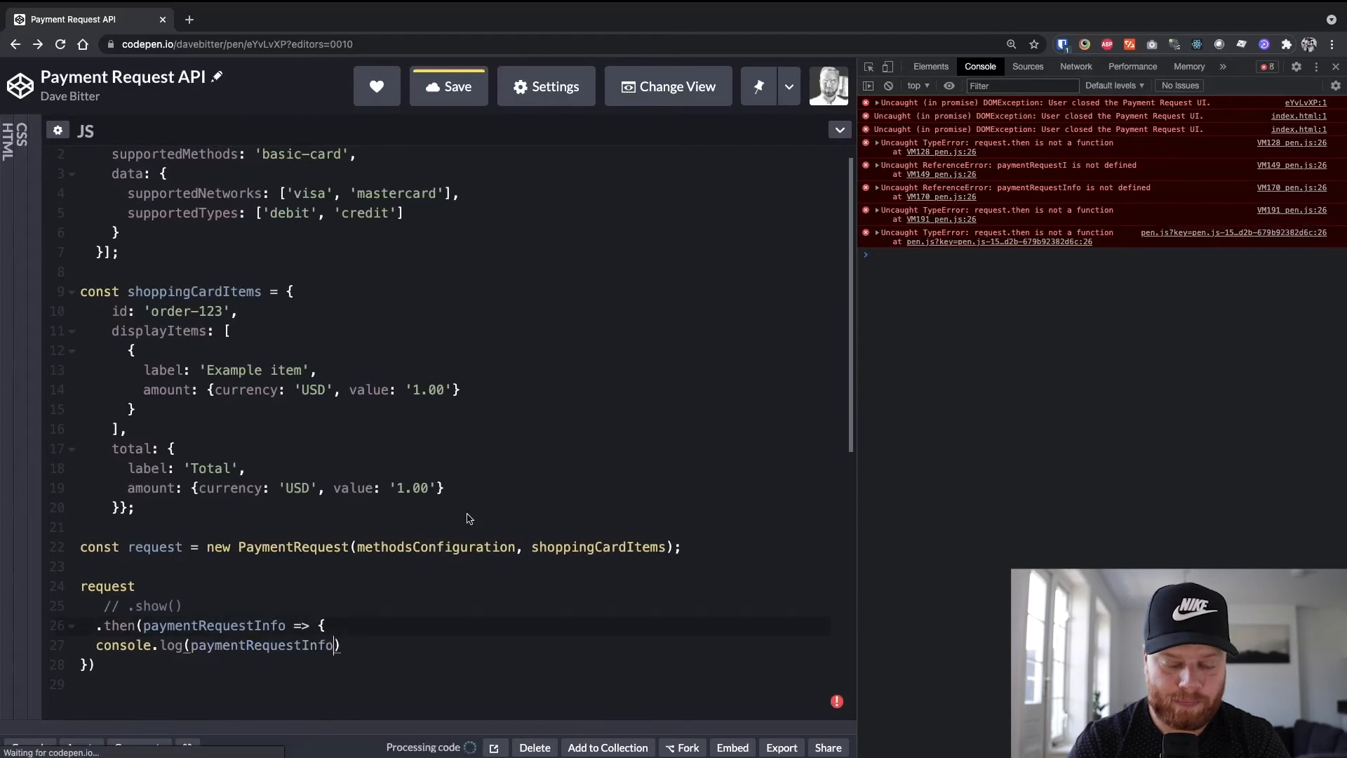
pyautogui.click(449, 86)
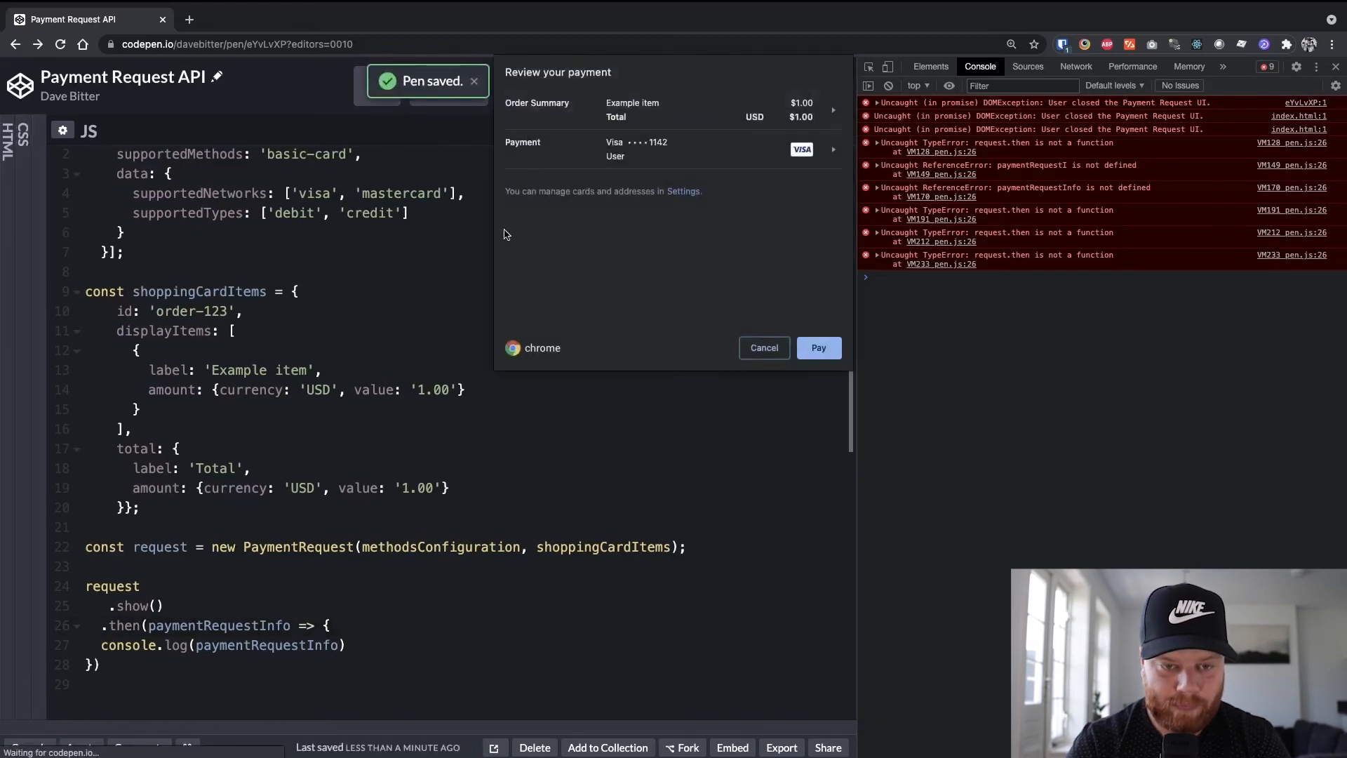
pyautogui.click(817, 347)
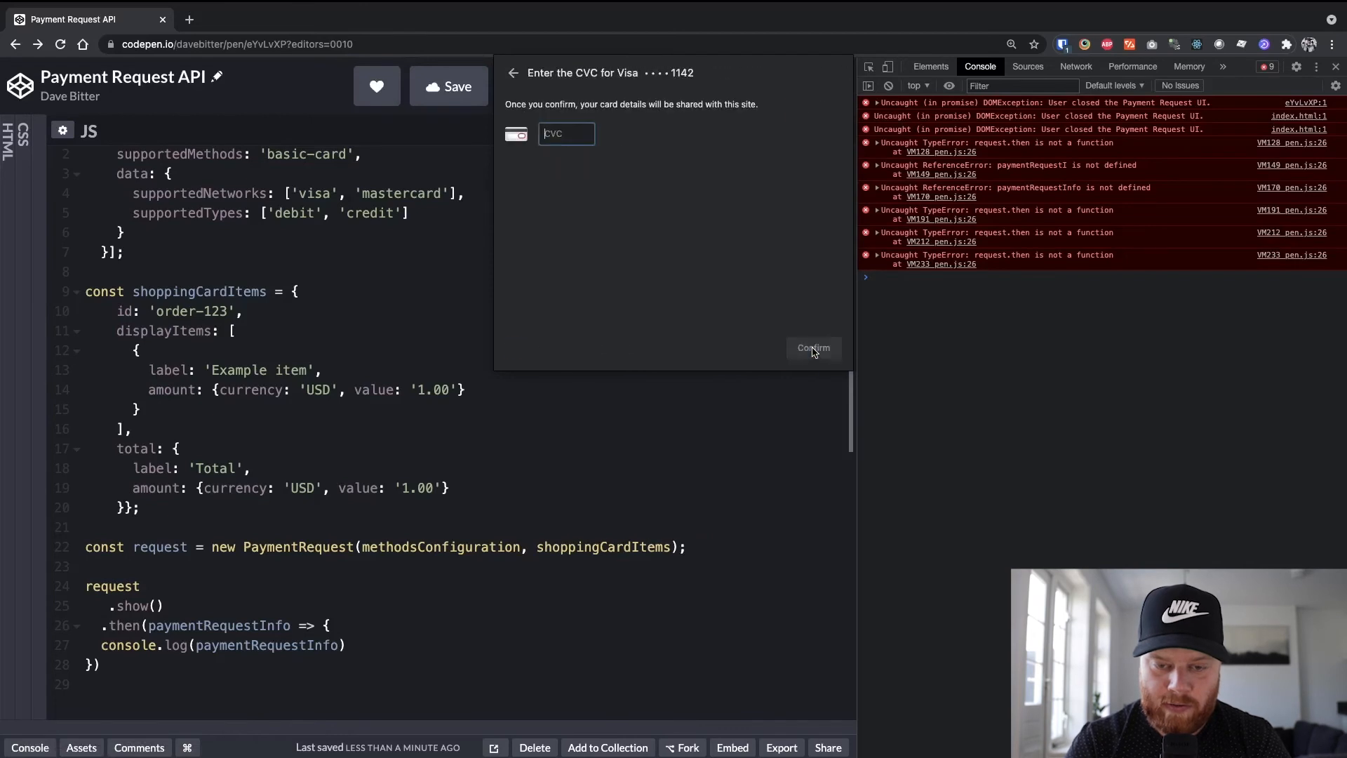
pyautogui.write('373')
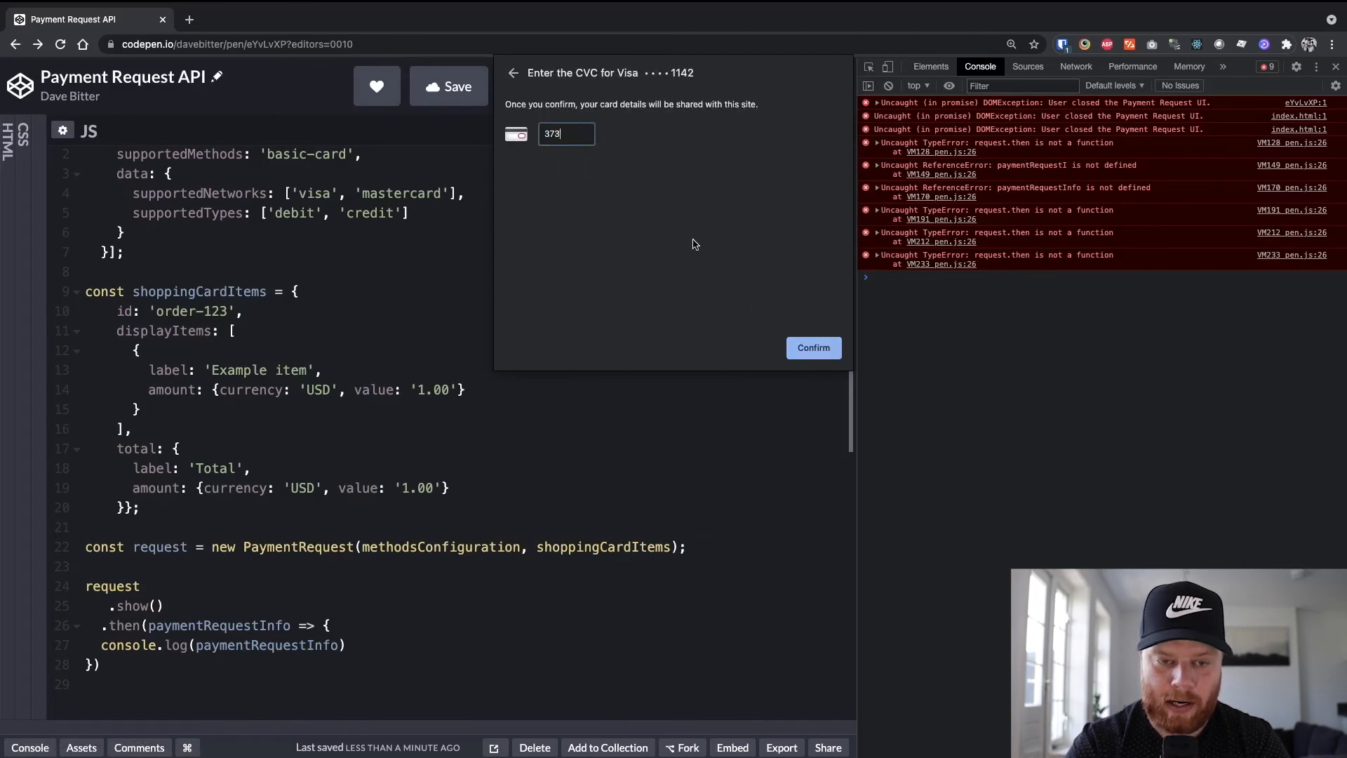
pyautogui.click(813, 346)
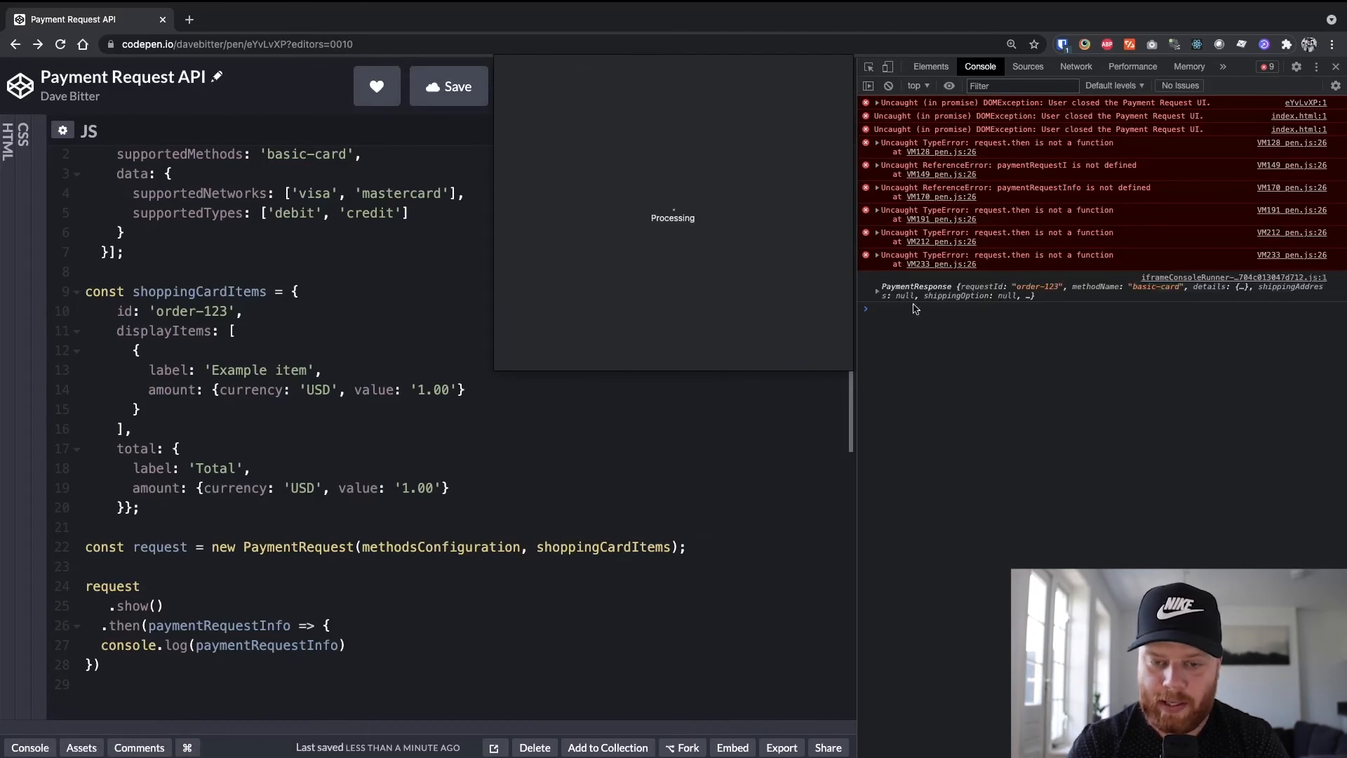
# - Expand the logged PaymentResponse, then its details and billingAddress fields in the console
pyautogui.click(877, 286)
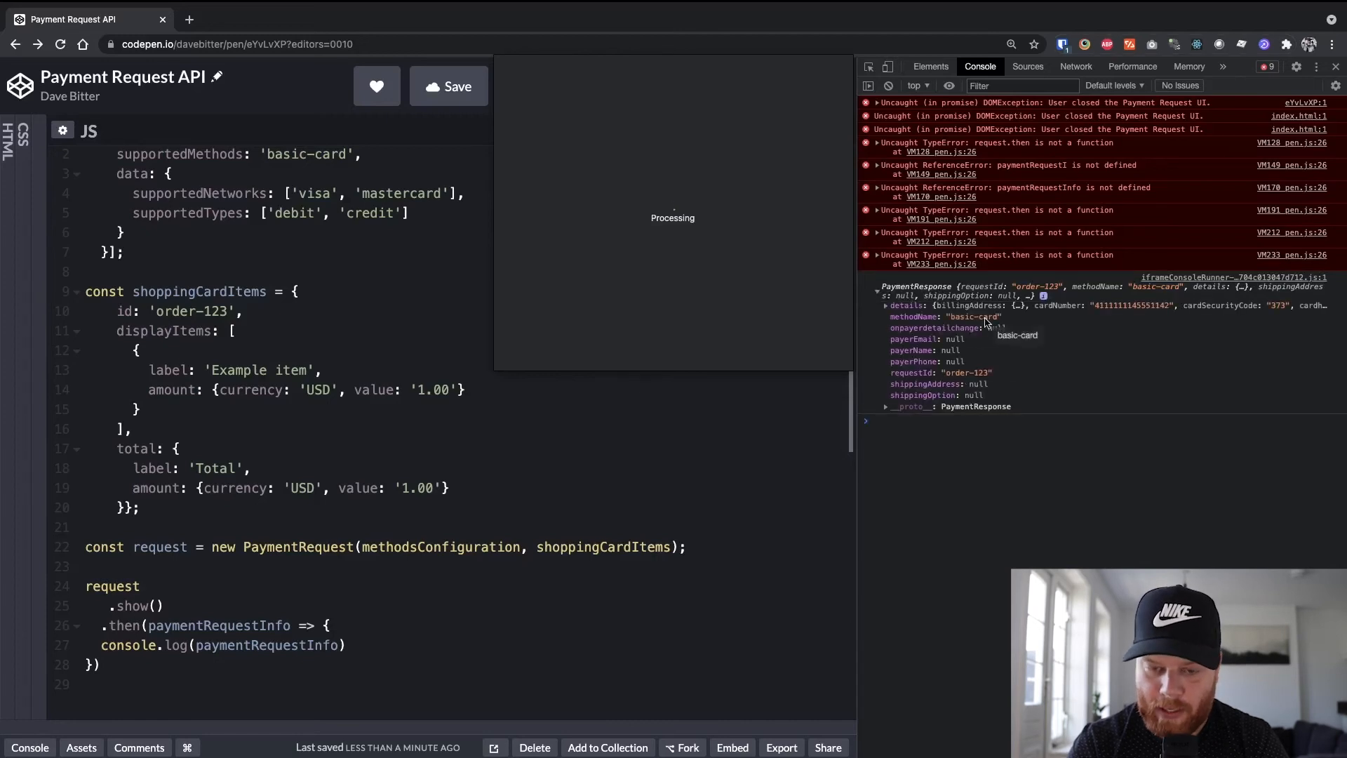
pyautogui.moveTo(1054, 366)
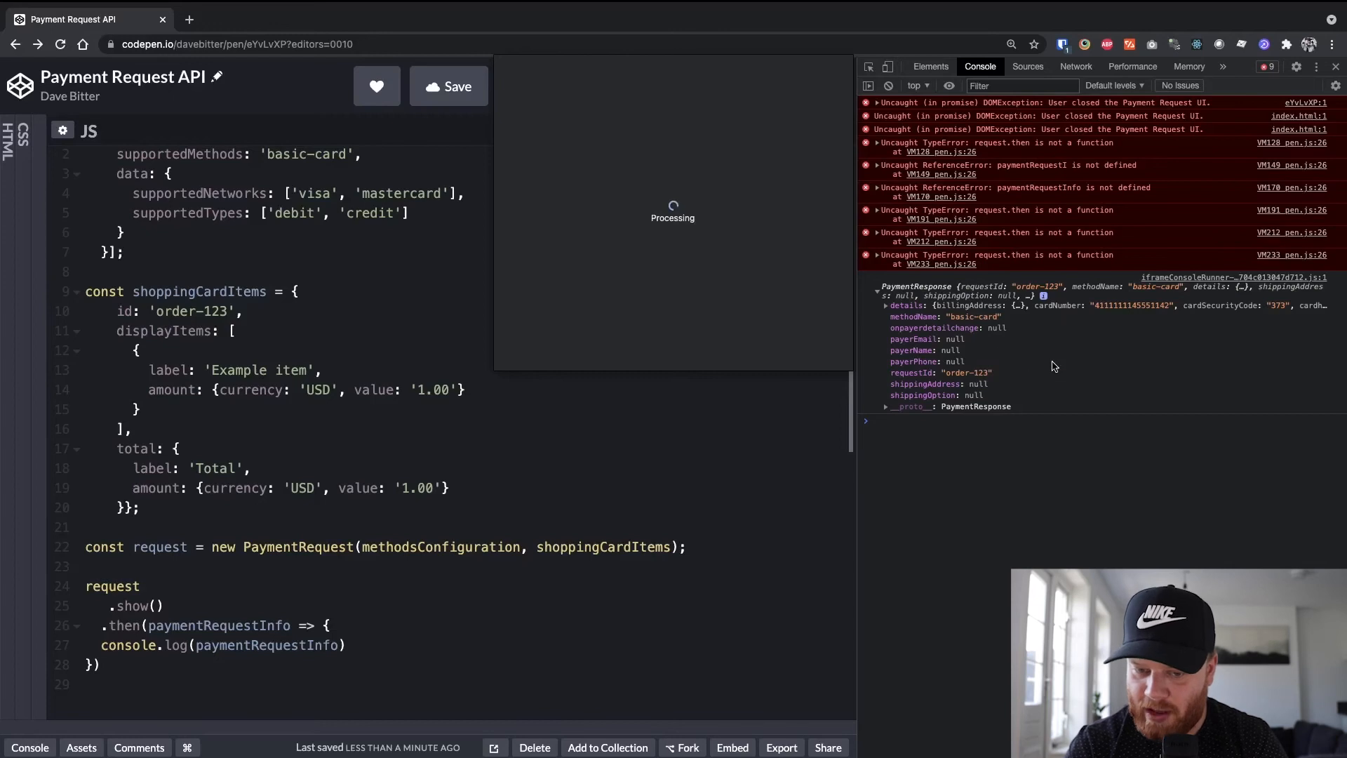
pyautogui.click(885, 305)
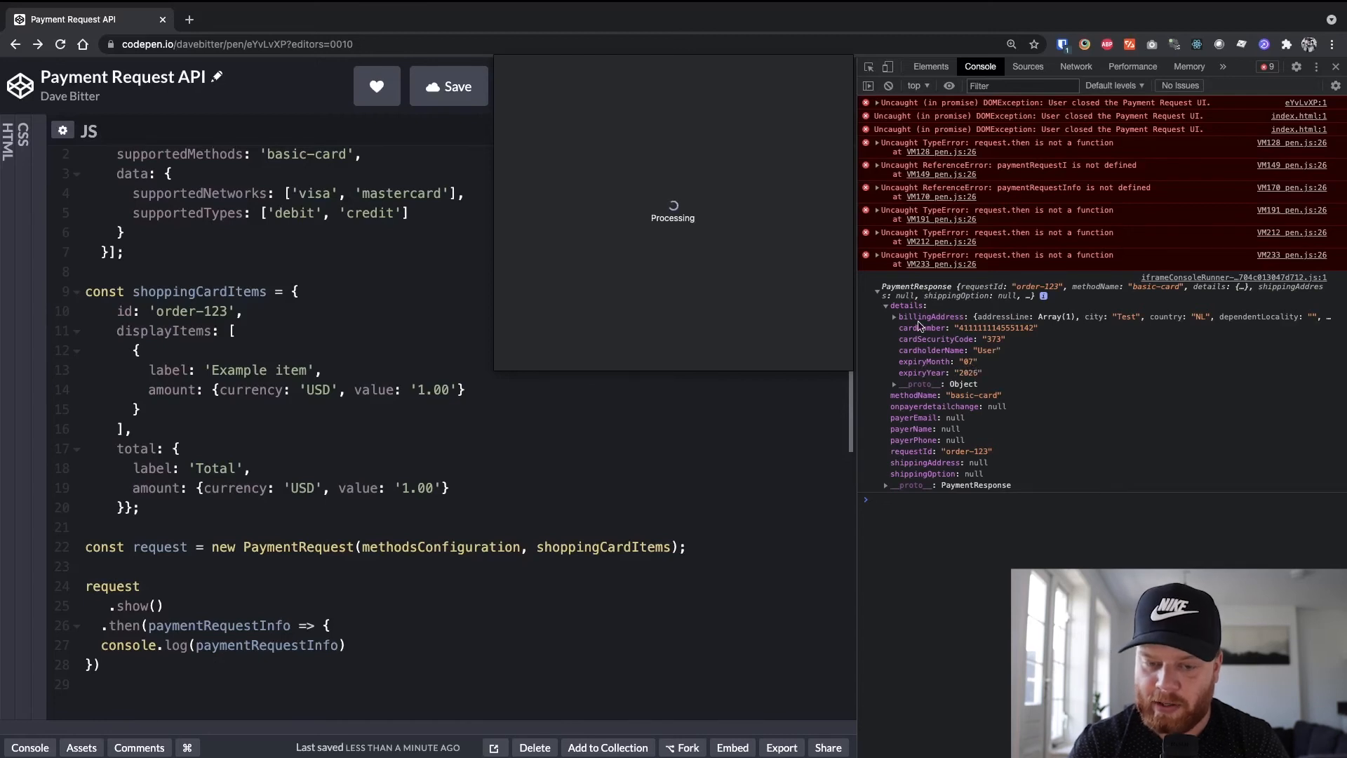
pyautogui.click(894, 316)
pyautogui.write('// ')
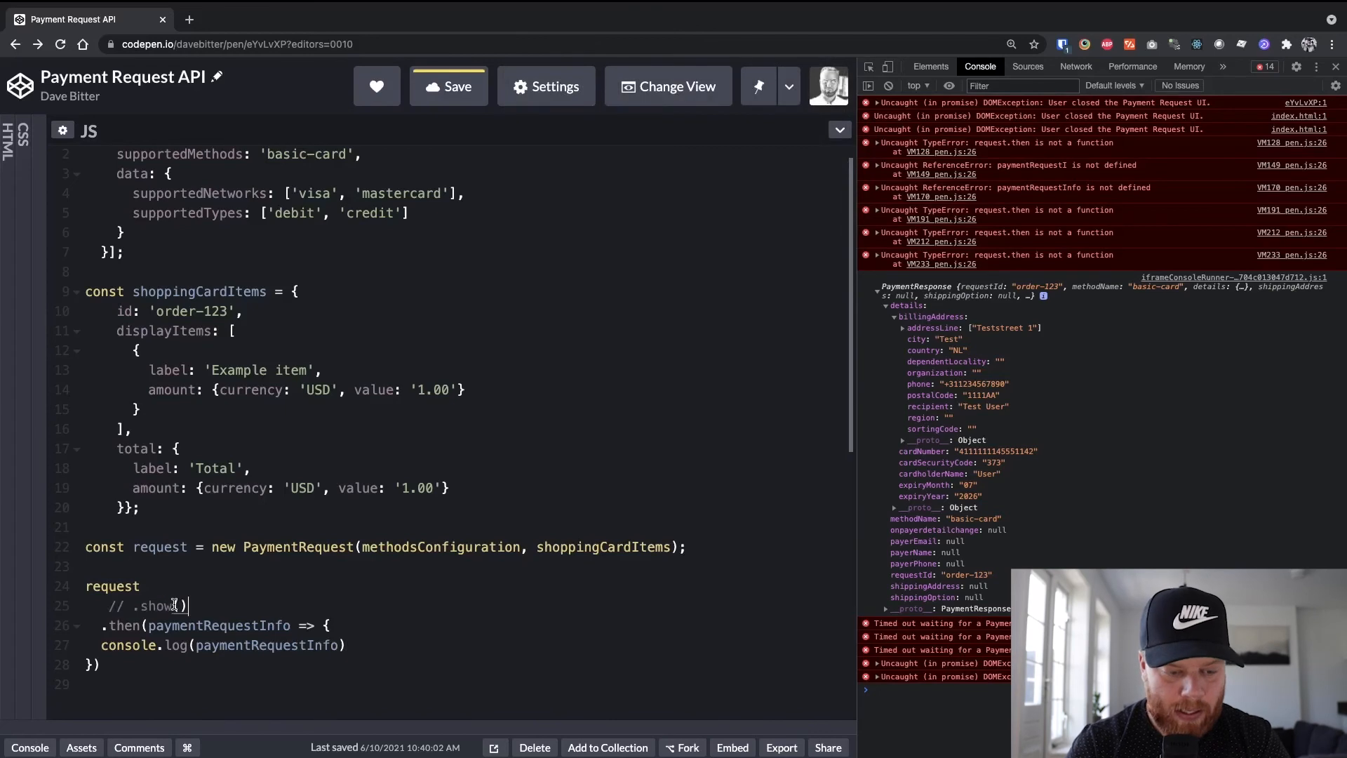
# - Add paymentRequestInfo.complete('success') after the console.log in the .then callback
pyautogui.write('paymentRequestInfo')
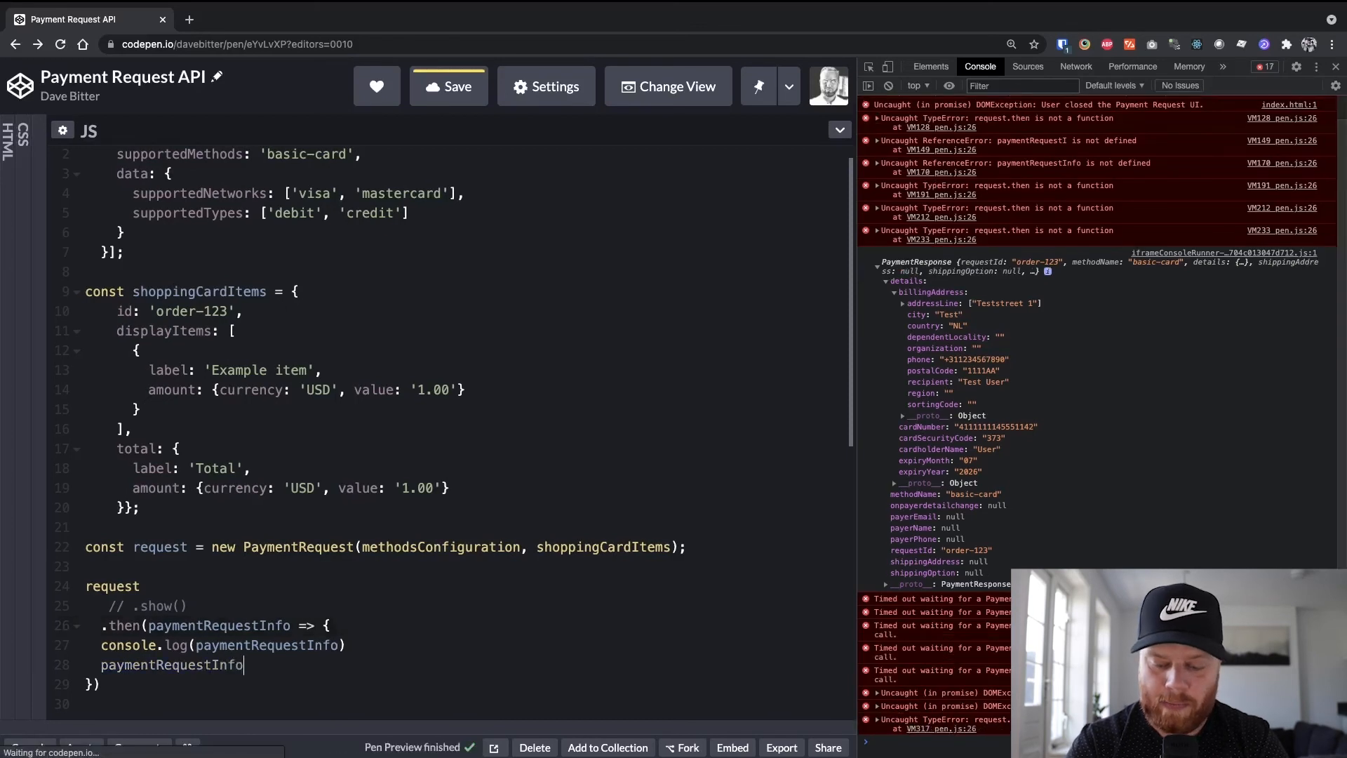
pyautogui.write(".complete('")
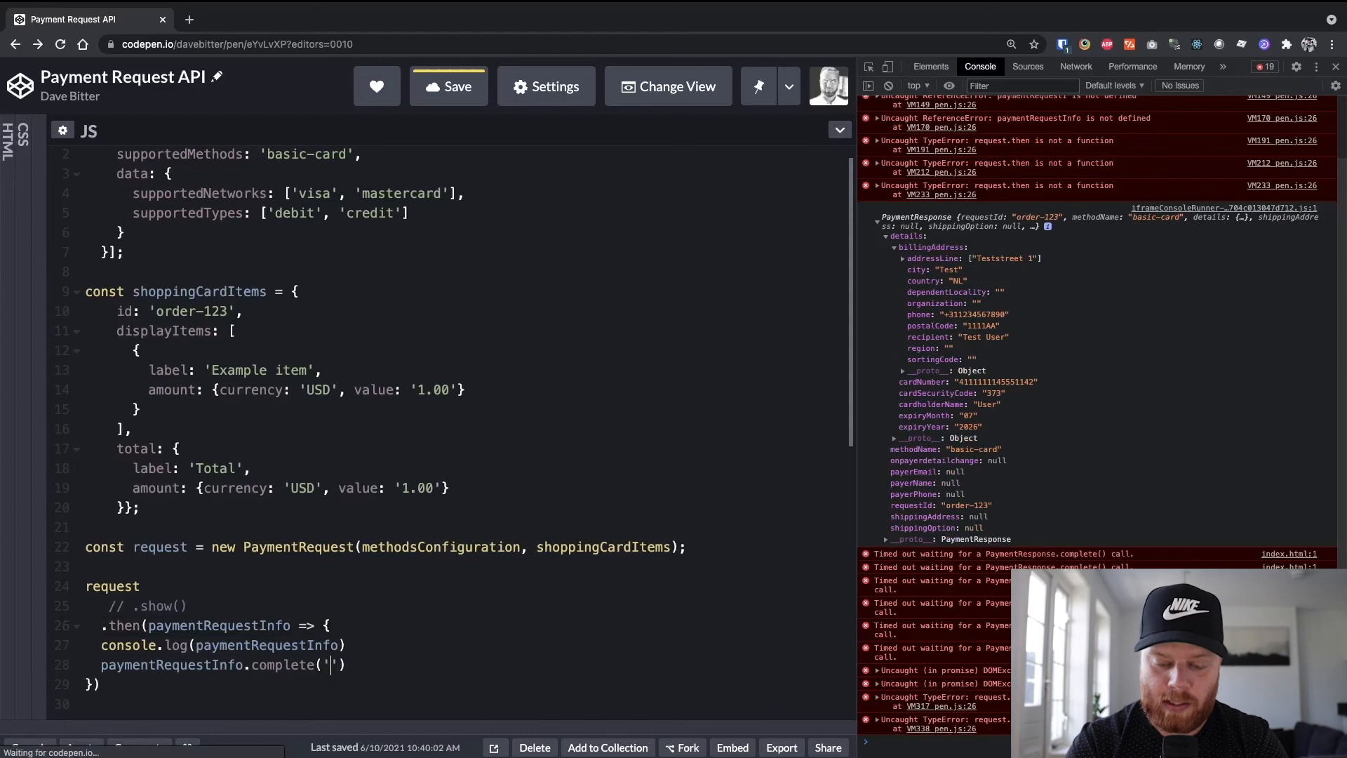
pyautogui.write('success')
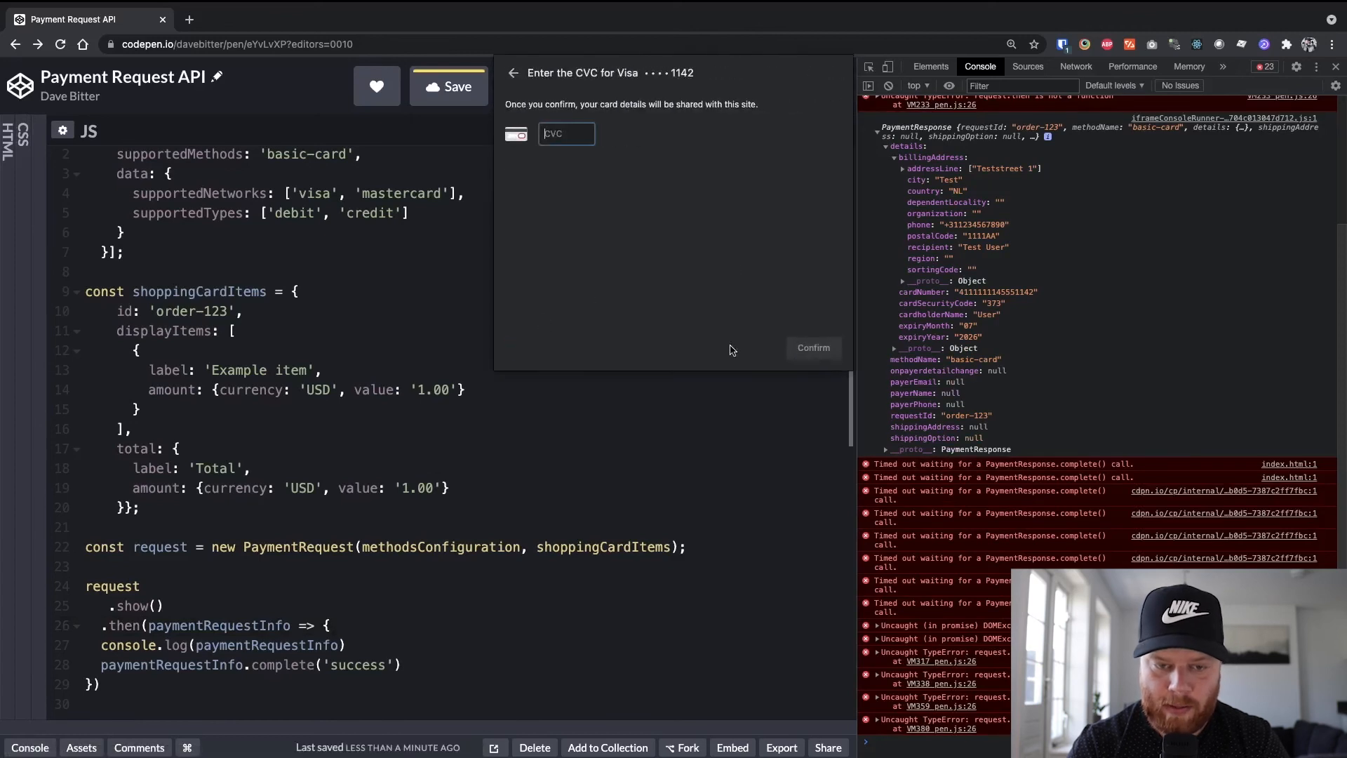
pyautogui.write('373')
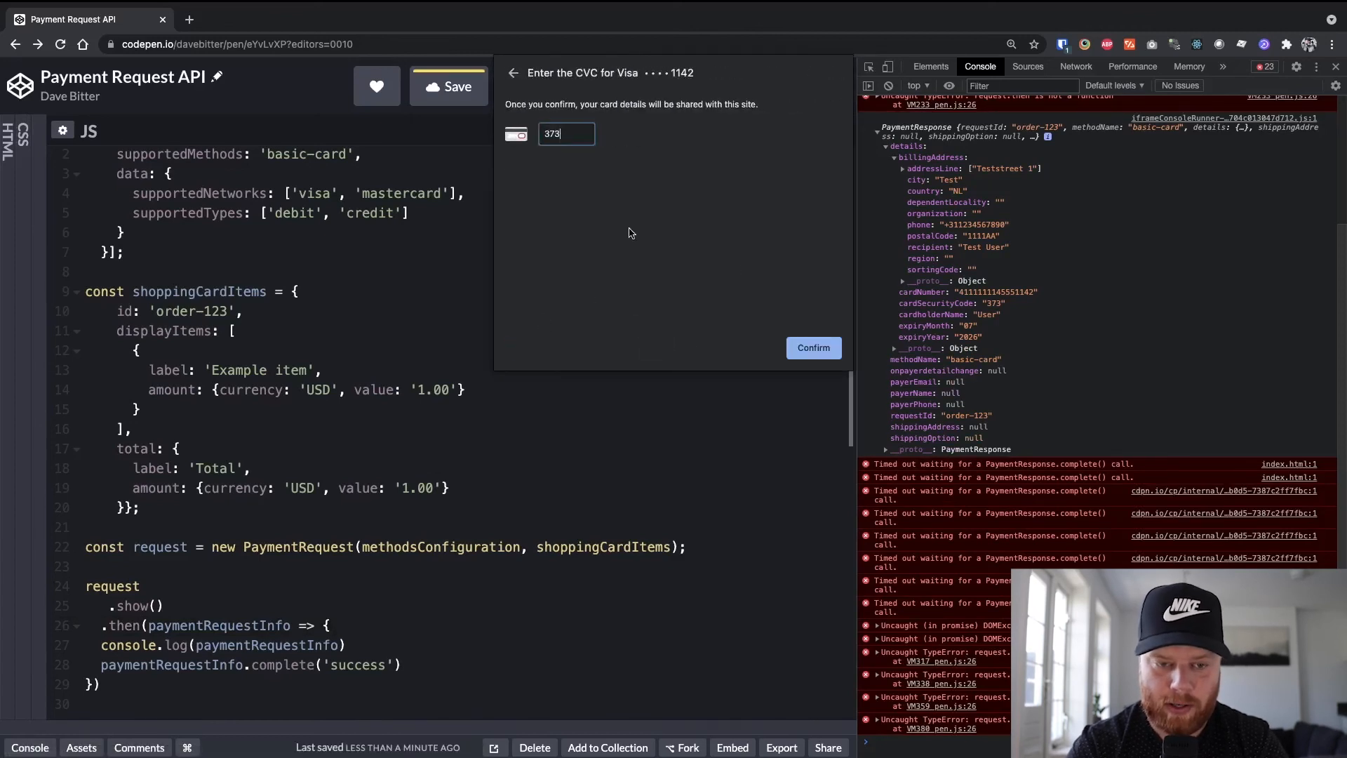
pyautogui.click(811, 347)
pyautogui.write('// ')
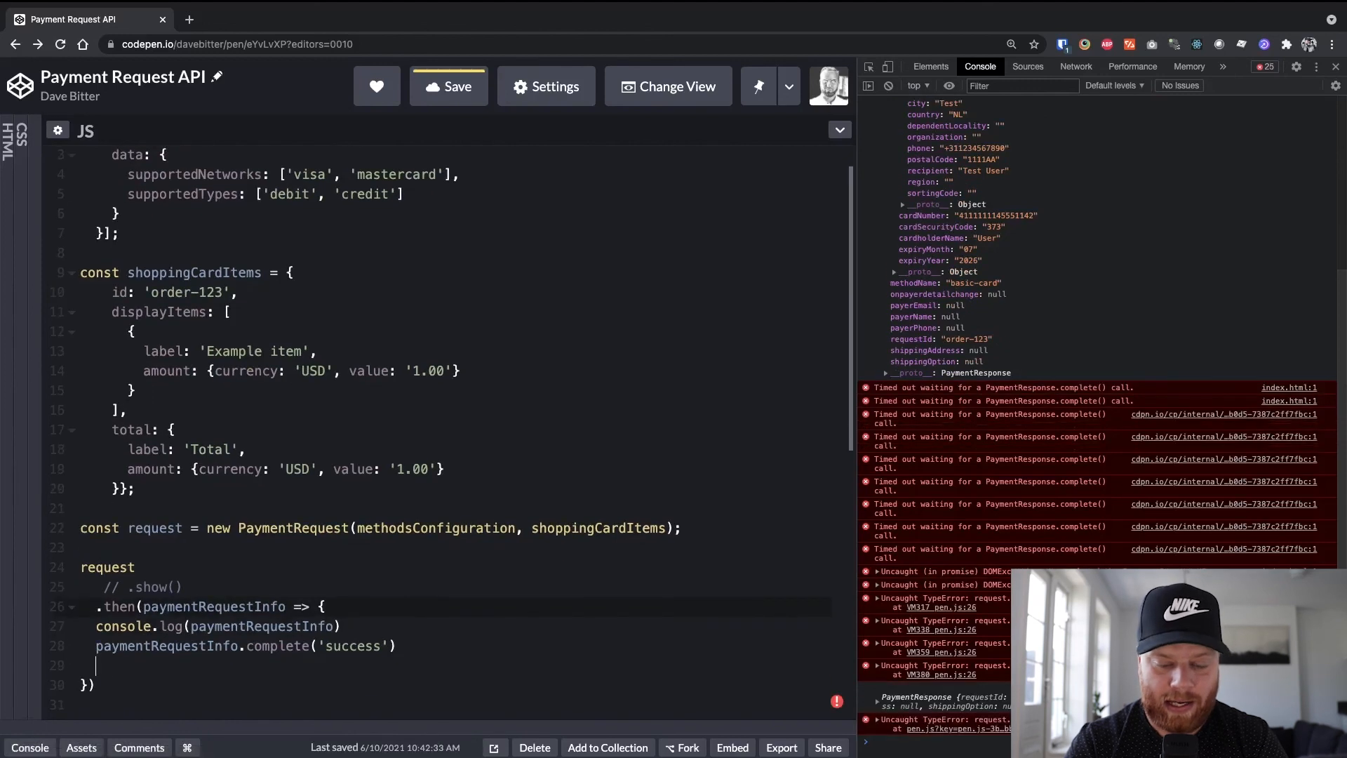
# - Start chaining another .then after the complete('success') call
pyautogui.write('.then')
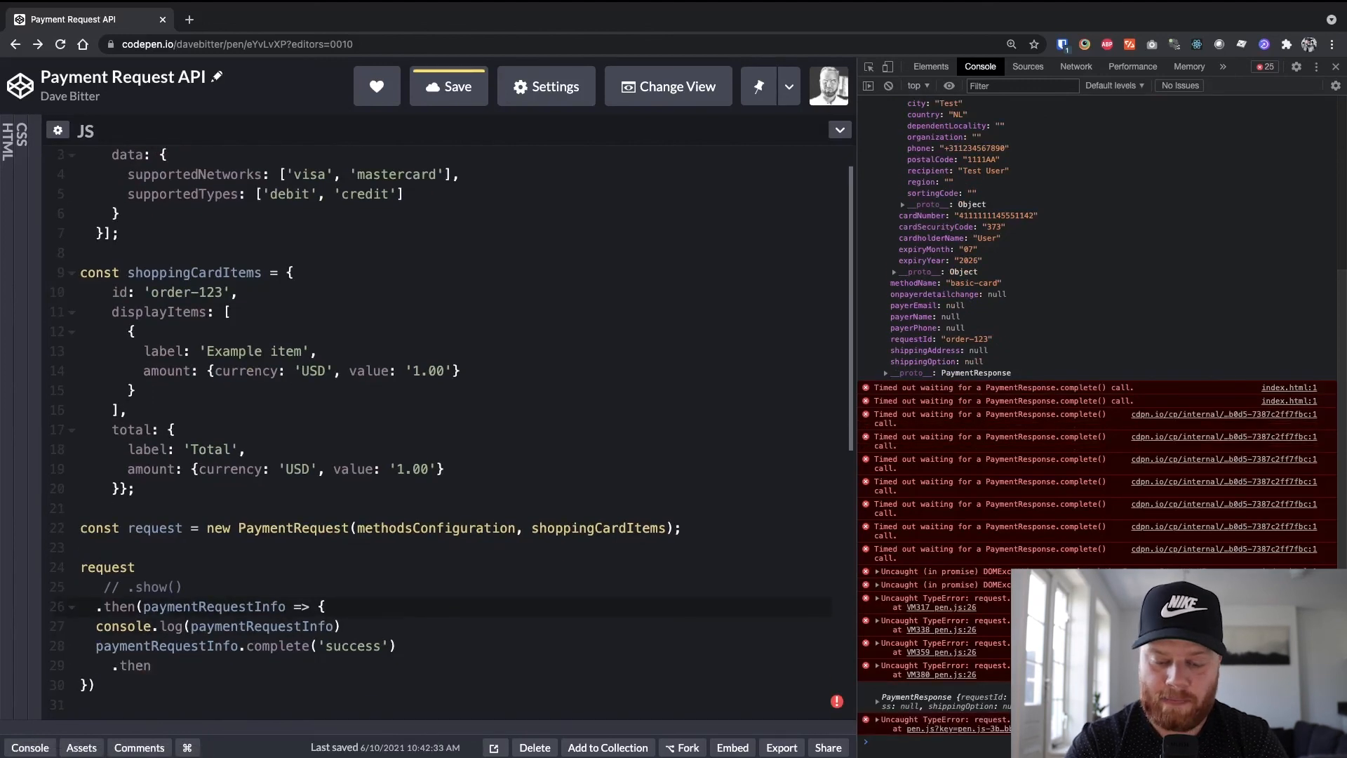